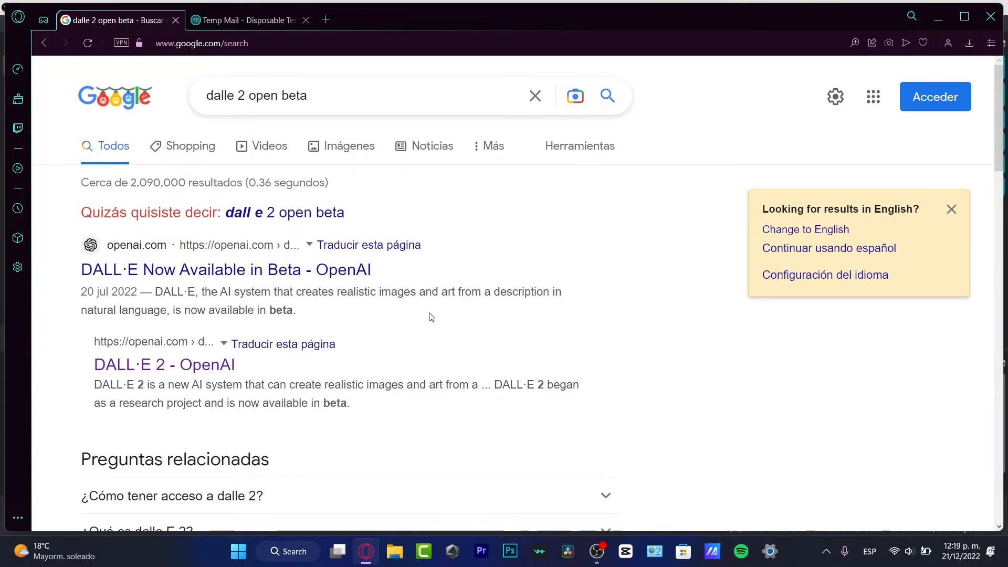
{"action": "mouse_move", "coordinate": [756, 455]}
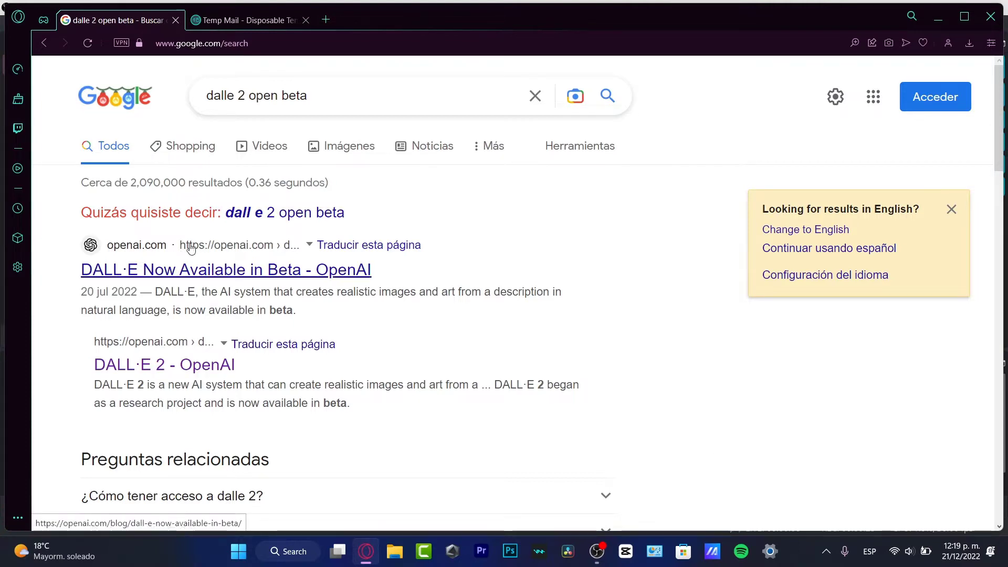
{"action": "mouse_move", "coordinate": [306, 273]}
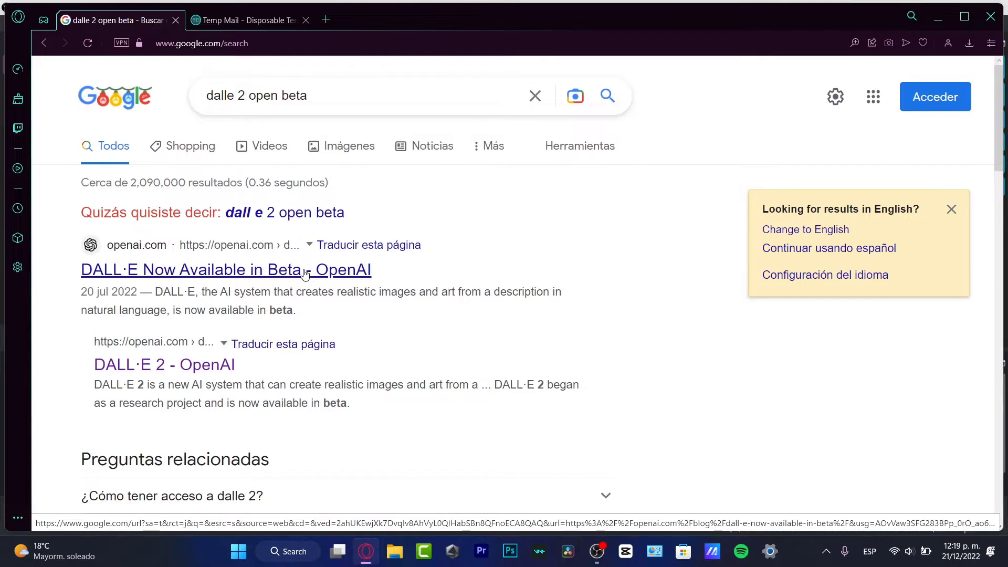
Step: Open OpenAI's 'DALL·E Now Available in Beta' article from the search results
{"action": "left_click", "coordinate": [212, 269]}
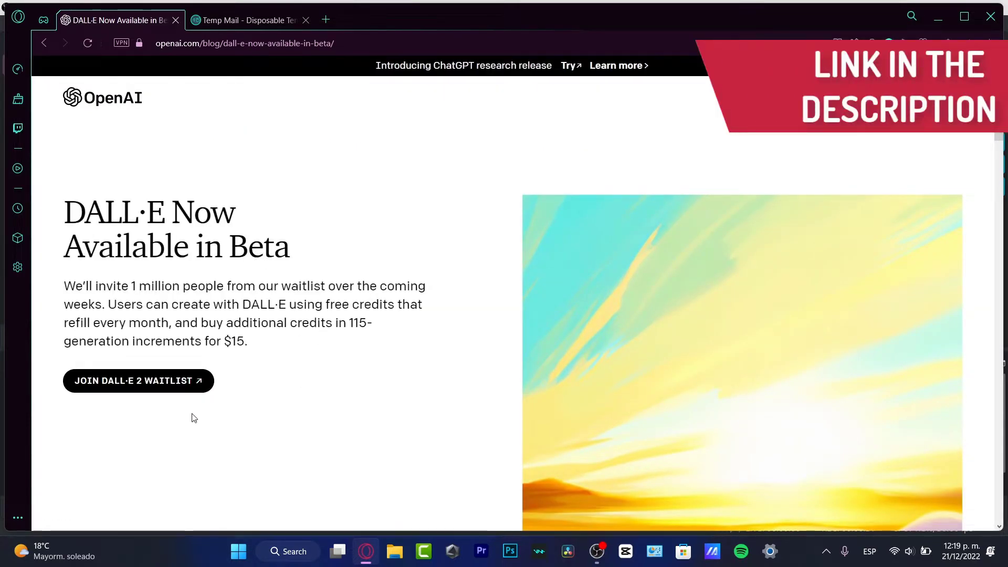
{"action": "mouse_move", "coordinate": [209, 430]}
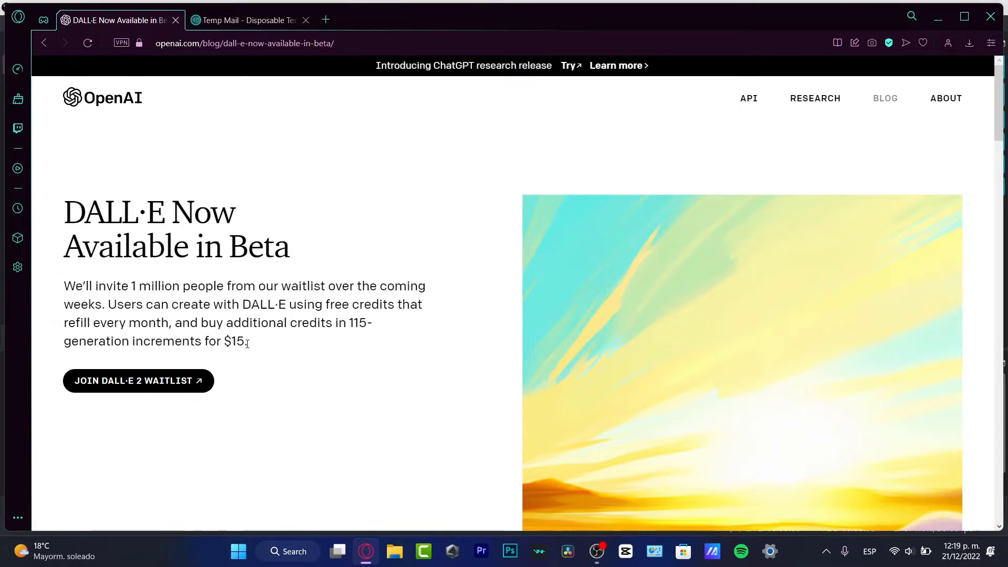
Step: Read the $15 pricing note in the announcement and join the DALL·E 2 waitlist
{"action": "double_click", "coordinate": [233, 341]}
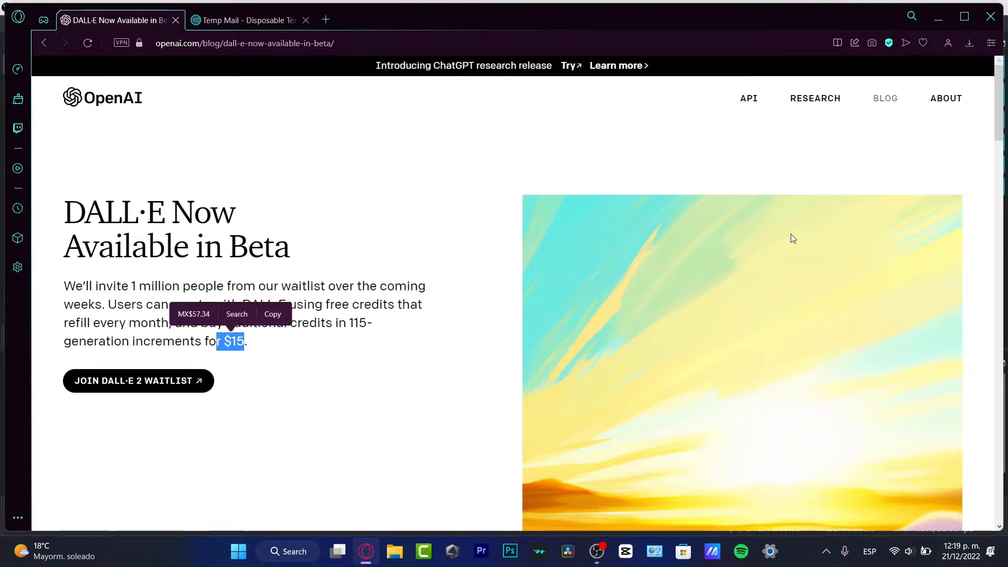
{"action": "scroll", "scroll_direction": "down", "scroll_amount": 3}
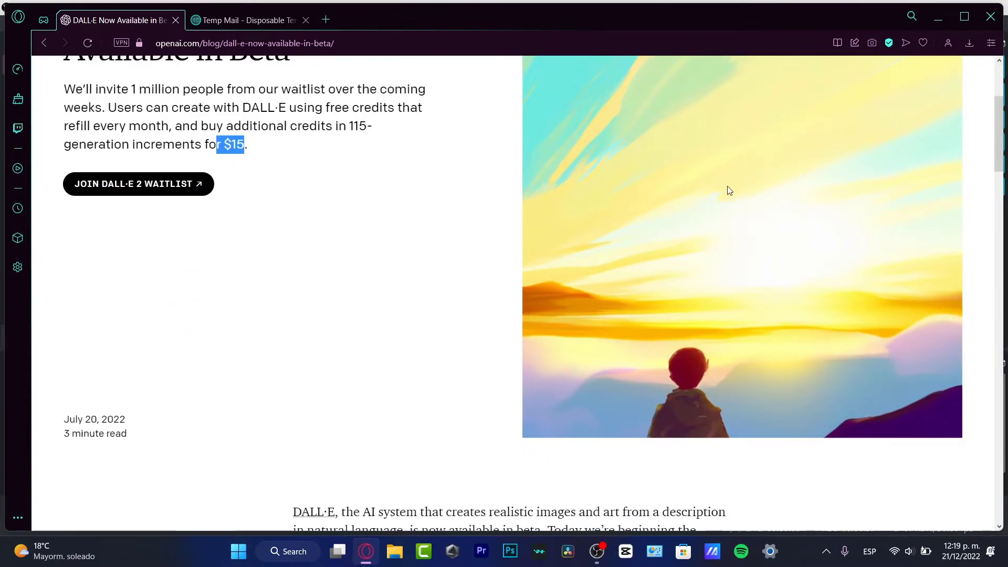
{"action": "mouse_move", "coordinate": [437, 352]}
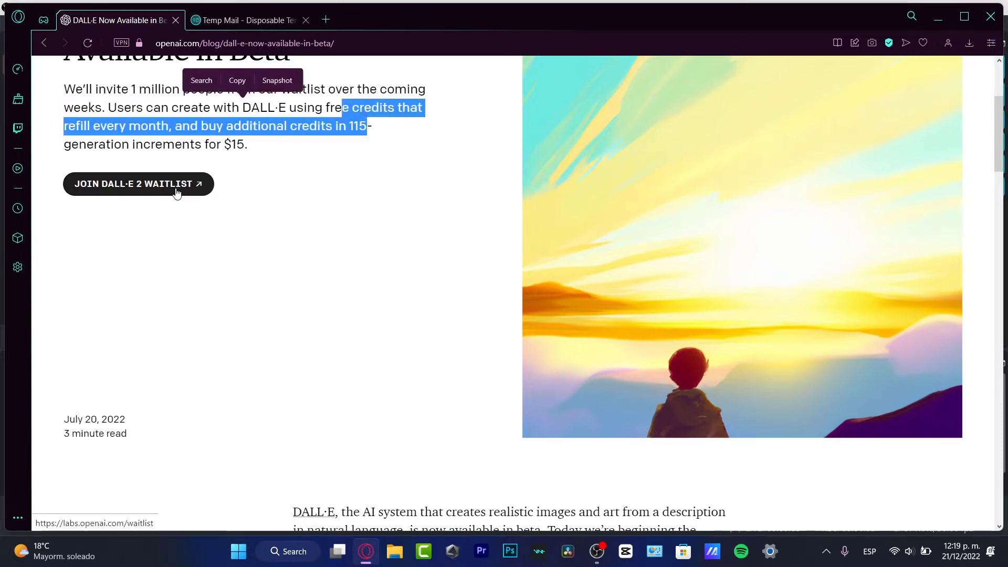
{"action": "left_click", "coordinate": [139, 183]}
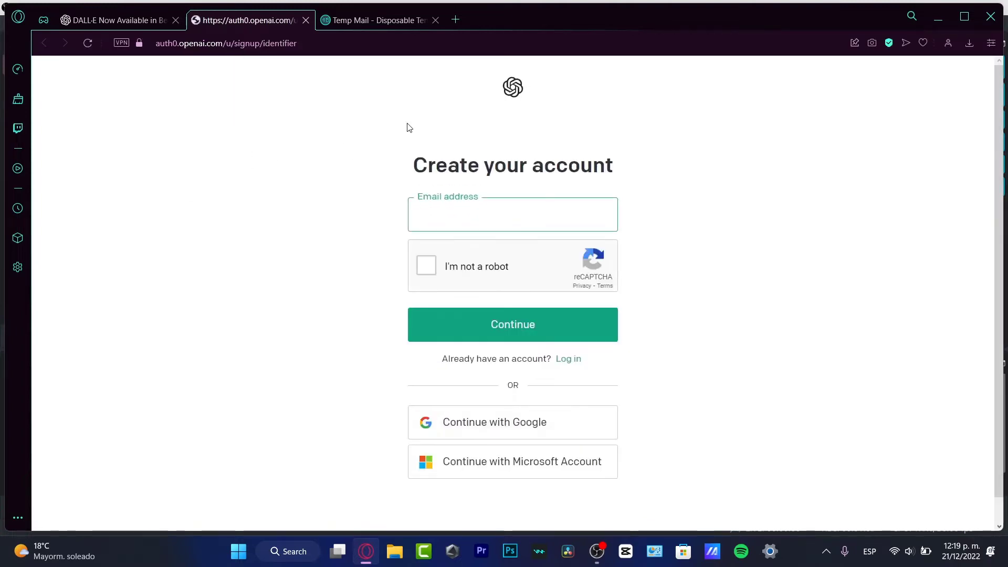
{"action": "mouse_move", "coordinate": [691, 114]}
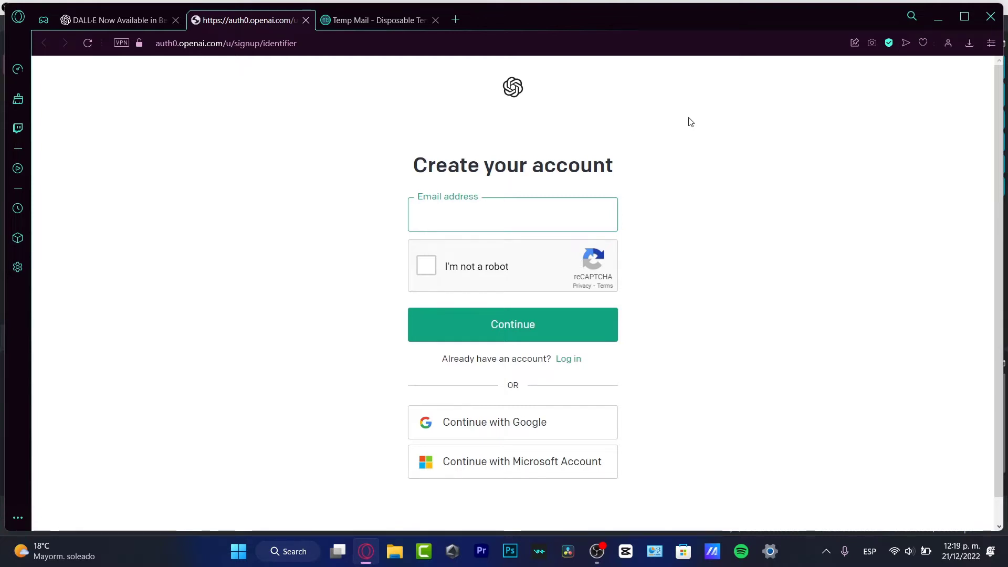
{"action": "left_click", "coordinate": [513, 214]}
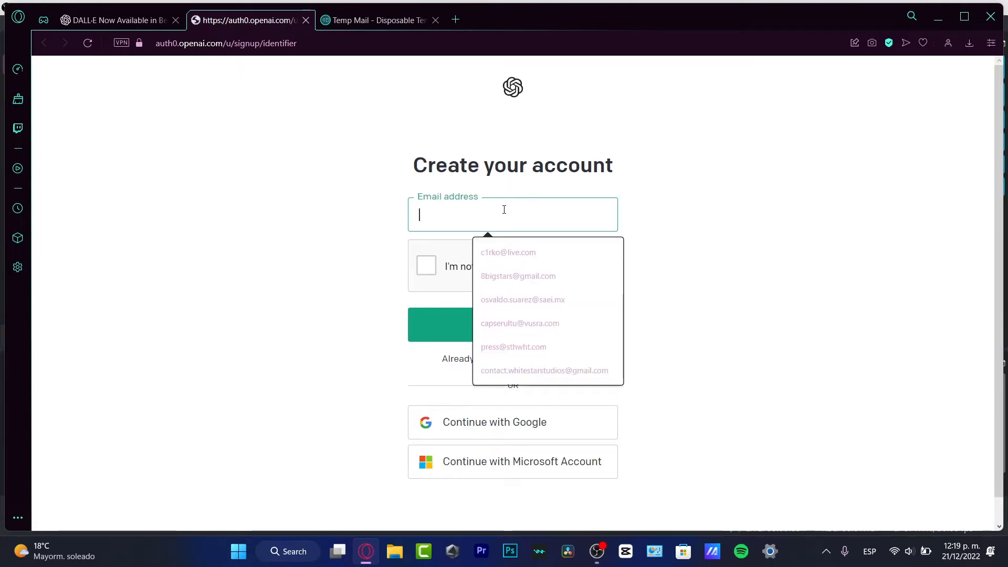
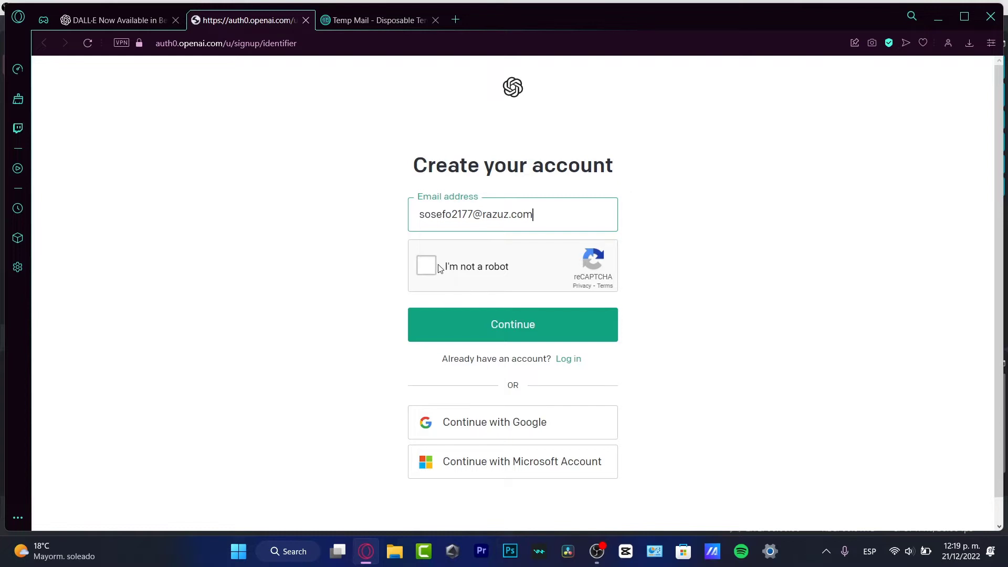
{"action": "left_click", "coordinate": [427, 267]}
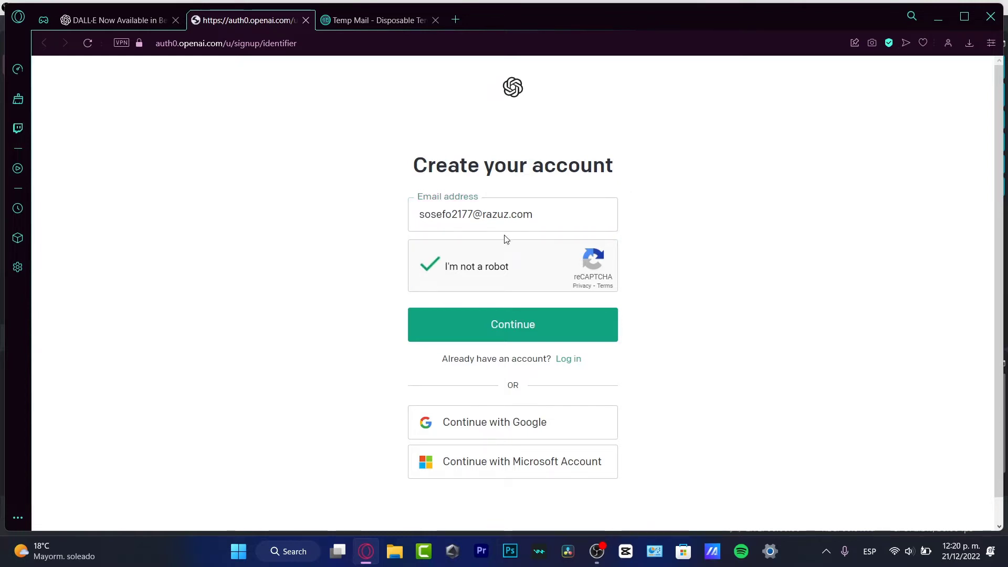
{"action": "left_click", "coordinate": [513, 325]}
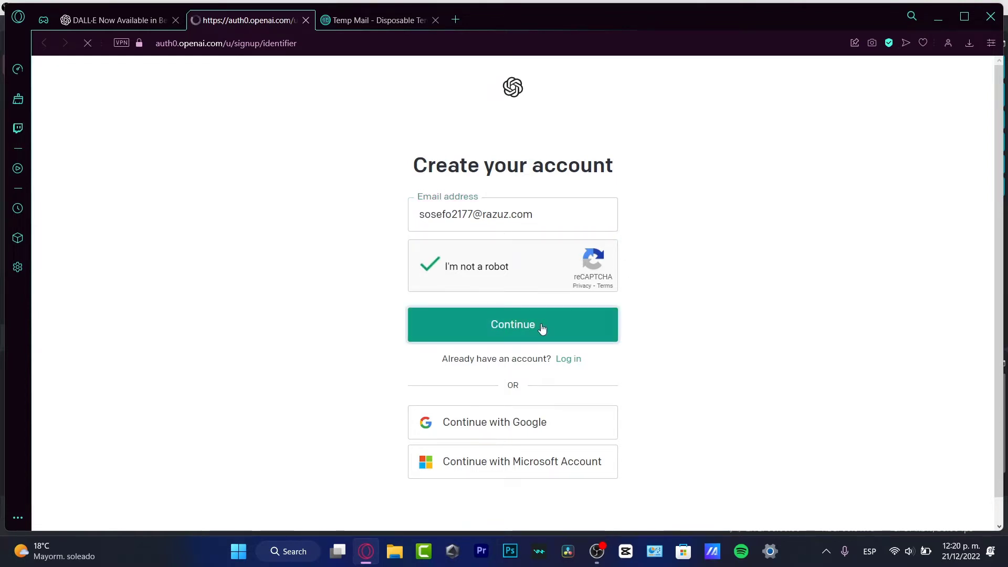
Step: Submit an account password to reach the email verification notice
{"action": "left_click", "coordinate": [512, 325]}
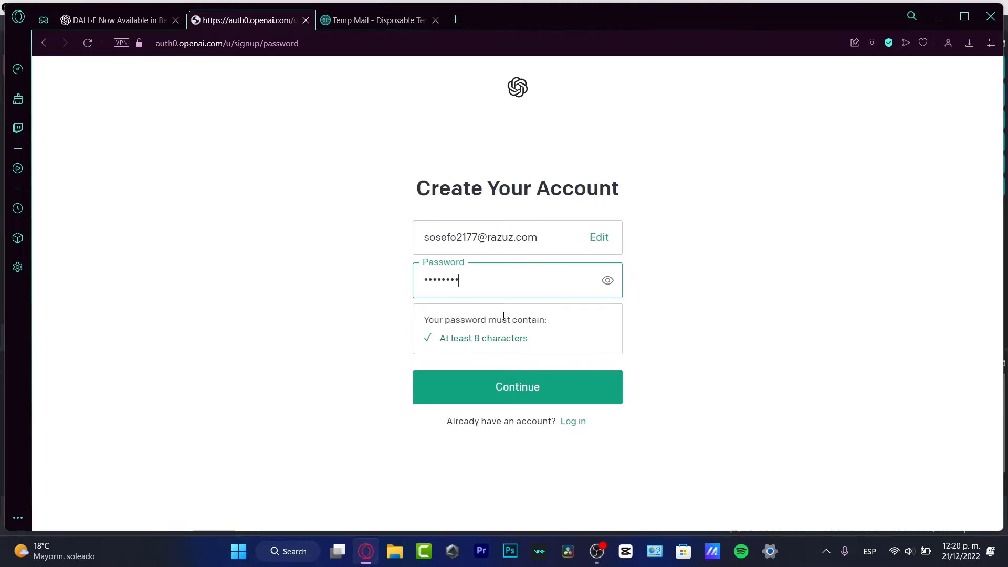
{"action": "left_click", "coordinate": [517, 386]}
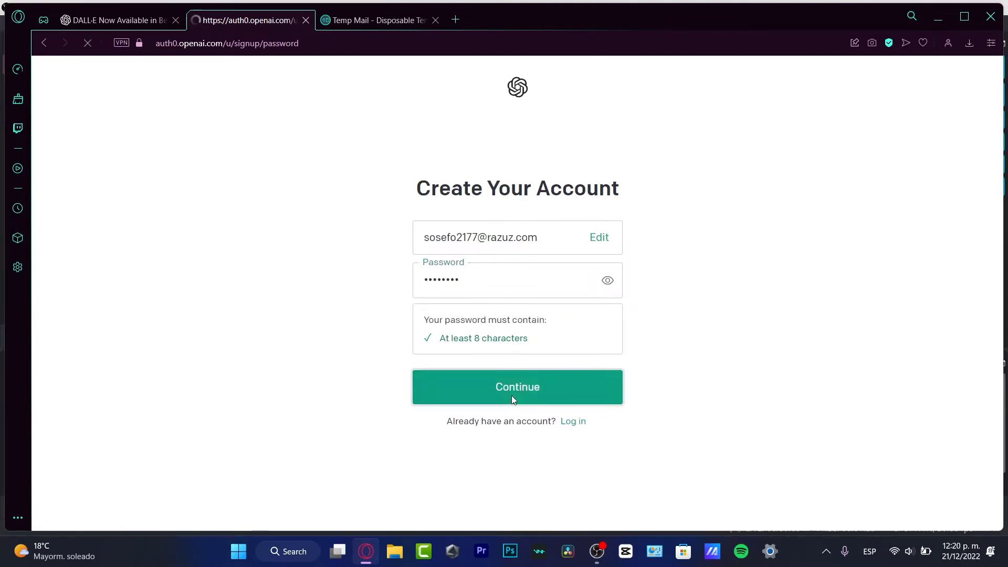
{"action": "left_click", "coordinate": [517, 386]}
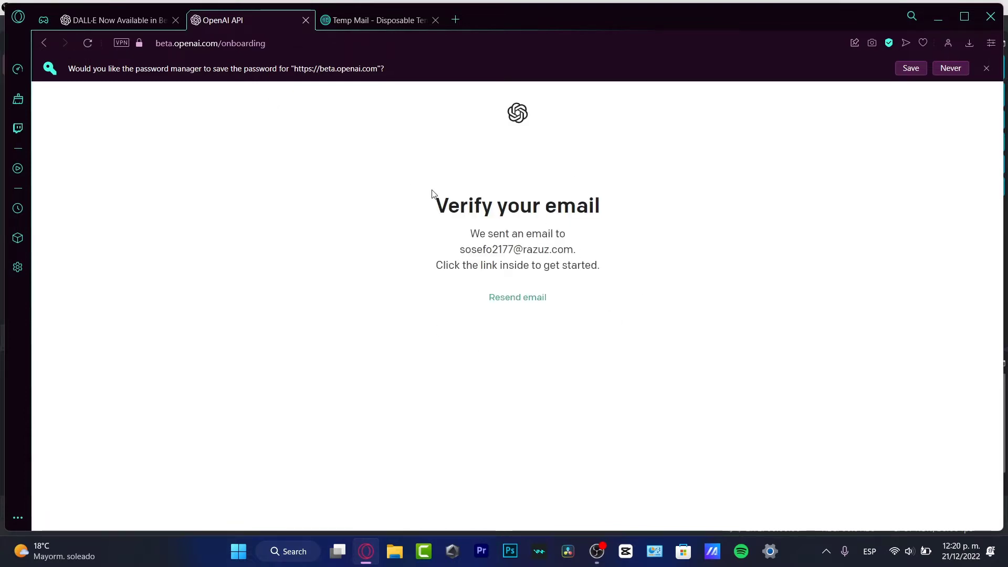
Step: From the Temp Mail inbox, open OpenAI's email verification link in a new tab
{"action": "left_click", "coordinate": [374, 20]}
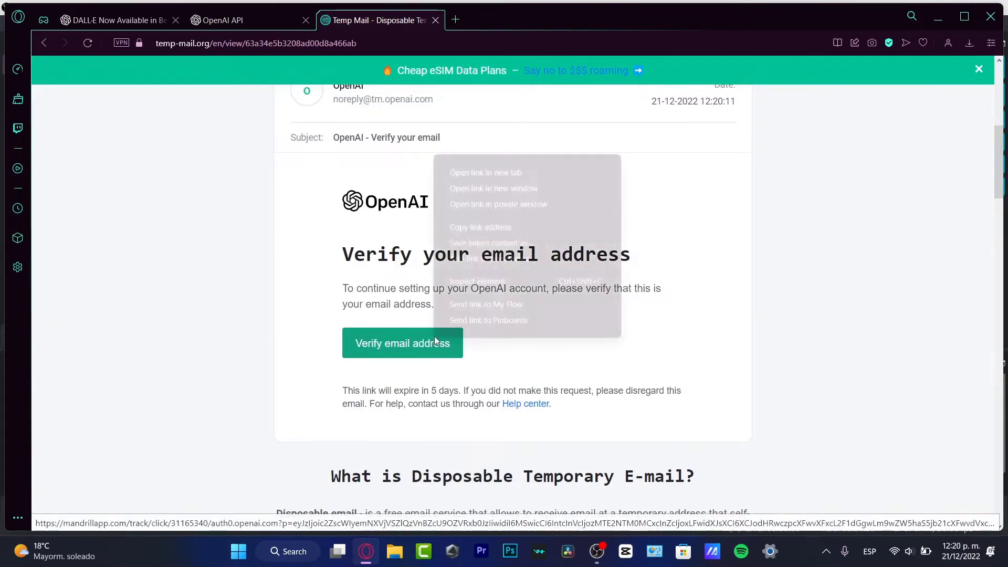
{"action": "left_click", "coordinate": [483, 172]}
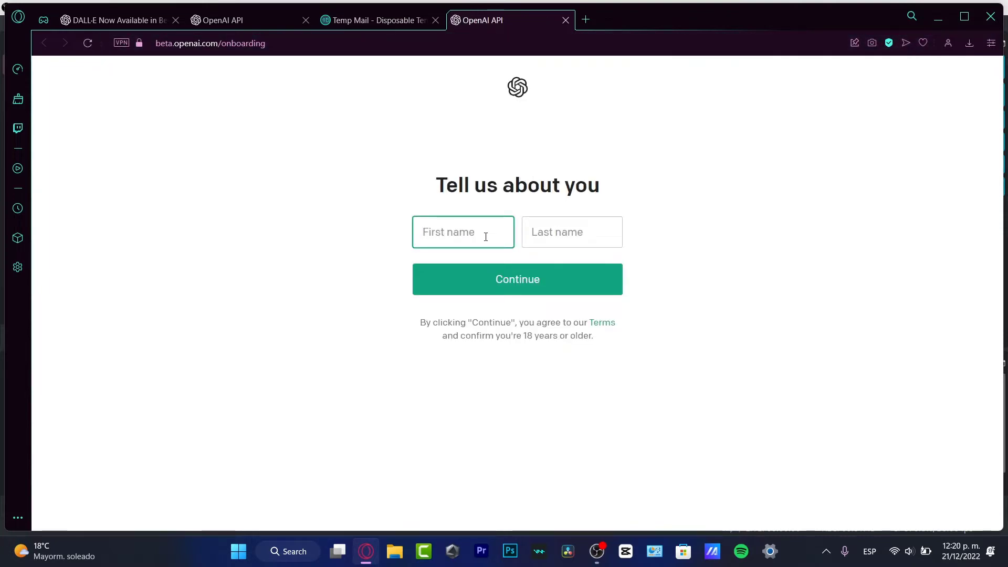
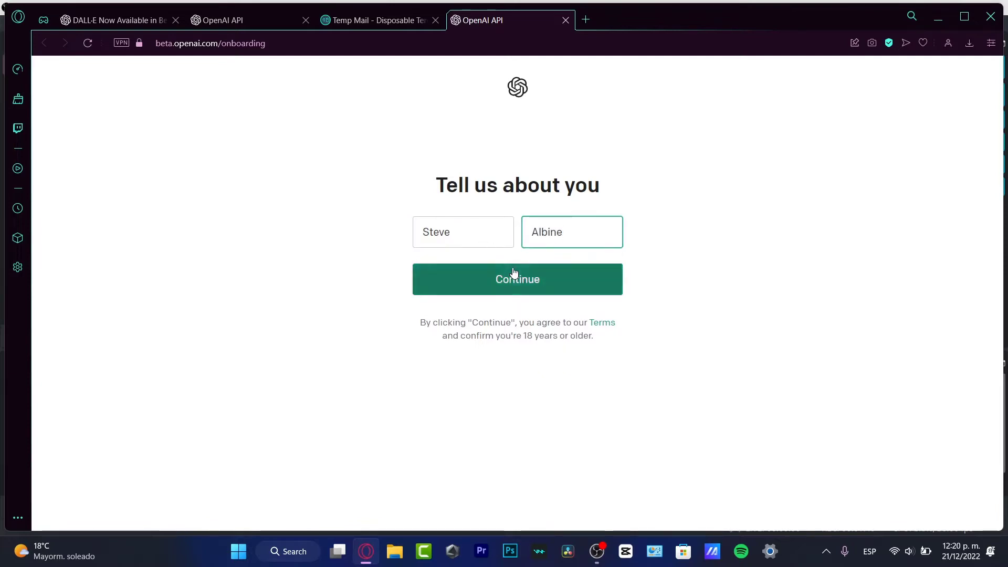
{"action": "left_click", "coordinate": [516, 279]}
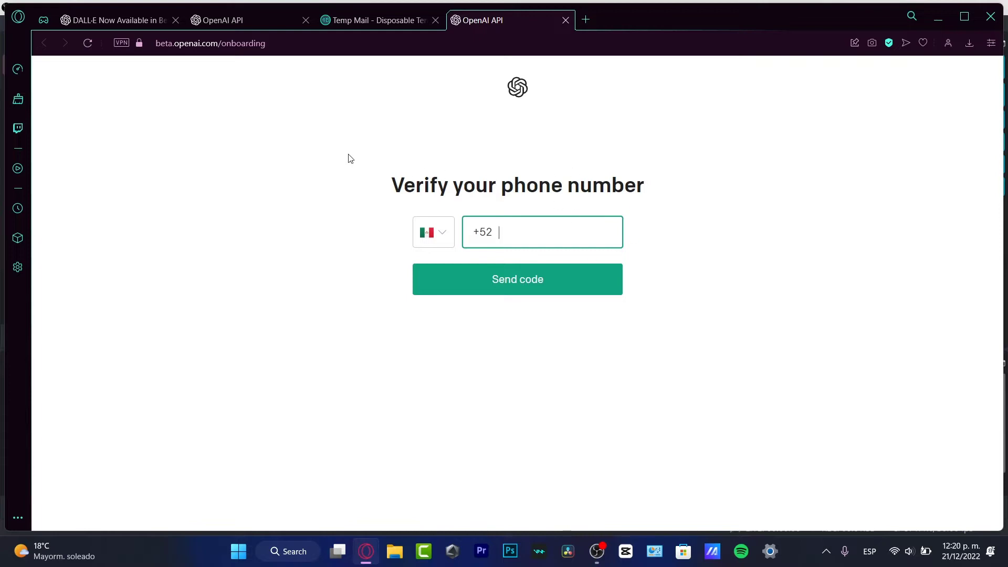
{"action": "mouse_move", "coordinate": [561, 233]}
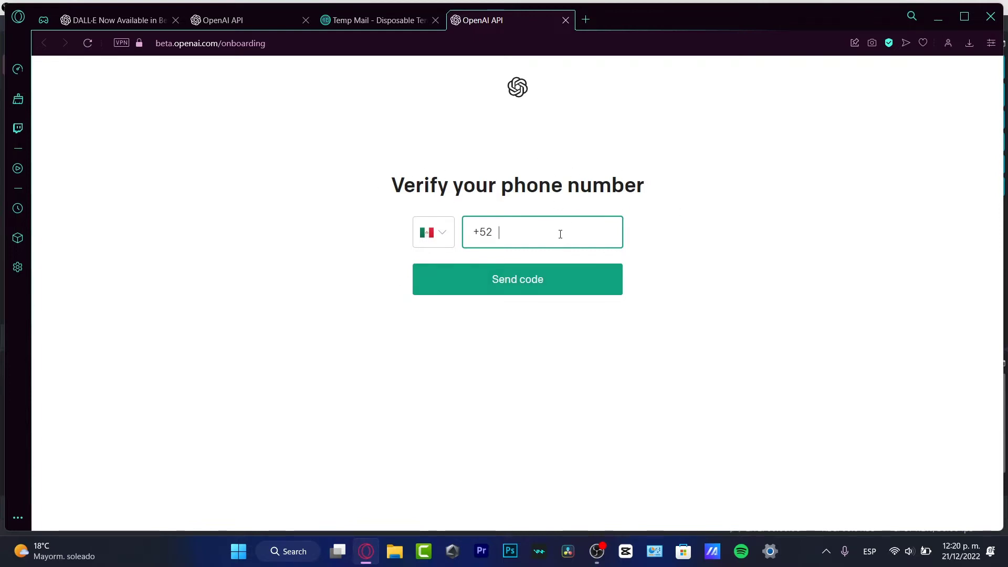
{"action": "mouse_move", "coordinate": [555, 236]}
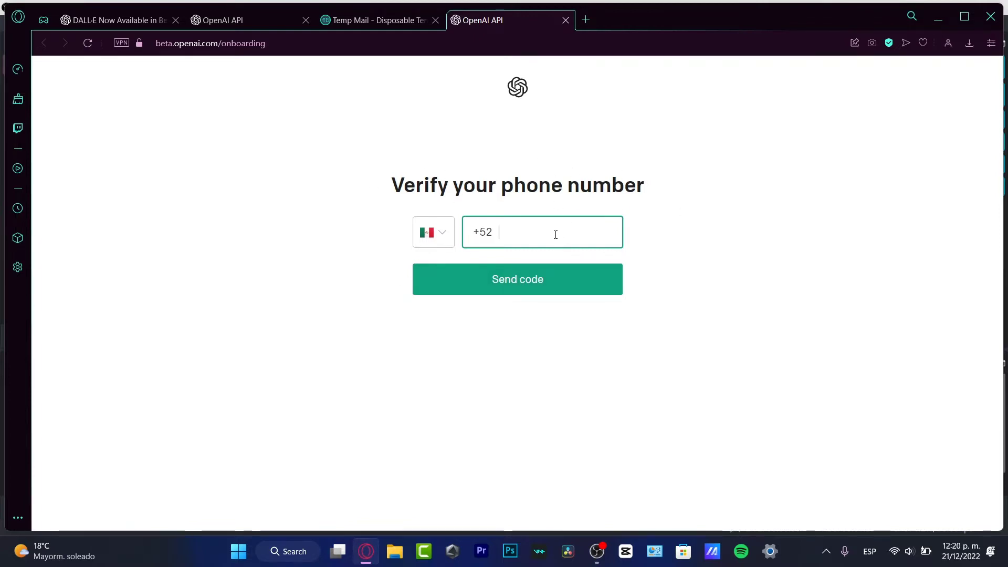
{"action": "mouse_move", "coordinate": [544, 229]}
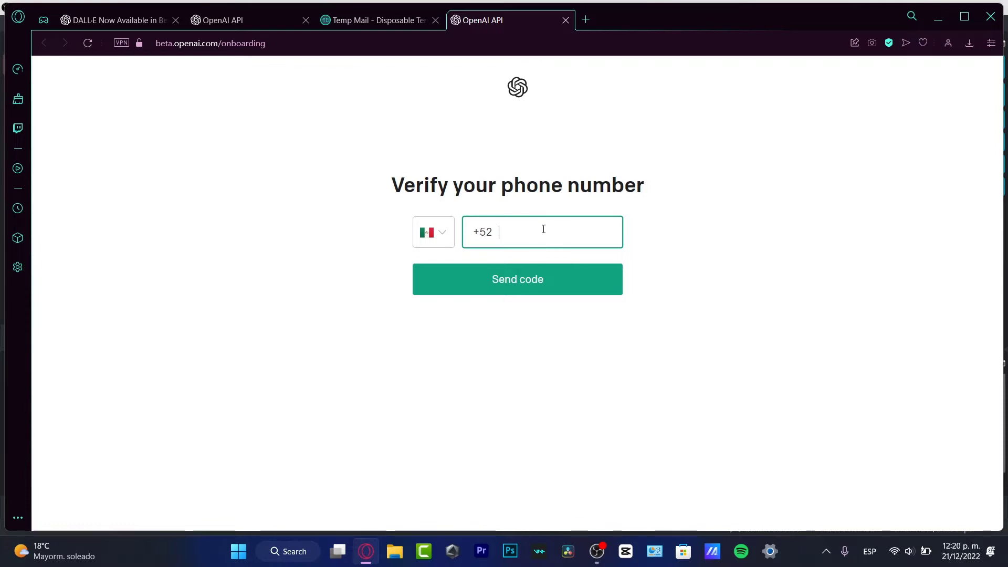
Step: Search in a new tab and reach the Receive SMS Online site (receive-smss.com)
{"action": "left_click", "coordinate": [585, 19]}
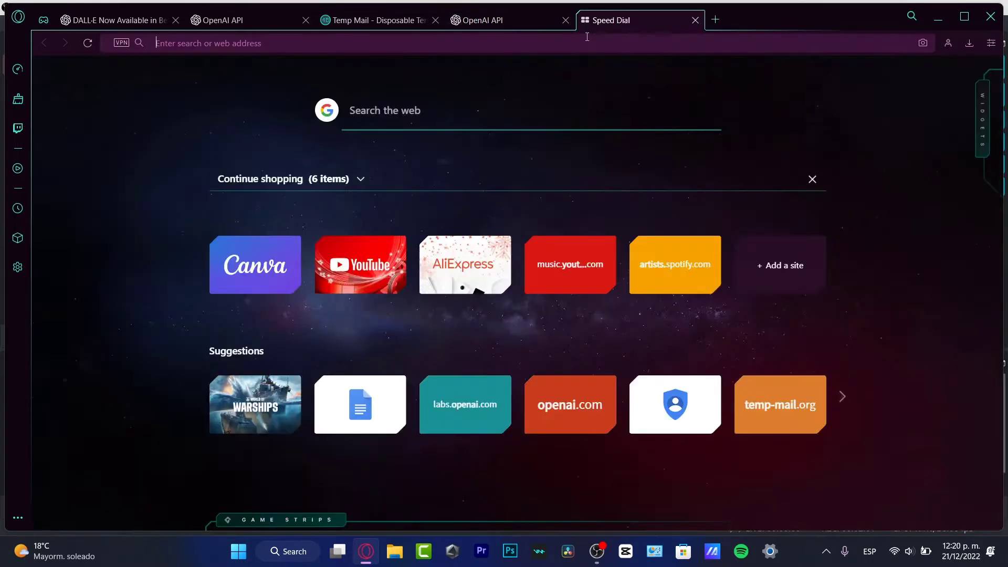
{"action": "type", "text": "temporary email"}
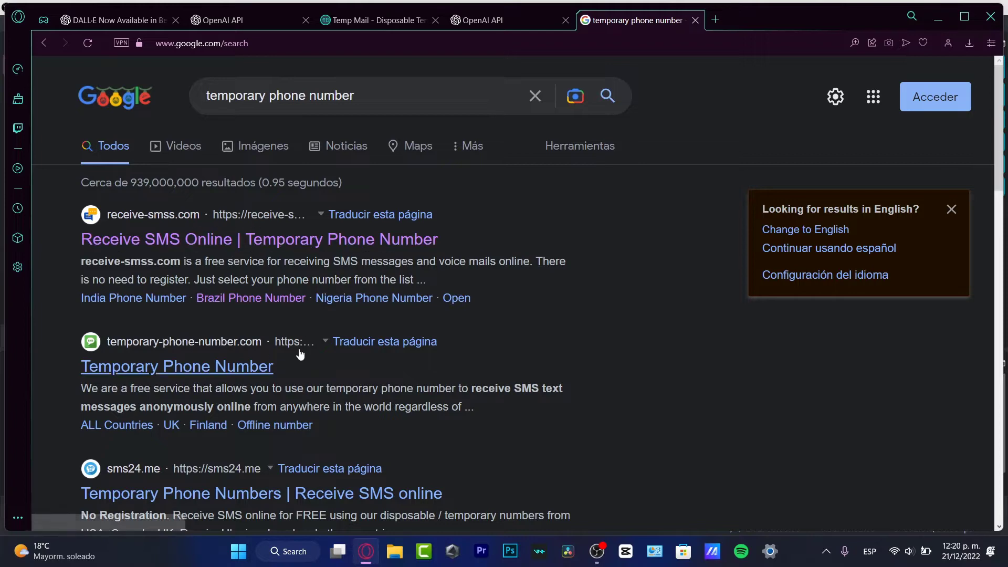
{"action": "left_click", "coordinate": [258, 239]}
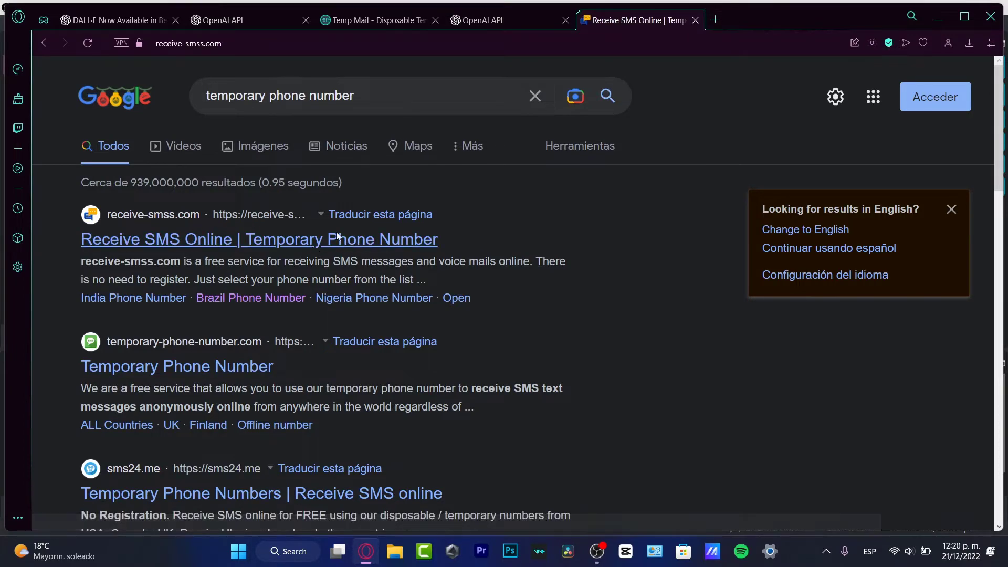
{"action": "left_click", "coordinate": [256, 239]}
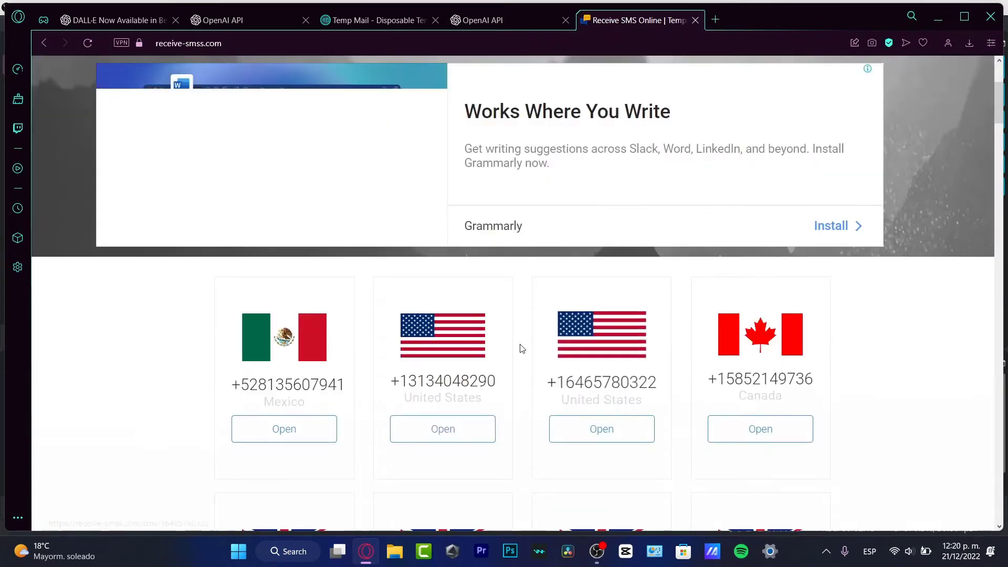
Step: Pick the Mexican number's message page and return to OpenAI's phone verification form
{"action": "left_click", "coordinate": [283, 428]}
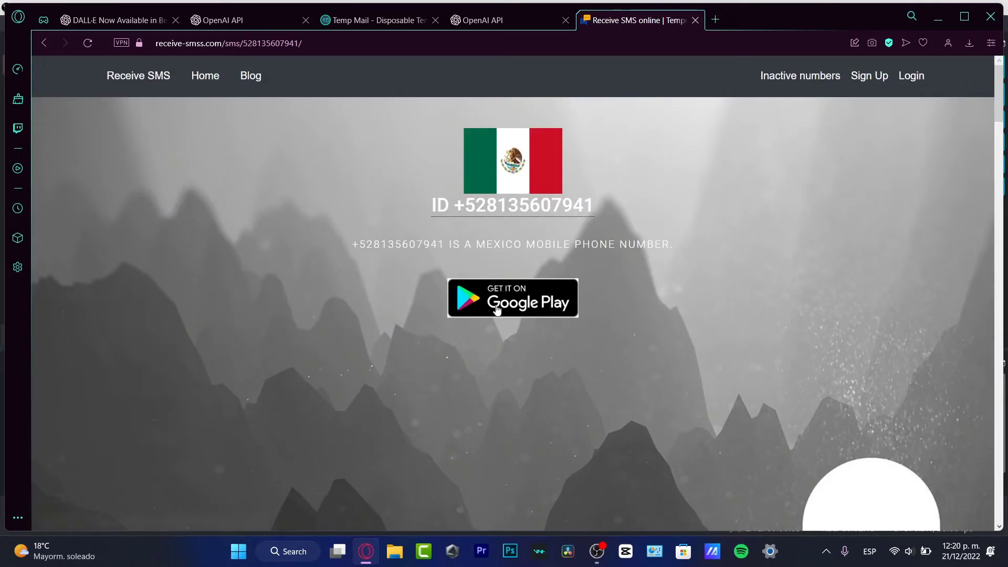
{"action": "left_click", "coordinate": [513, 205]}
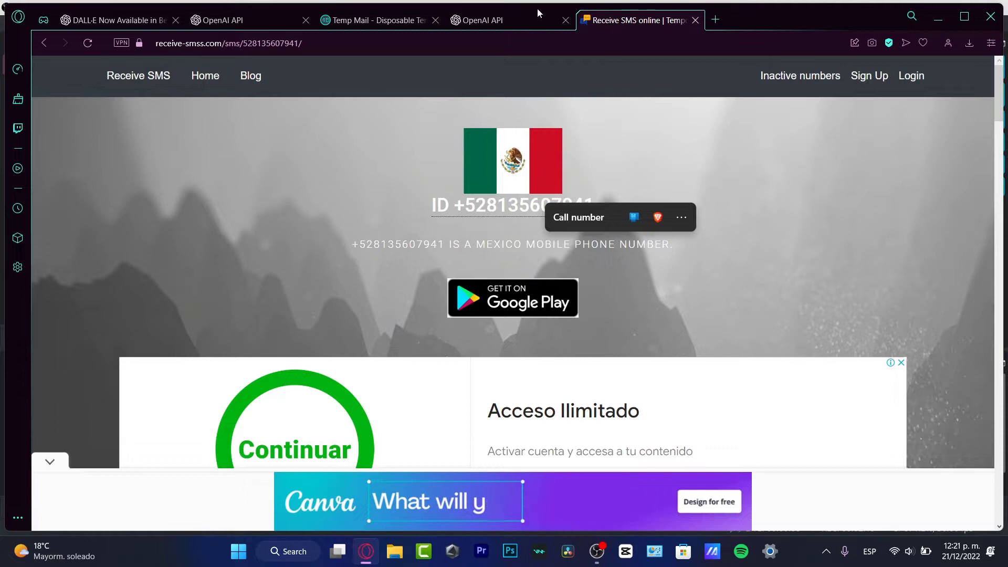
{"action": "left_click", "coordinate": [483, 20]}
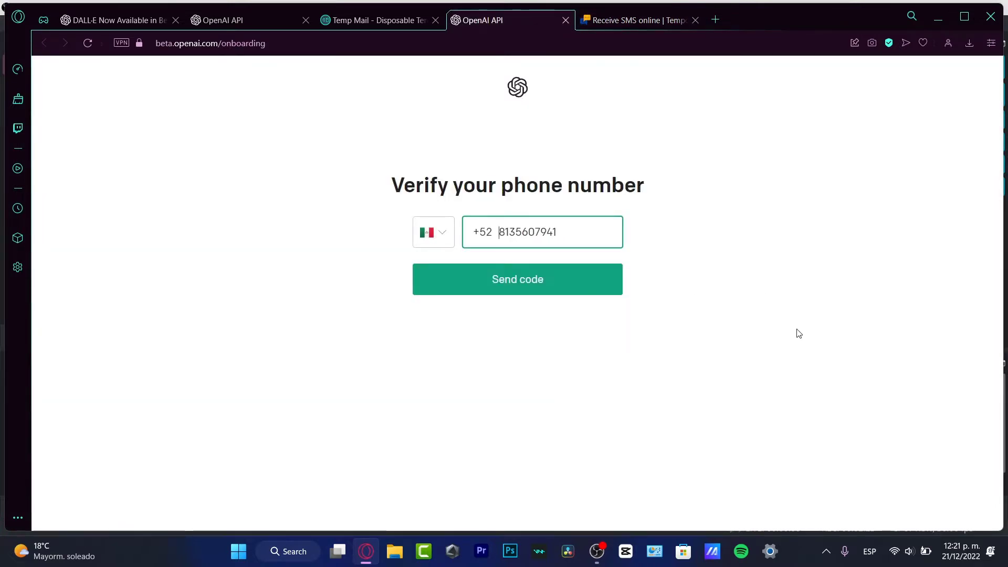
Step: Request a code for the Mexican number, see it rejected, and check receive-smss for other numbers
{"action": "left_click", "coordinate": [517, 280]}
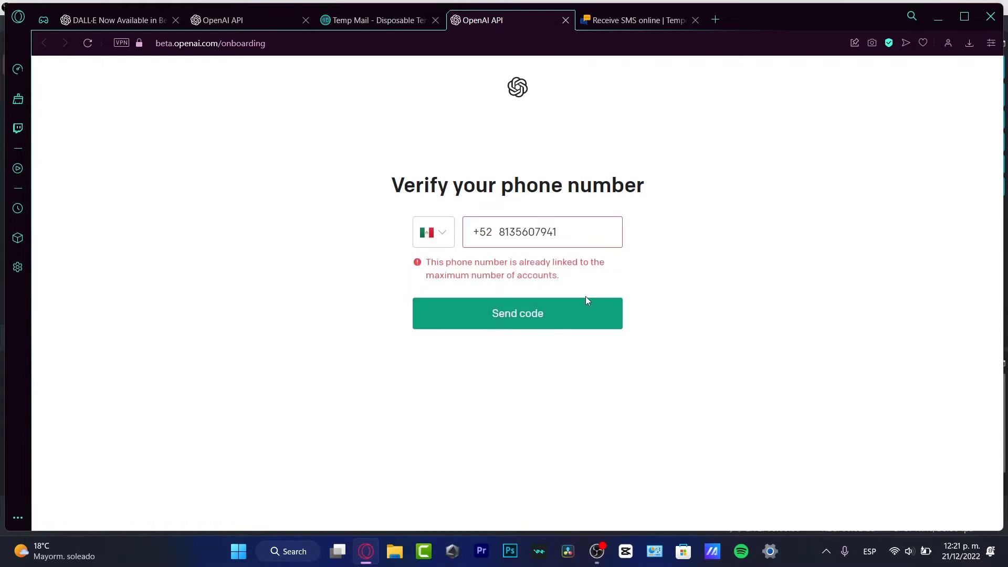
{"action": "mouse_move", "coordinate": [632, 47]}
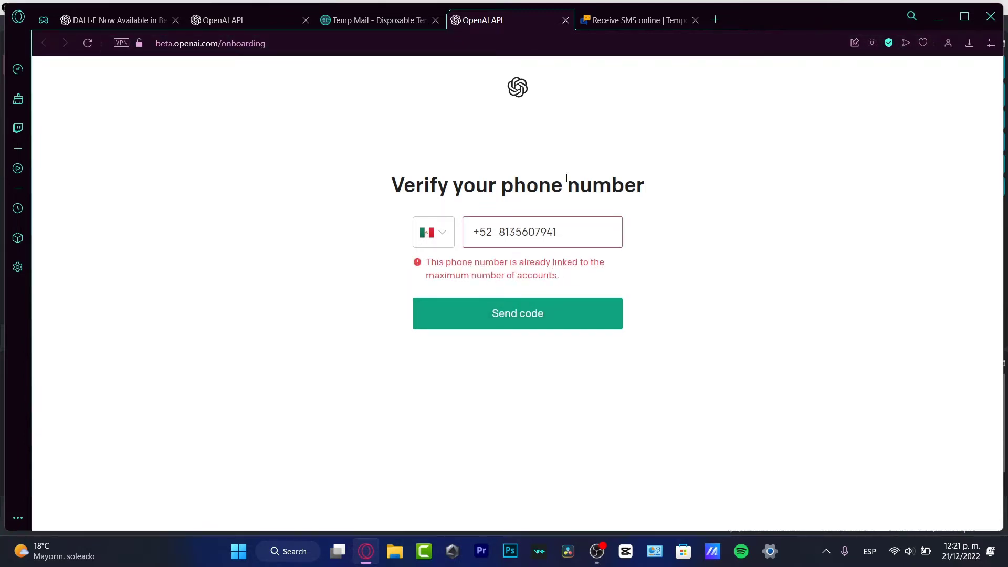
{"action": "left_click", "coordinate": [633, 20]}
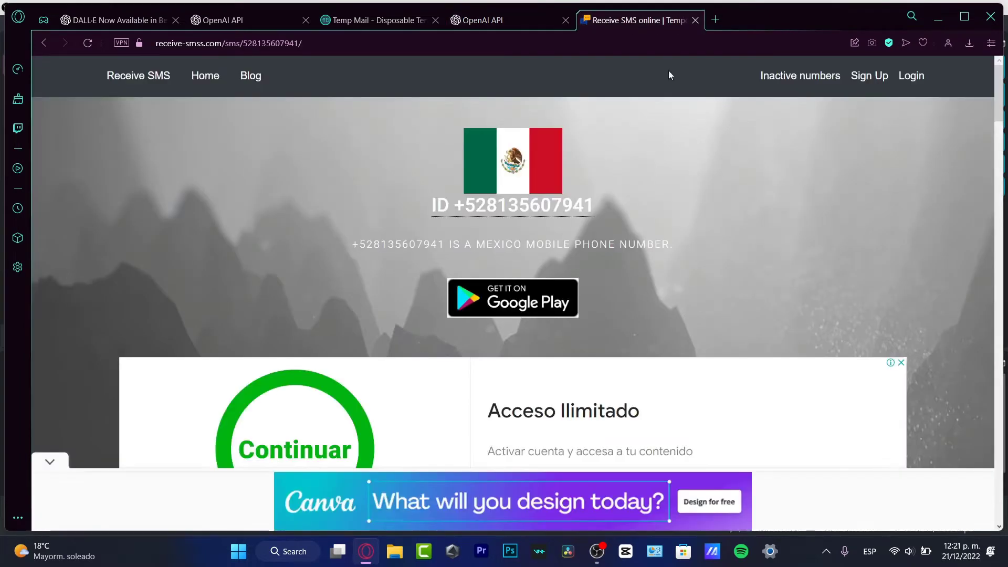
{"action": "scroll", "scroll_direction": "down", "scroll_amount": 3}
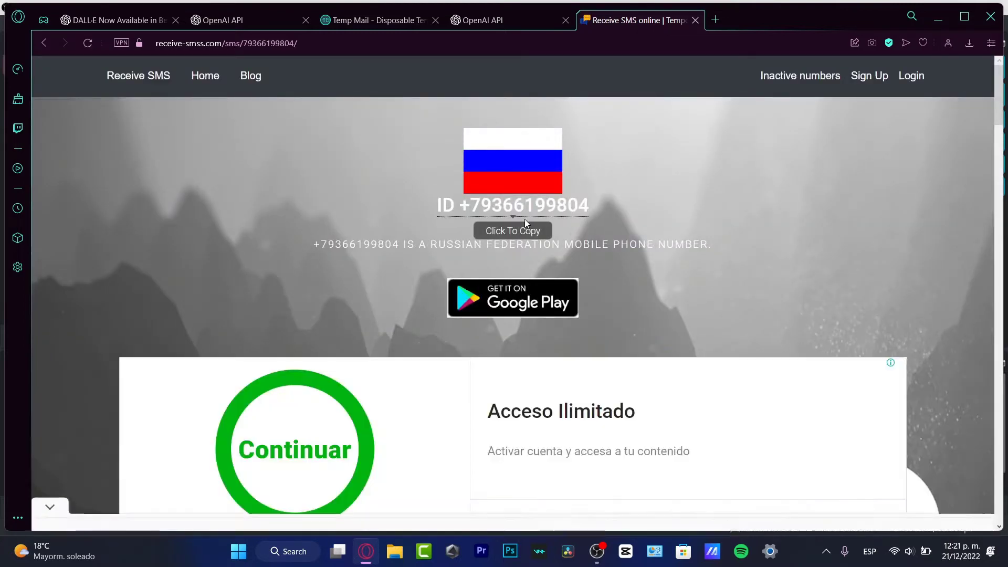
Step: Back on the verification form, browse the country dropdown for a different phone country
{"action": "left_click", "coordinate": [491, 20]}
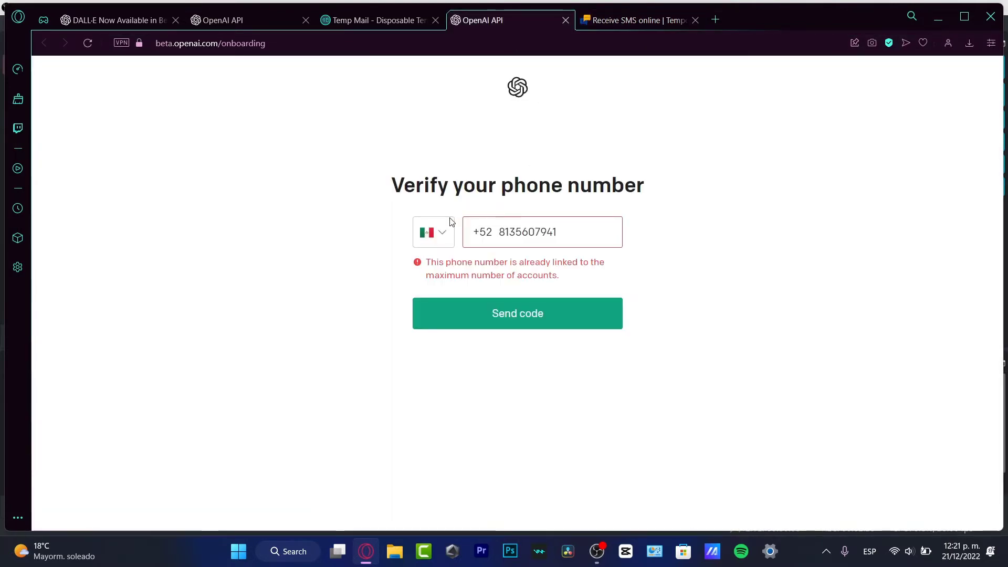
{"action": "left_click", "coordinate": [432, 232]}
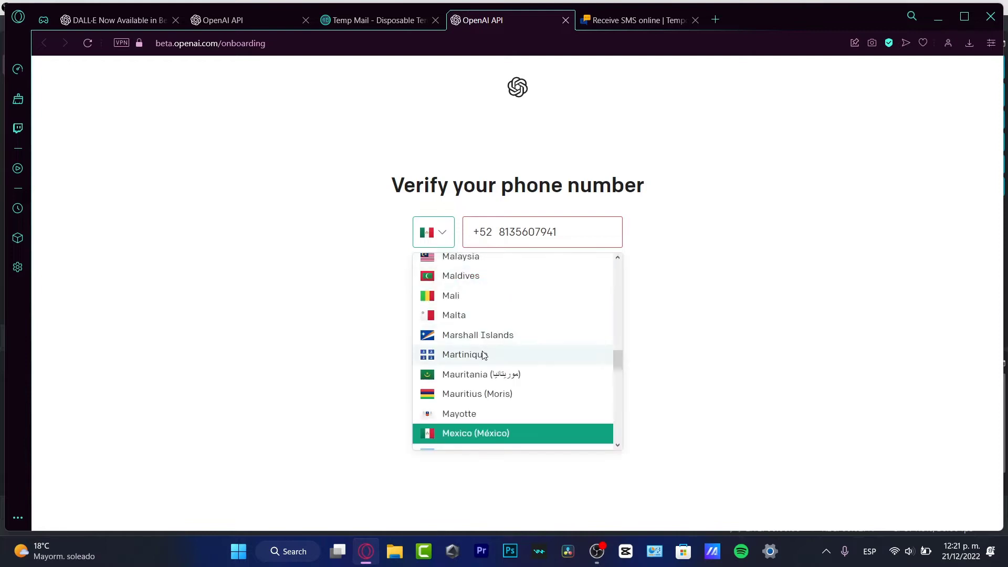
{"action": "scroll", "scroll_direction": "down", "scroll_amount": 3}
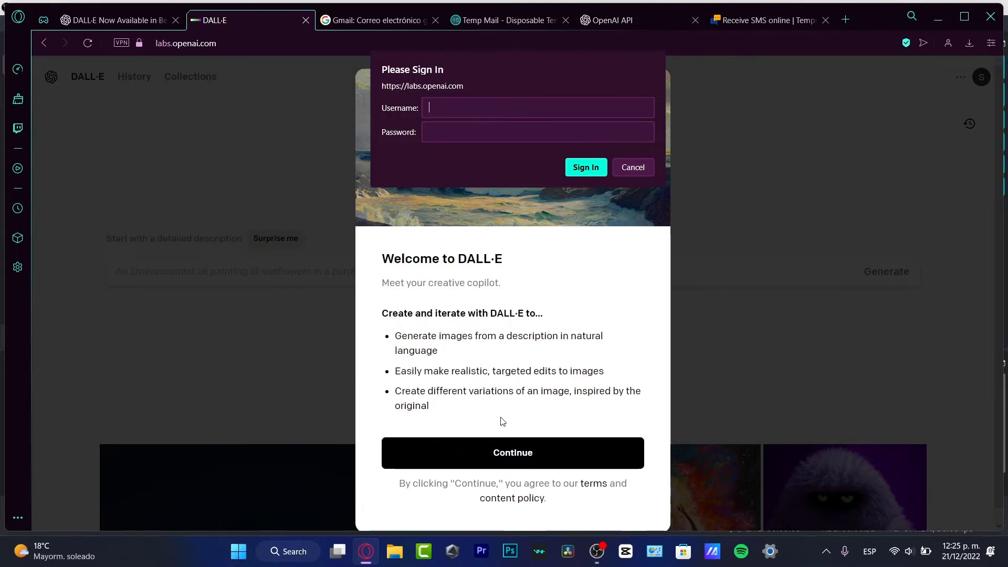
{"action": "mouse_move", "coordinate": [265, 347]}
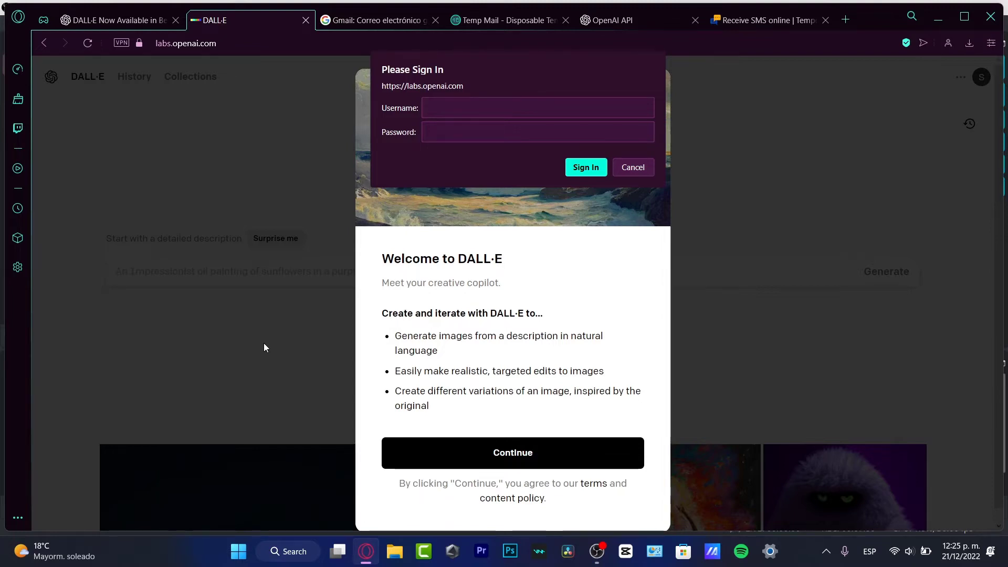
Step: Dismiss the browser sign-in prompt and accept the DALL·E welcome introduction
{"action": "left_click", "coordinate": [539, 107]}
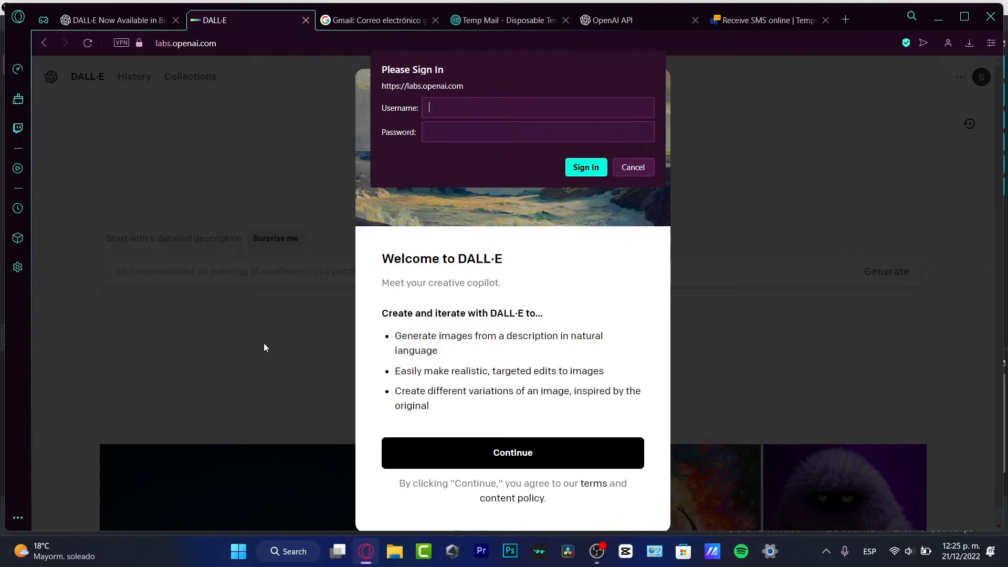
{"action": "mouse_move", "coordinate": [357, 104]}
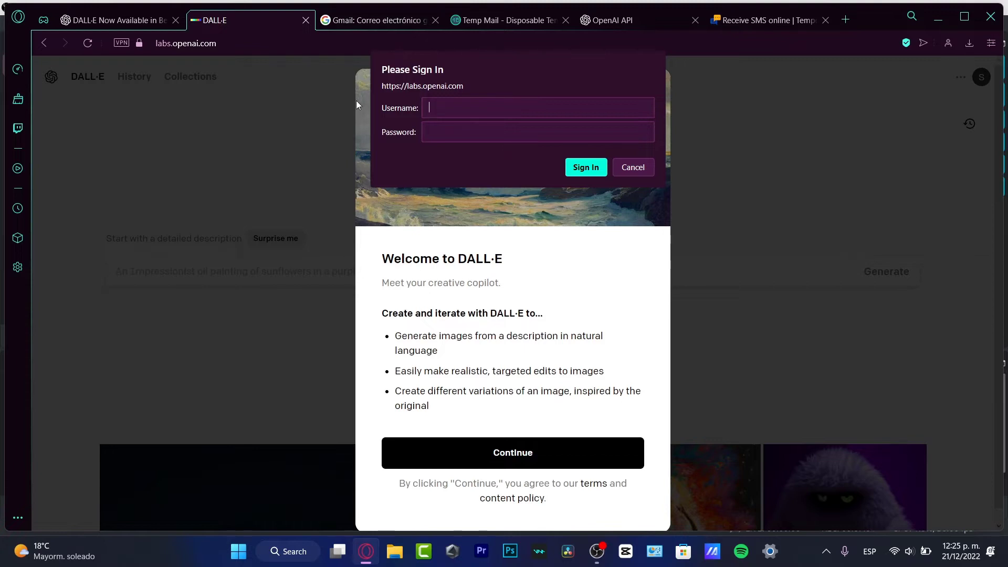
{"action": "left_click", "coordinate": [633, 167]}
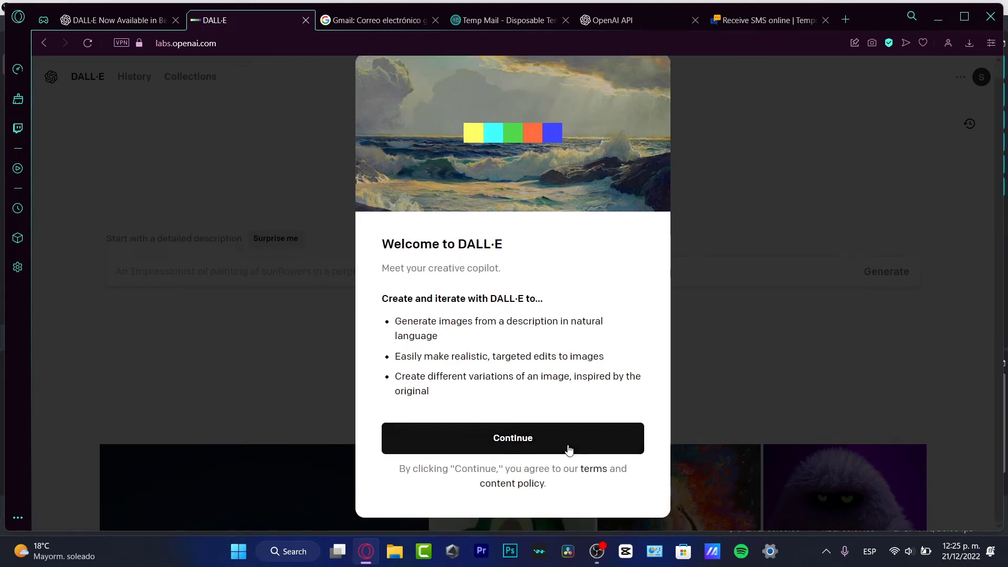
{"action": "left_click", "coordinate": [512, 438]}
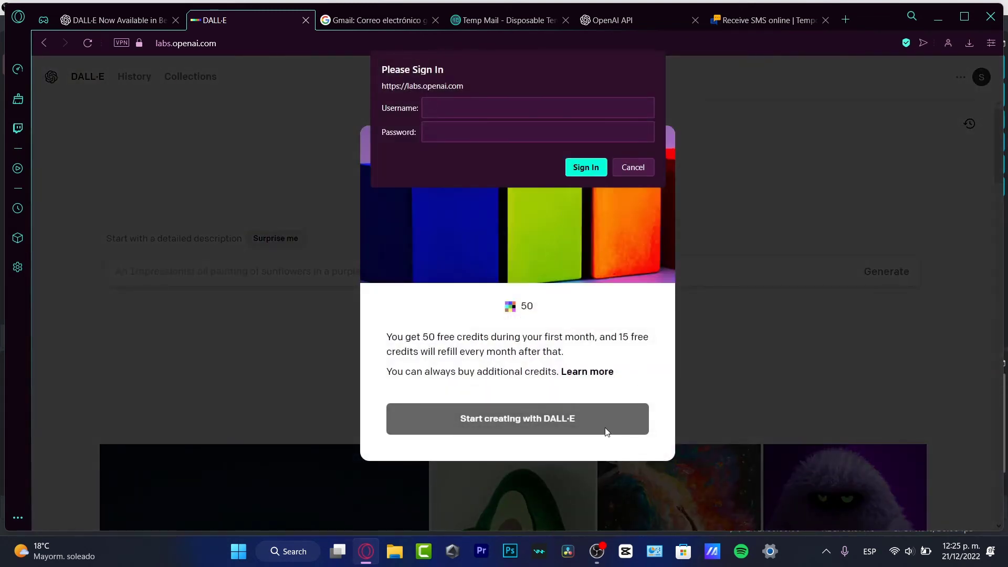
Step: Dismiss the sign-in prompt again after typing 'conta' and start creating past the free-credits notice
{"action": "left_click", "coordinate": [477, 108]}
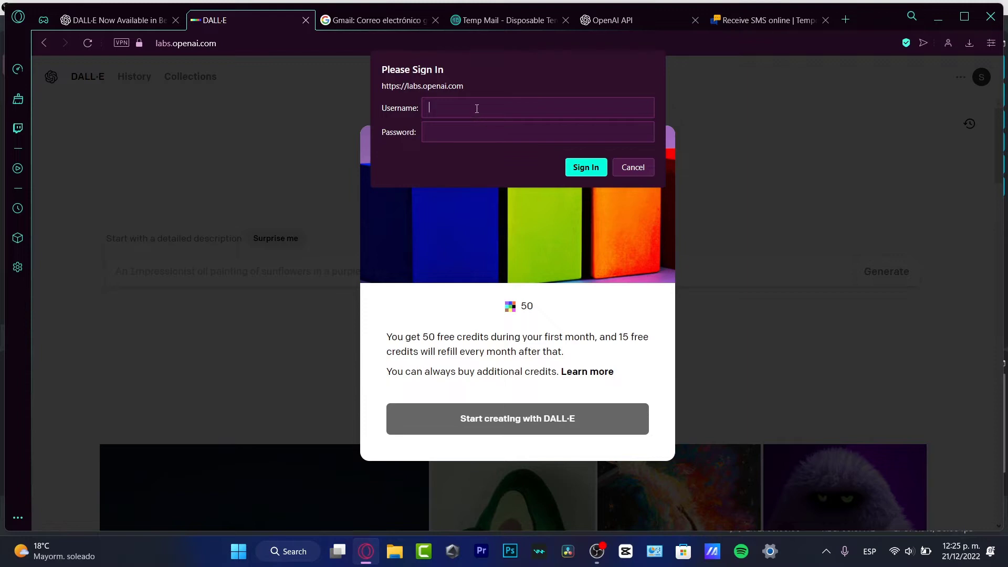
{"action": "type", "text": "conta"}
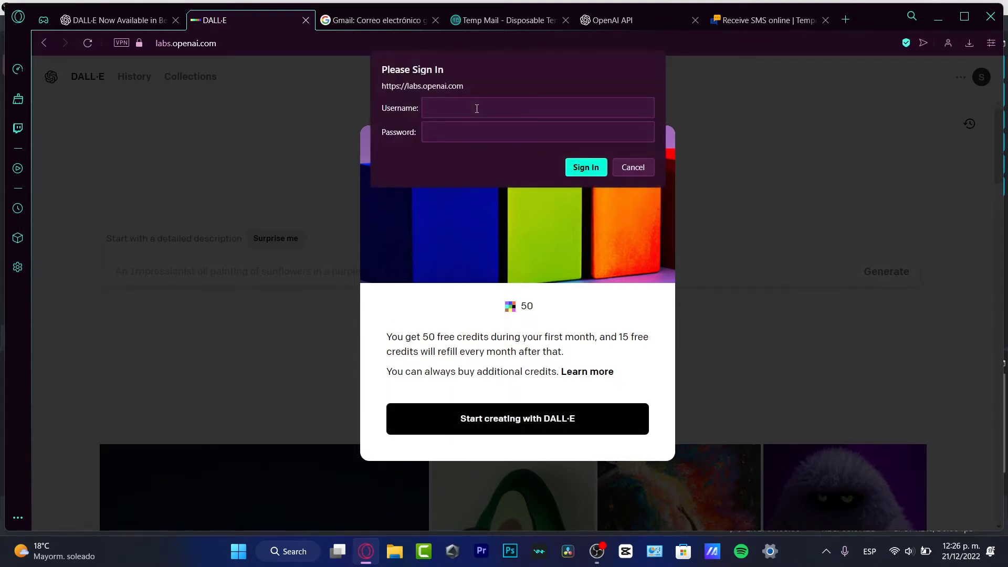
{"action": "left_click", "coordinate": [633, 166]}
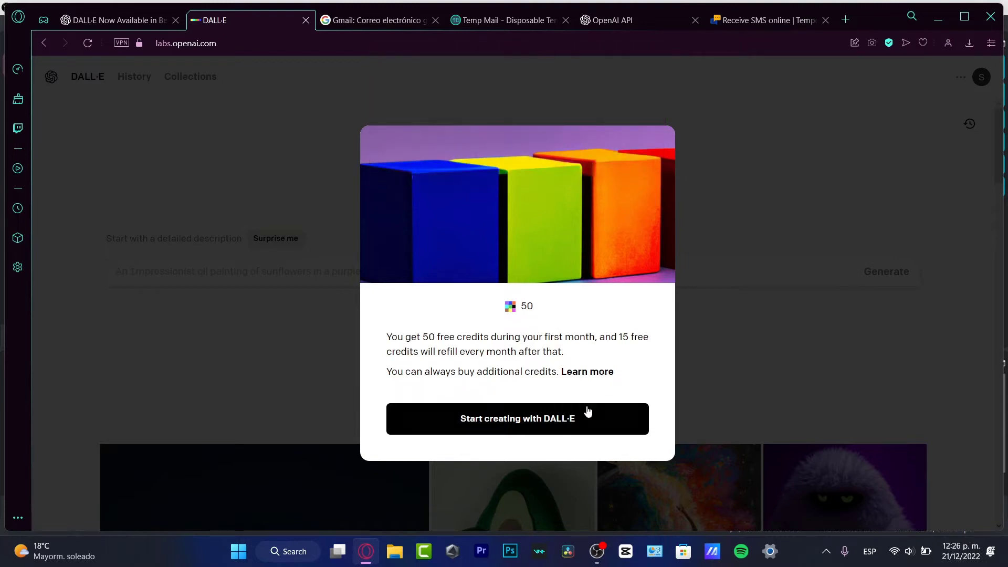
{"action": "mouse_move", "coordinate": [458, 352]}
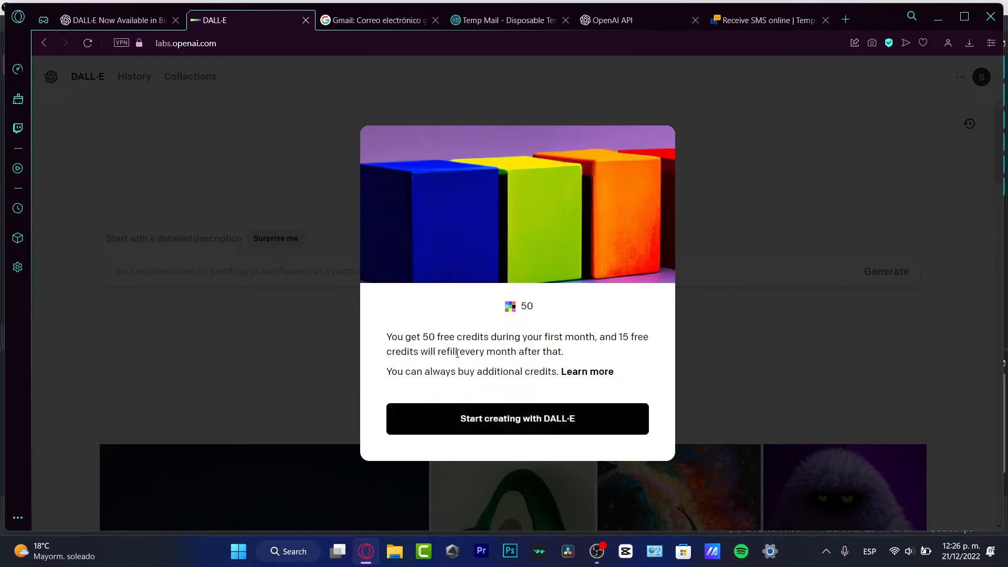
{"action": "mouse_move", "coordinate": [575, 323]}
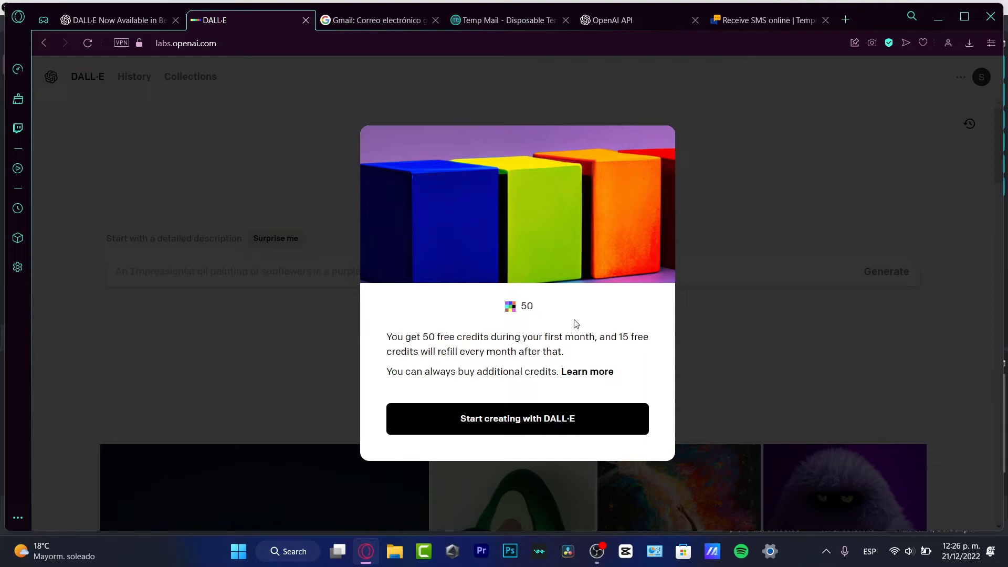
{"action": "mouse_move", "coordinate": [579, 321]}
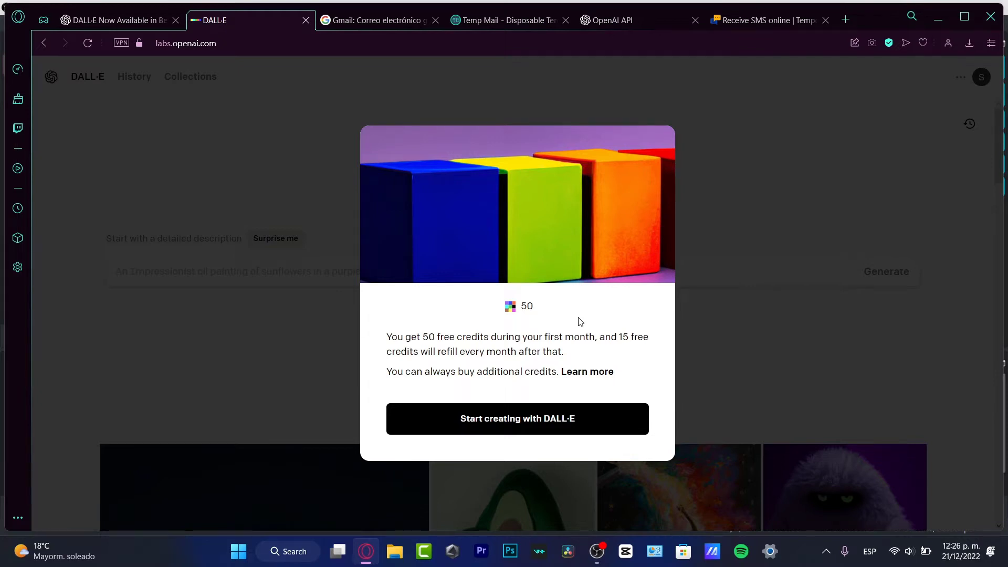
{"action": "mouse_move", "coordinate": [605, 385]}
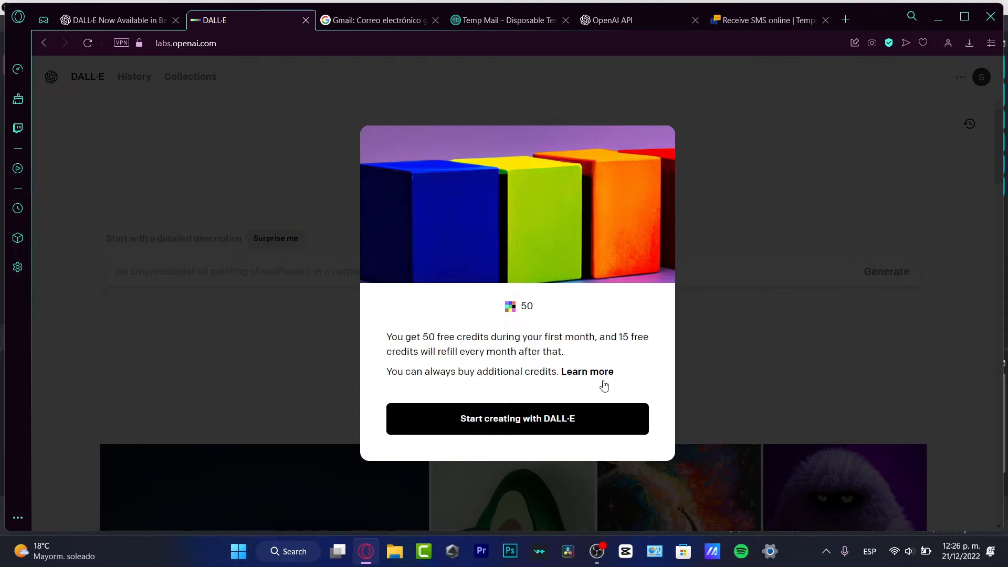
{"action": "left_click", "coordinate": [518, 418]}
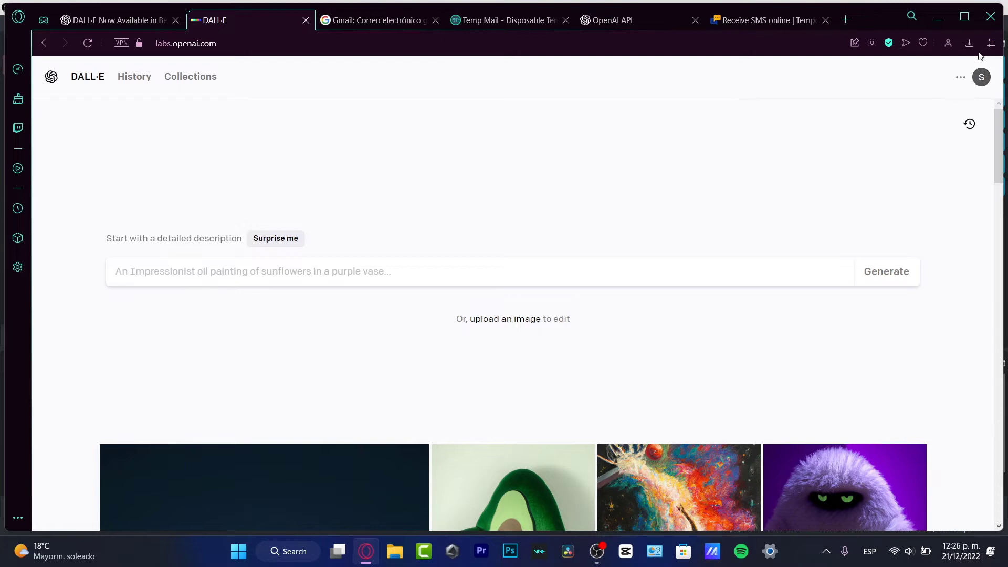
{"action": "mouse_move", "coordinate": [837, 156]}
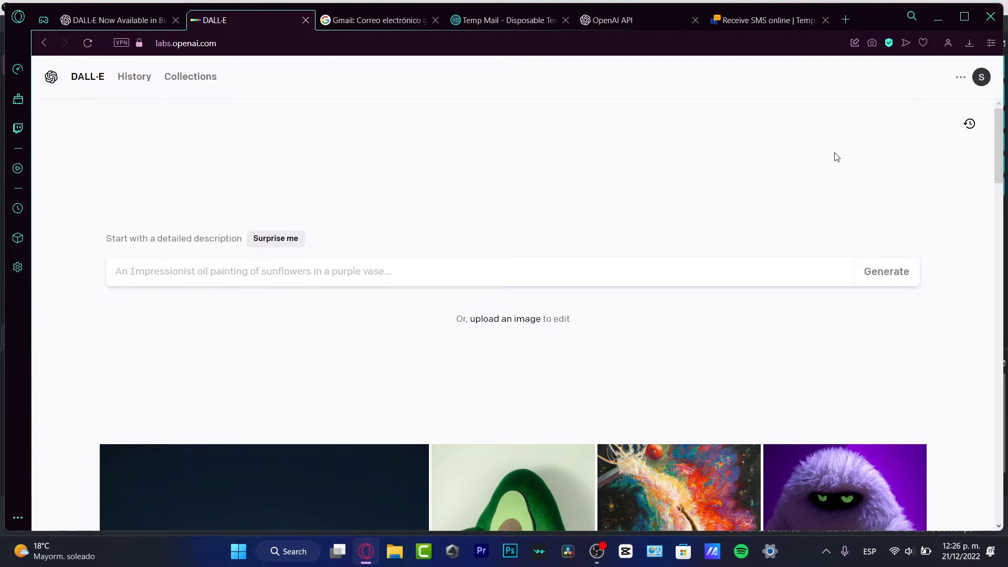
{"action": "mouse_move", "coordinate": [681, 190]}
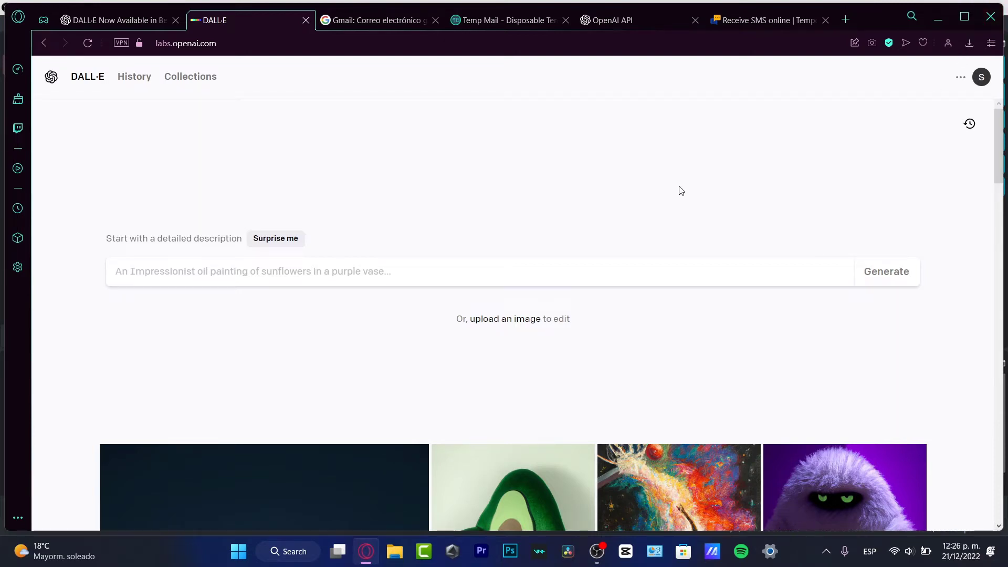
{"action": "mouse_move", "coordinate": [540, 197]}
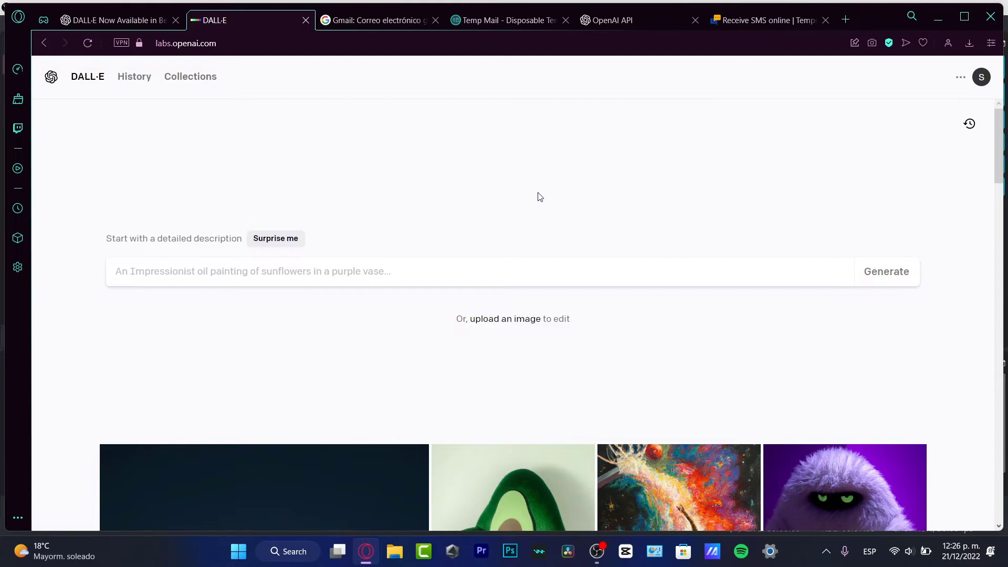
{"action": "scroll", "scroll_direction": "down", "scroll_amount": 3}
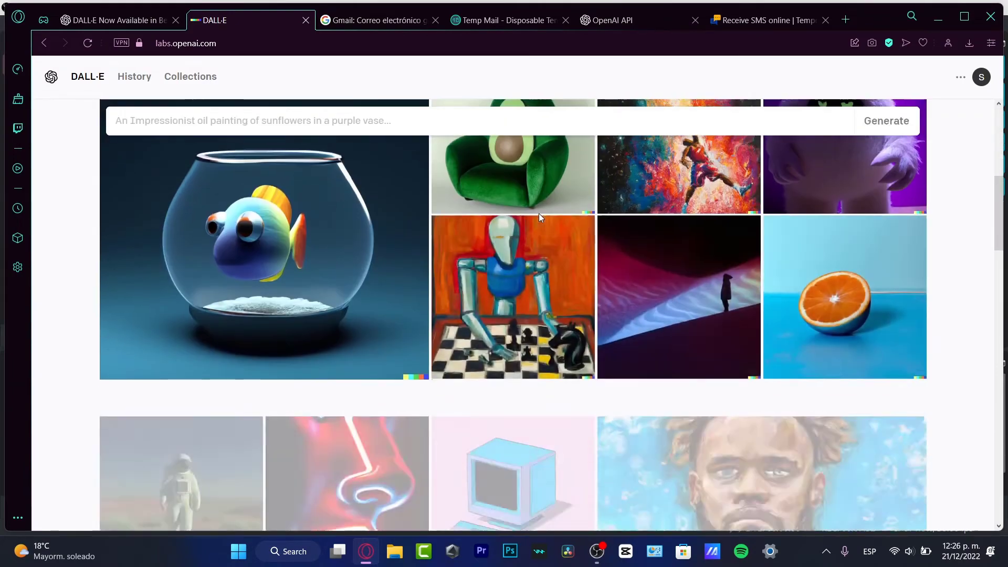
{"action": "scroll", "scroll_direction": "down", "scroll_amount": 3}
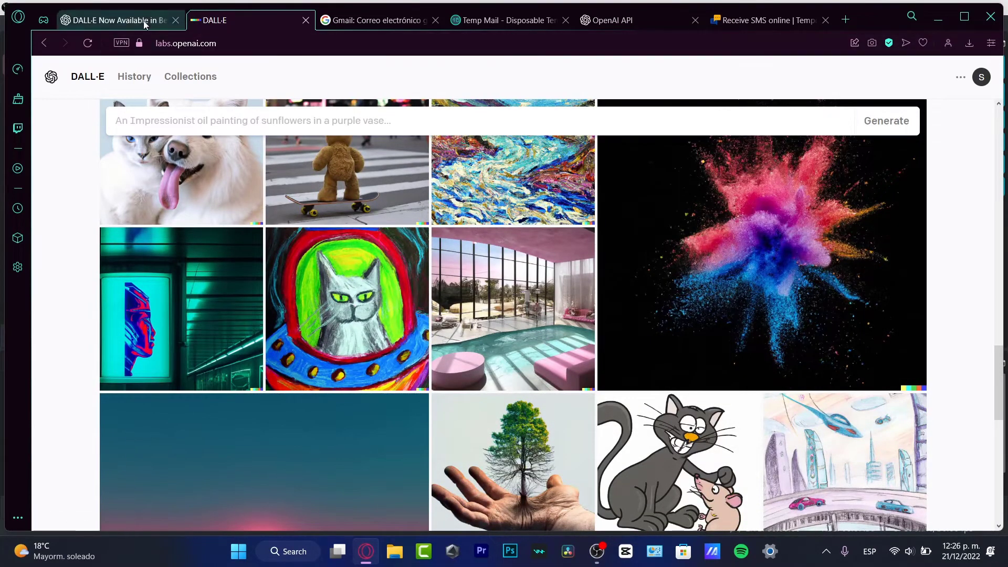
Step: From the DALL·E beta announcement, go to the DALL·E 2 page
{"action": "left_click", "coordinate": [118, 20]}
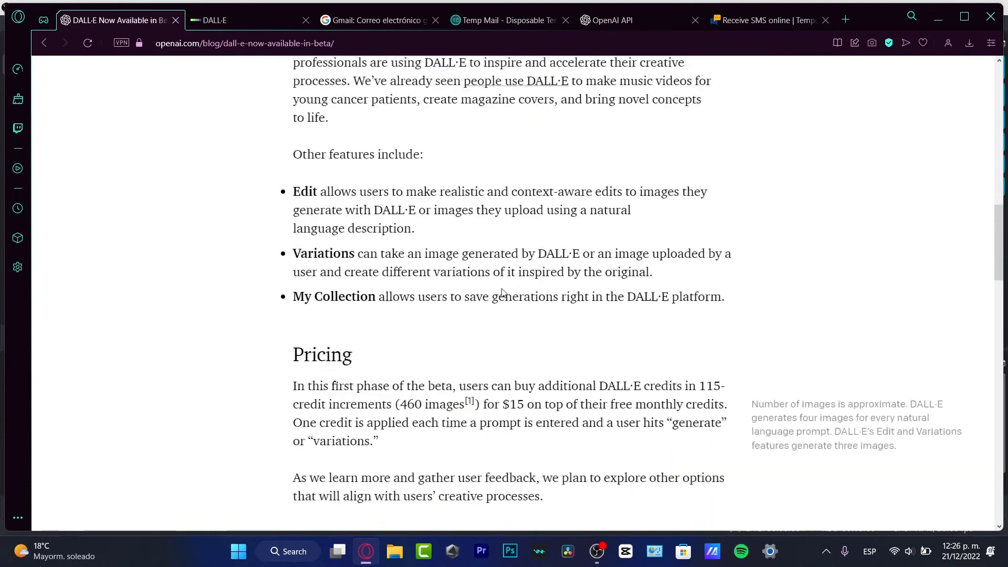
{"action": "scroll", "scroll_direction": "down", "scroll_amount": 3}
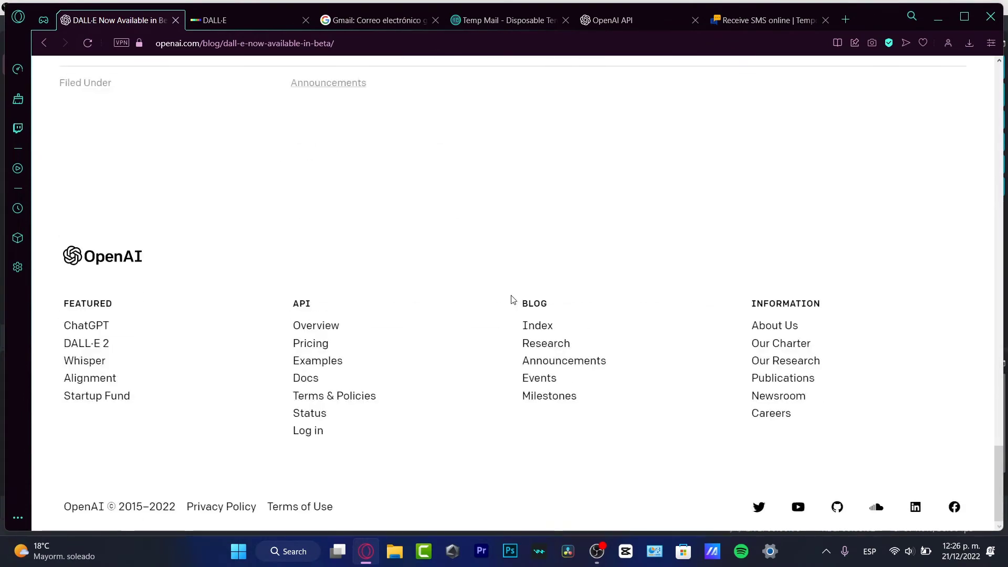
{"action": "mouse_move", "coordinate": [453, 179]}
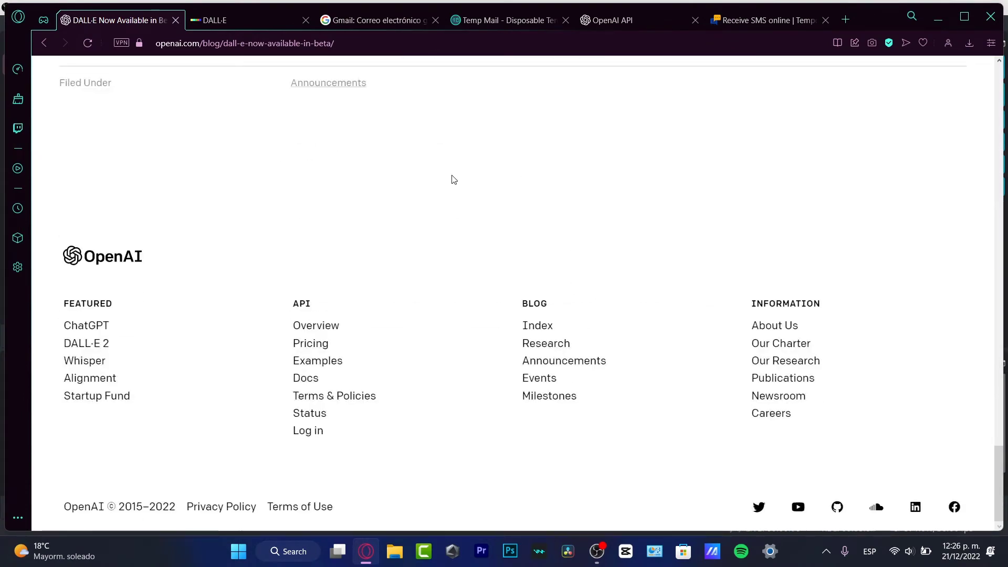
{"action": "mouse_move", "coordinate": [157, 384]}
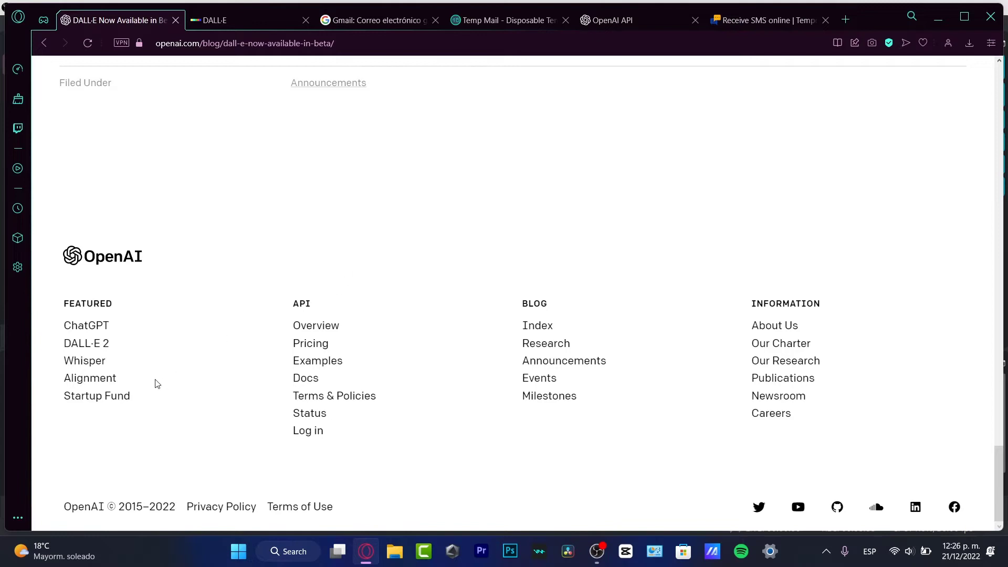
{"action": "left_click", "coordinate": [87, 343]}
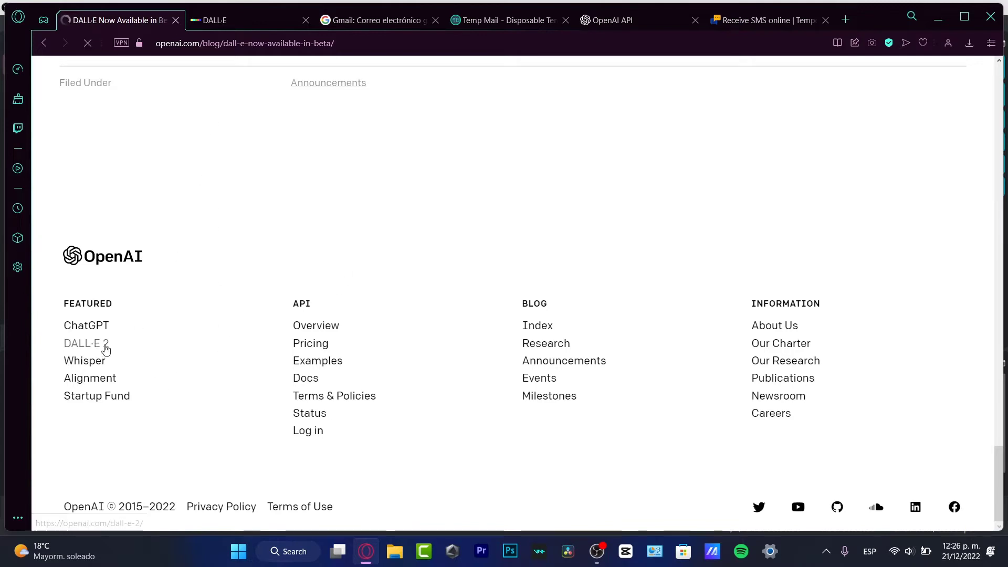
{"action": "left_click", "coordinate": [86, 342]}
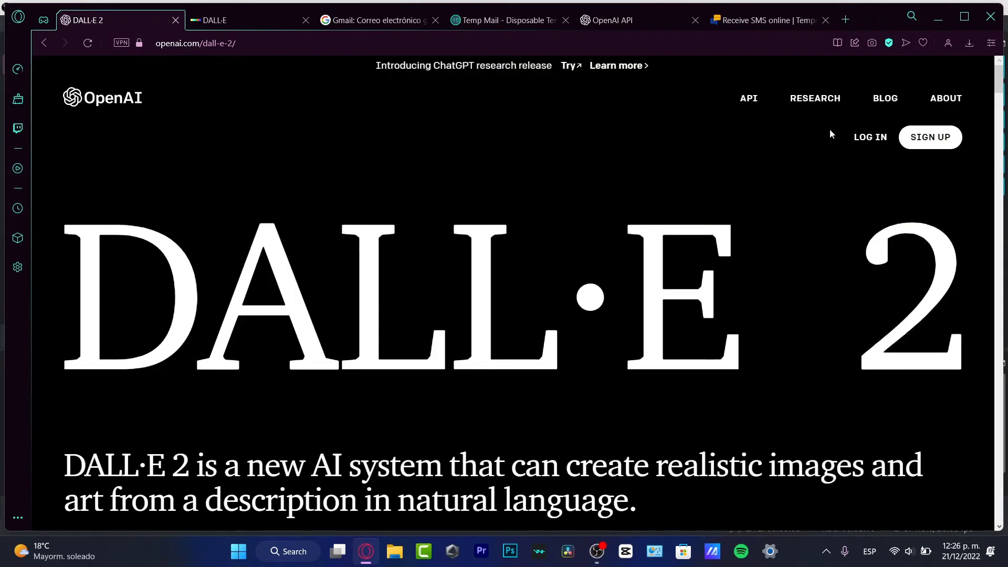
Step: Open the OpenAI blog index and scroll its dated posts back to 2021
{"action": "left_click", "coordinate": [885, 99]}
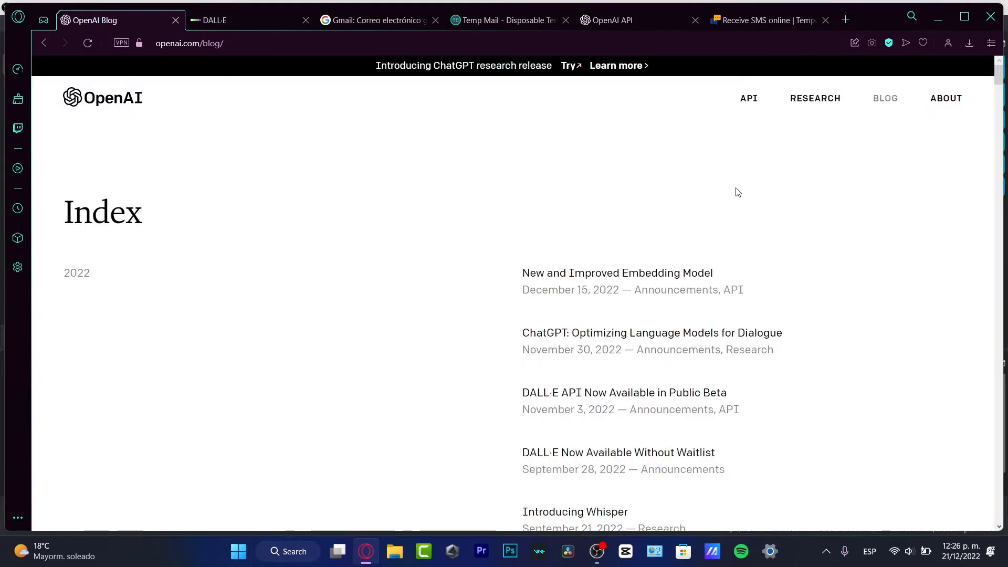
{"action": "scroll", "scroll_direction": "down", "scroll_amount": 3}
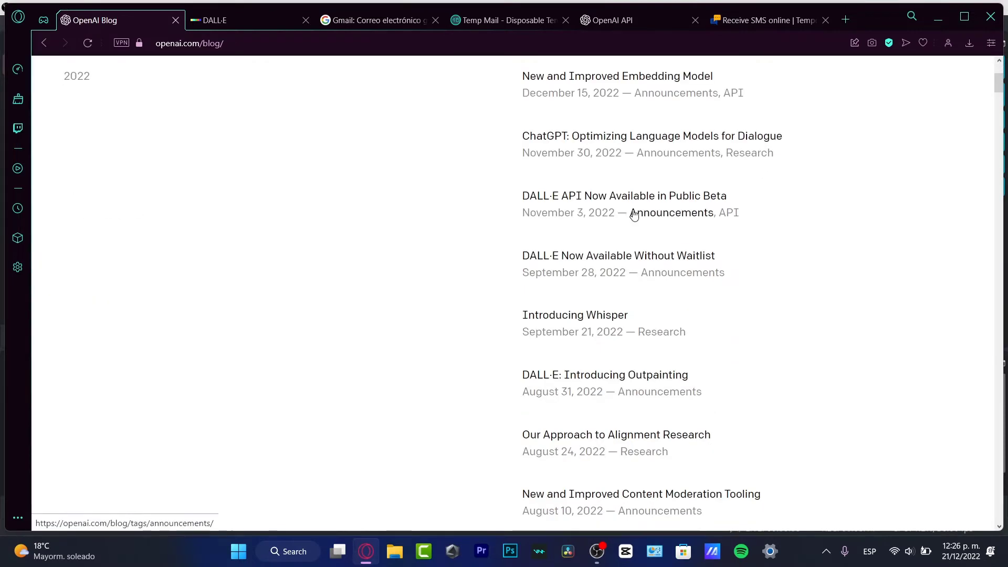
{"action": "scroll", "scroll_direction": "down", "scroll_amount": 3}
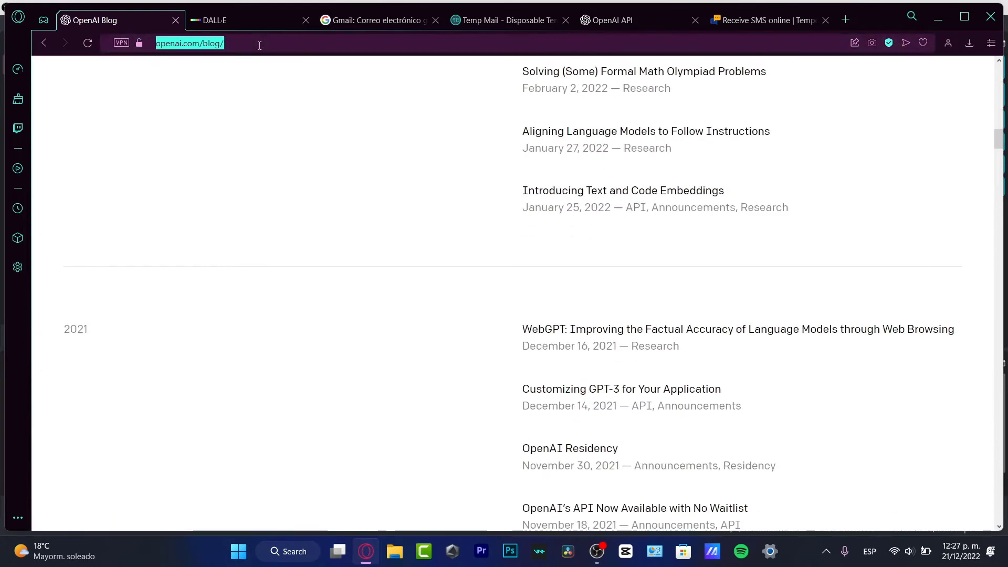
Step: Search Google for 'dalle 2 beta countries' from the address bar
{"action": "type", "text": "dalle 2 beta countries"}
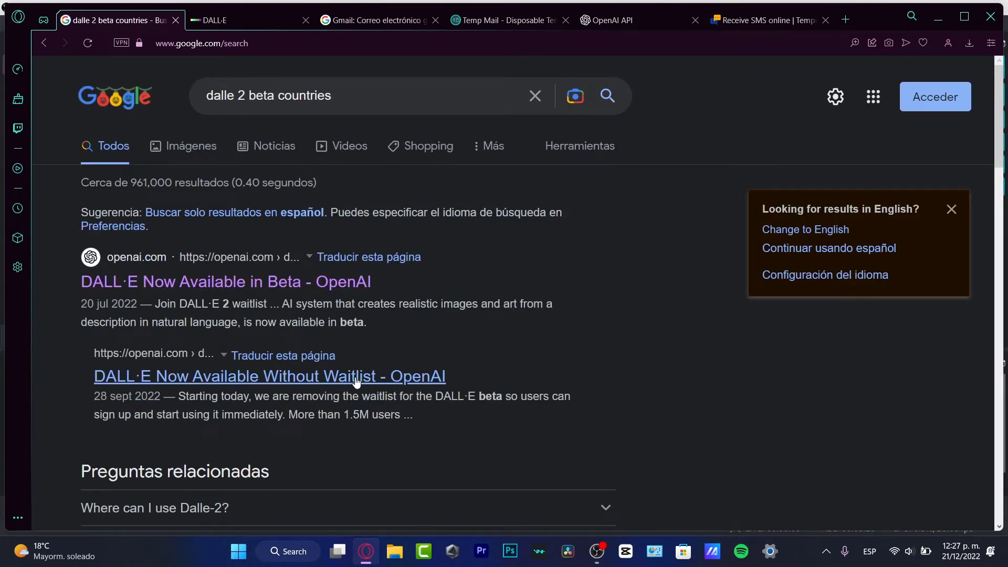
Step: Read the 'DALL·E Now Available Without Waitlist' article through, then return to the DALL·E generator
{"action": "left_click", "coordinate": [269, 376]}
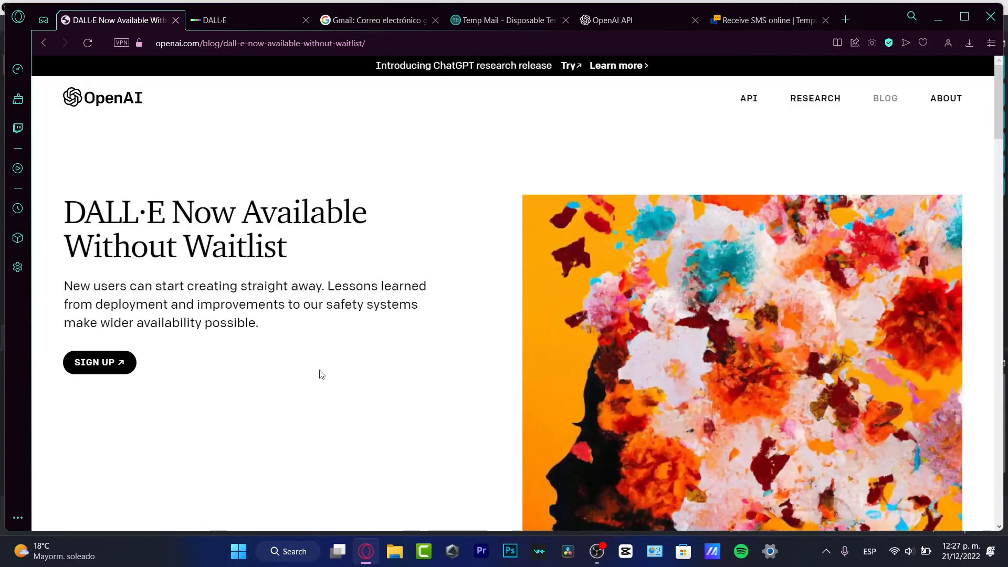
{"action": "scroll", "scroll_direction": "down", "scroll_amount": 3}
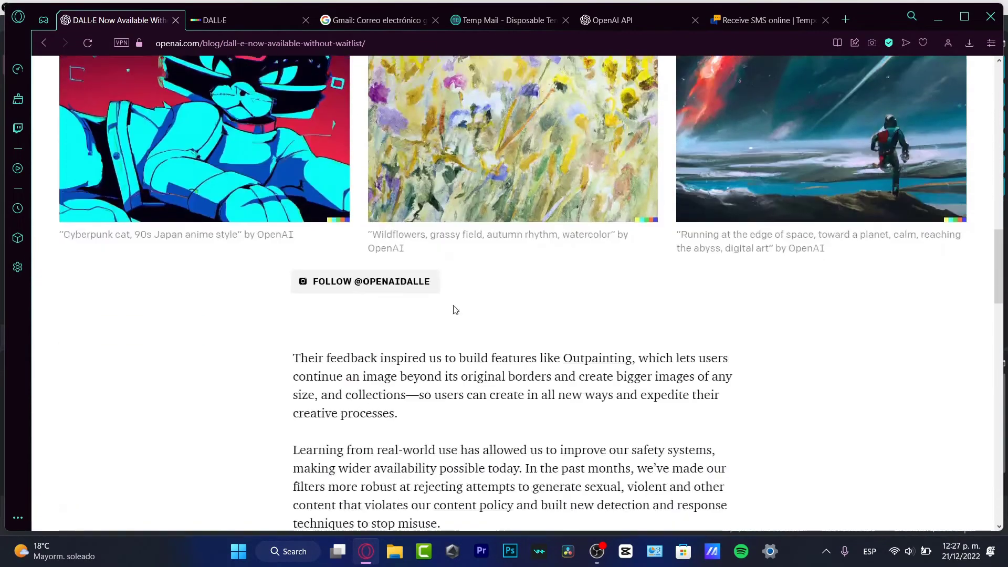
{"action": "scroll", "scroll_direction": "down", "scroll_amount": 3}
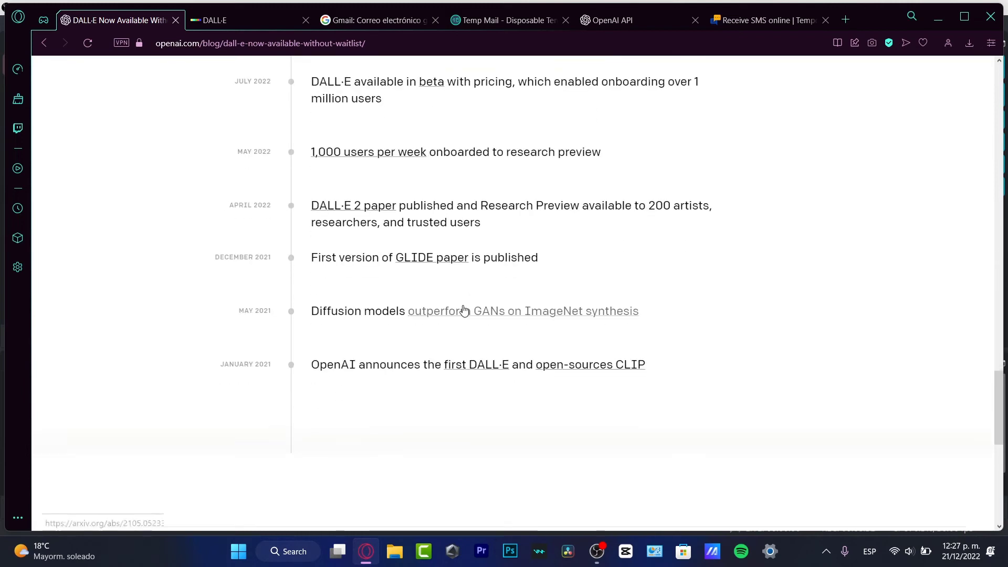
{"action": "scroll", "scroll_direction": "down", "scroll_amount": 3}
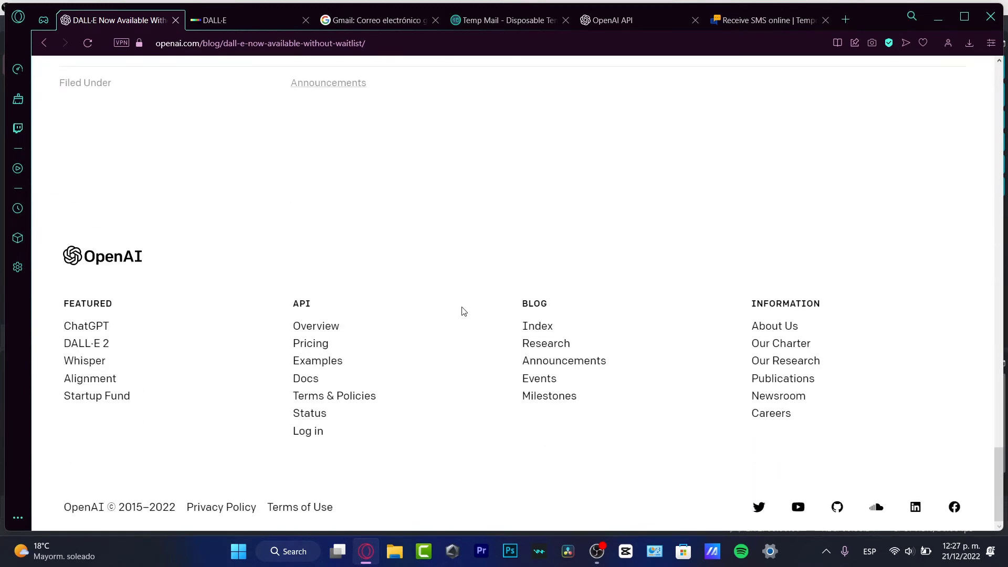
{"action": "scroll", "scroll_direction": "up", "scroll_amount": 3}
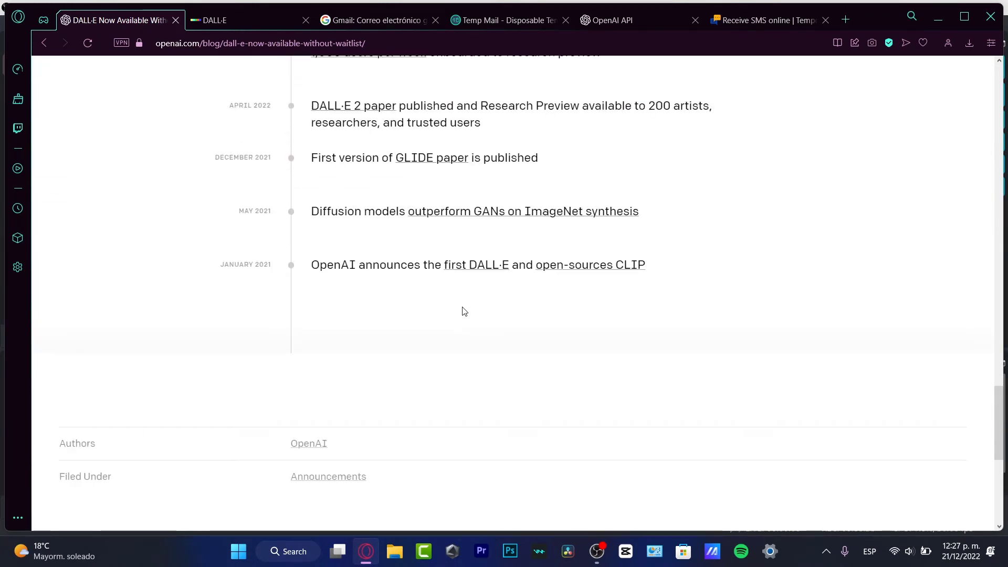
{"action": "mouse_move", "coordinate": [438, 250]}
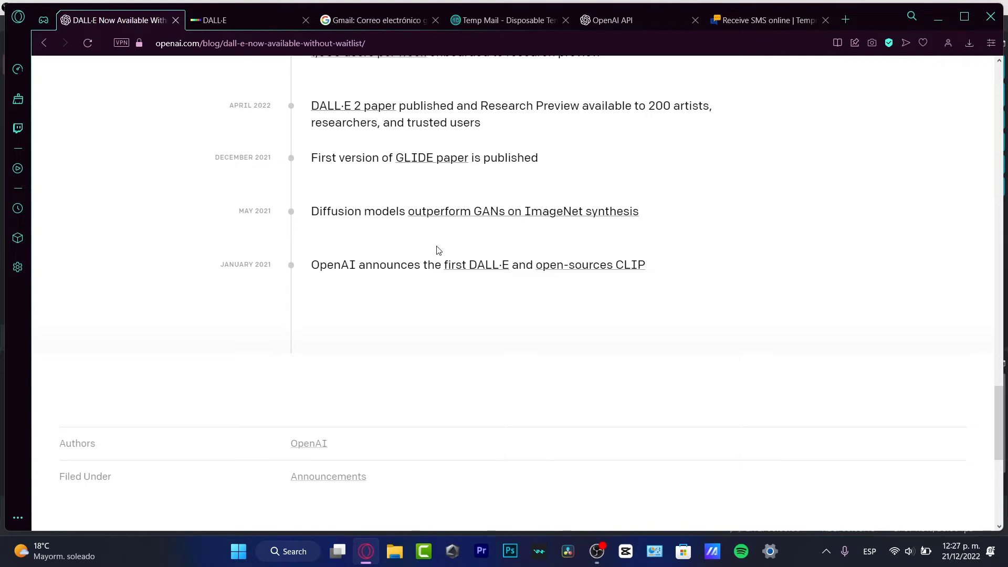
{"action": "left_click", "coordinate": [216, 20]}
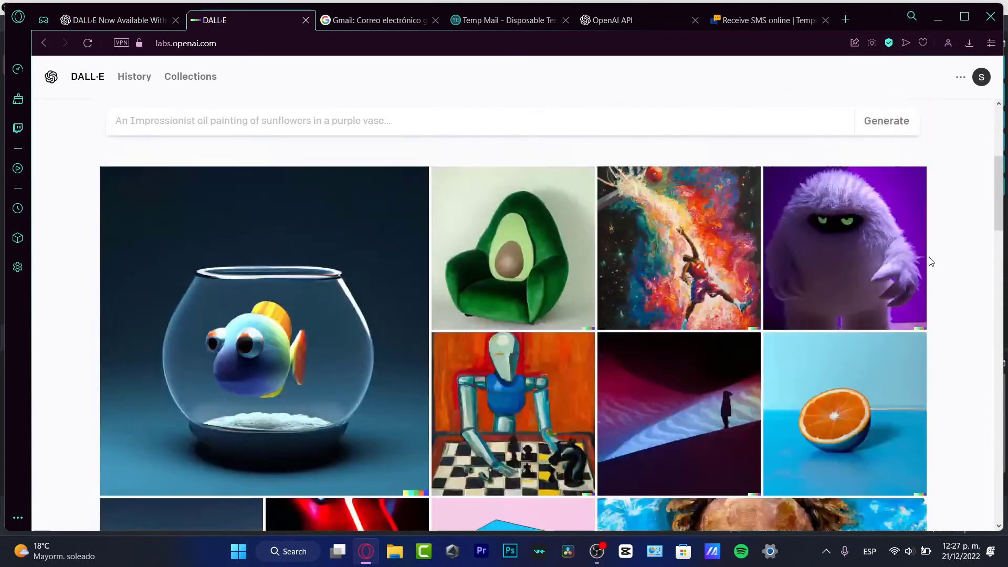
{"action": "scroll", "scroll_direction": "down", "scroll_amount": 3}
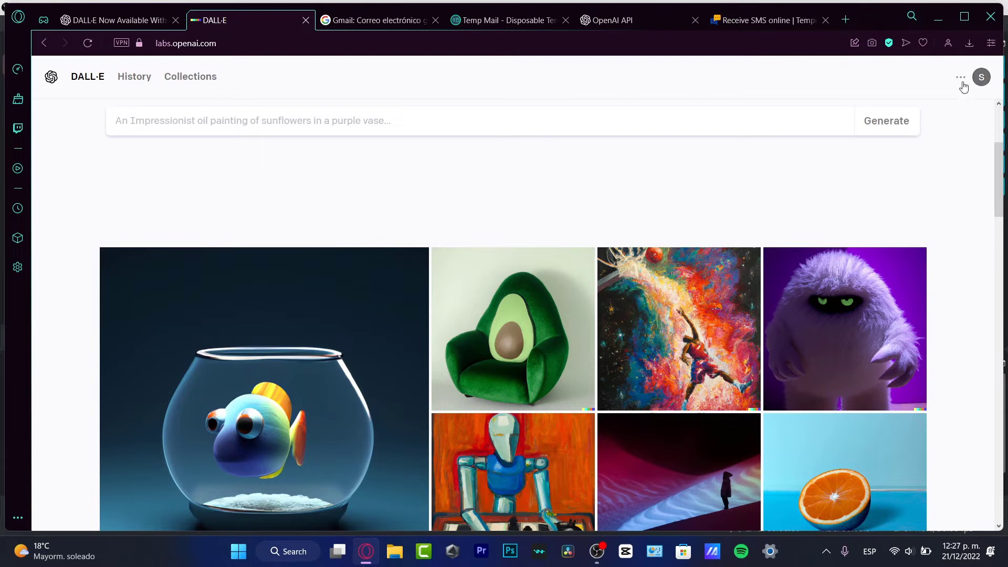
{"action": "left_click", "coordinate": [980, 76]}
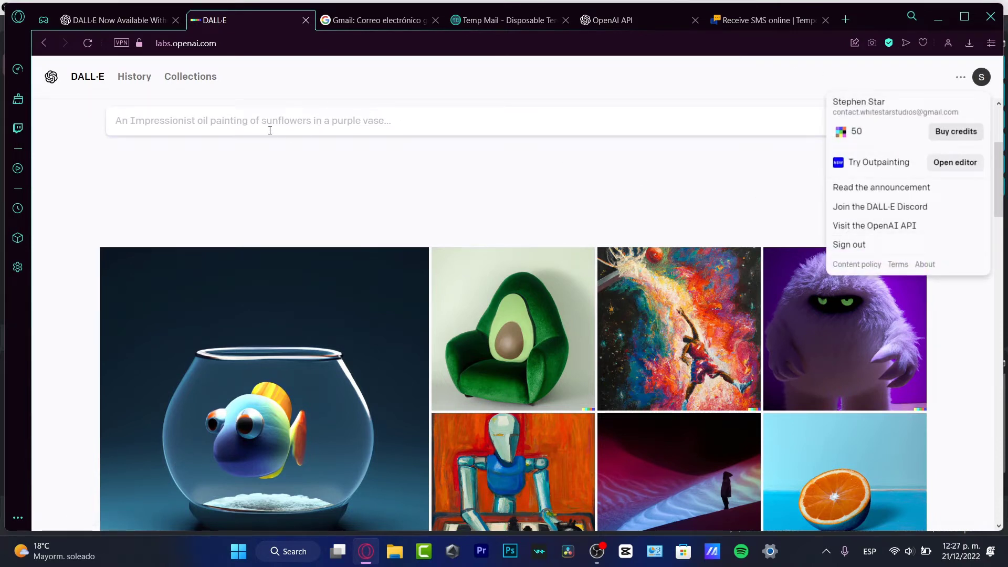
{"action": "mouse_move", "coordinate": [443, 184]}
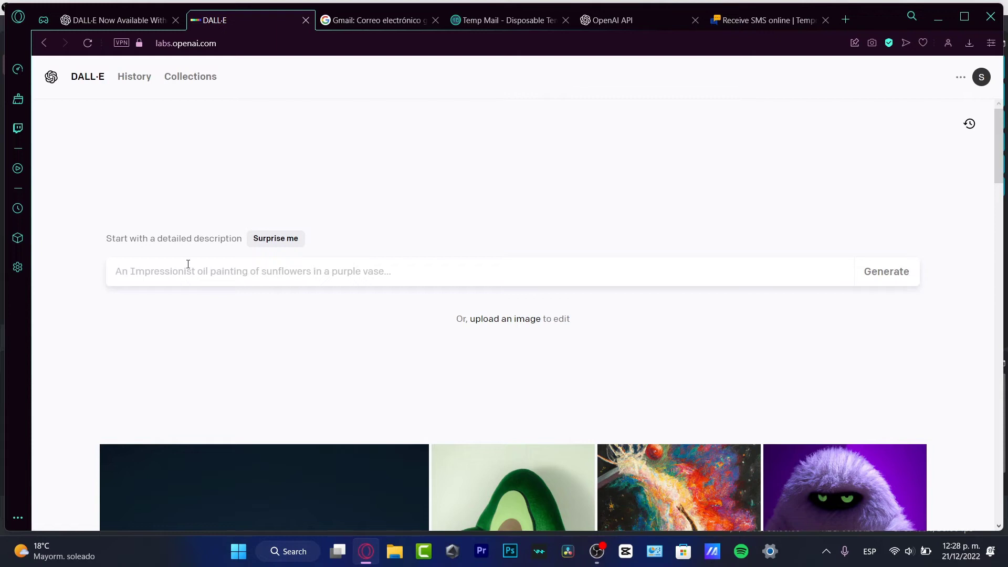
Step: Generate images from the prompt 'a cat inside a cup dressed as a wizard'
{"action": "type", "text": "a cat inside"}
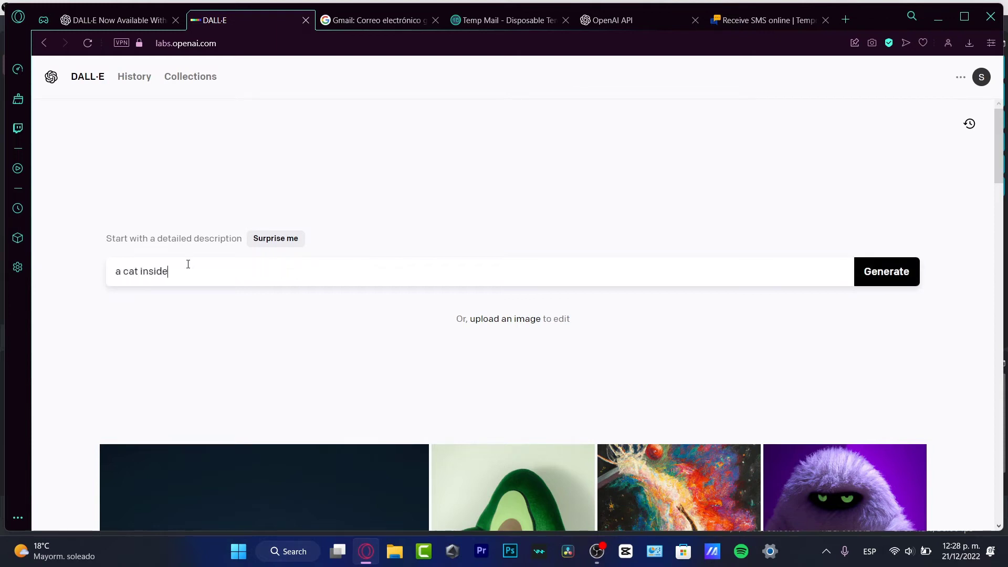
{"action": "type", "text": "a cup d"}
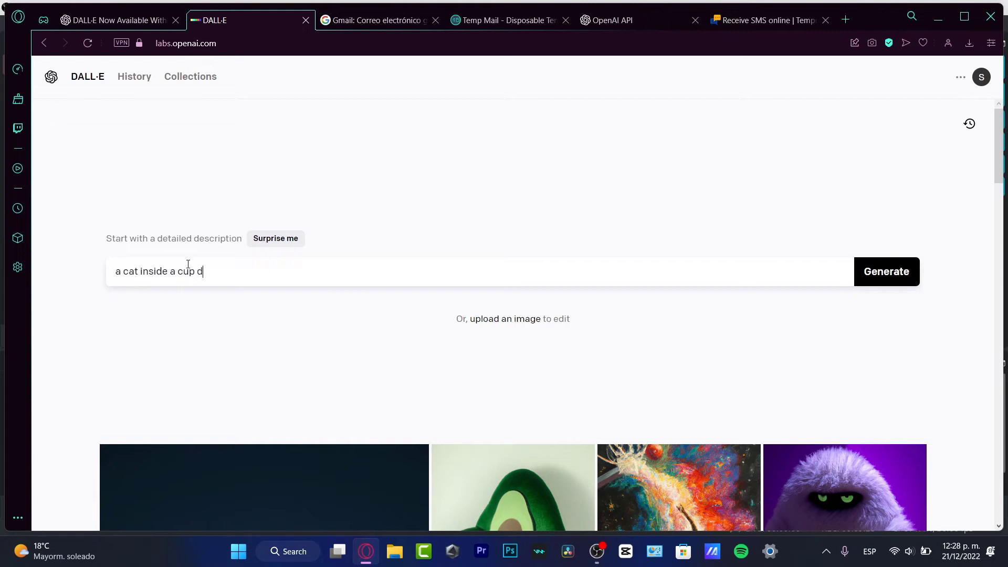
{"action": "type", "text": "ressed as"}
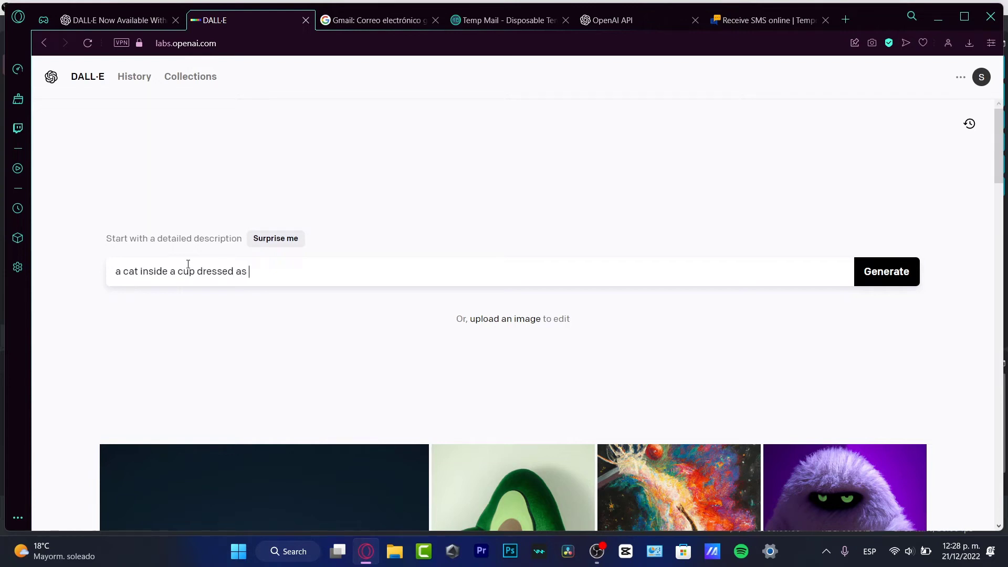
{"action": "type", "text": "a wizard"}
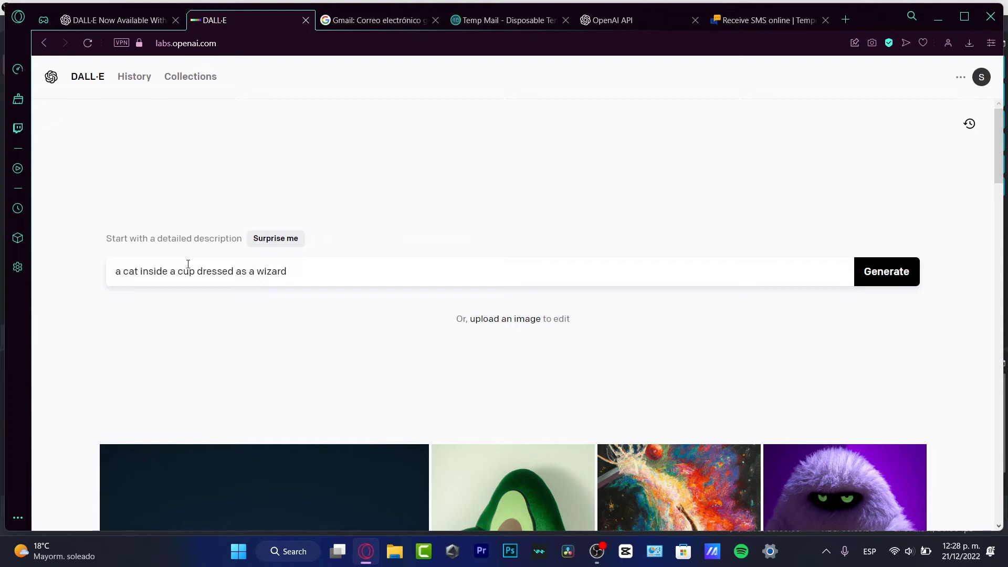
{"action": "left_click", "coordinate": [886, 271]}
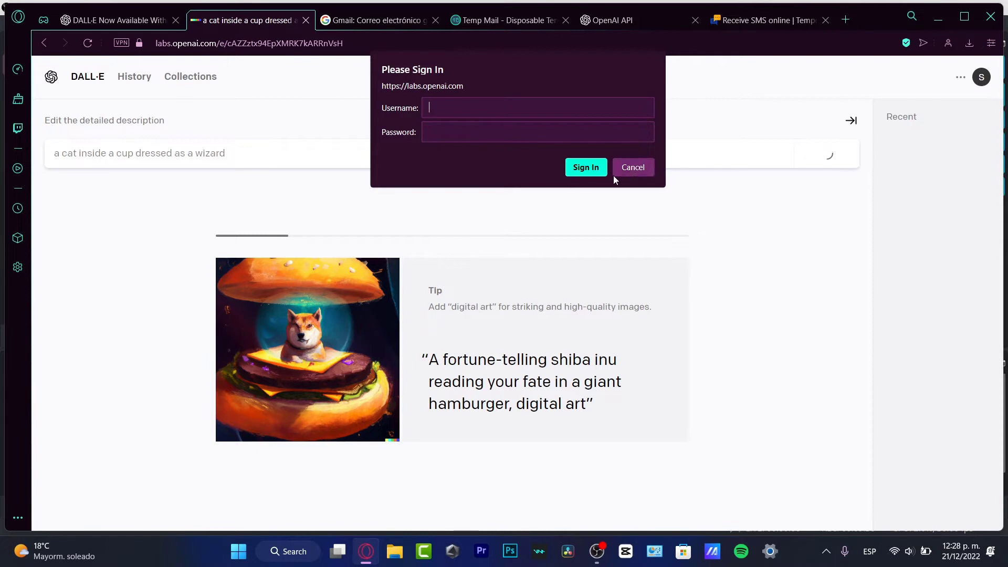
Step: Dismiss the browser sign-in popup so the four wizard cat images can load
{"action": "left_click", "coordinate": [632, 167]}
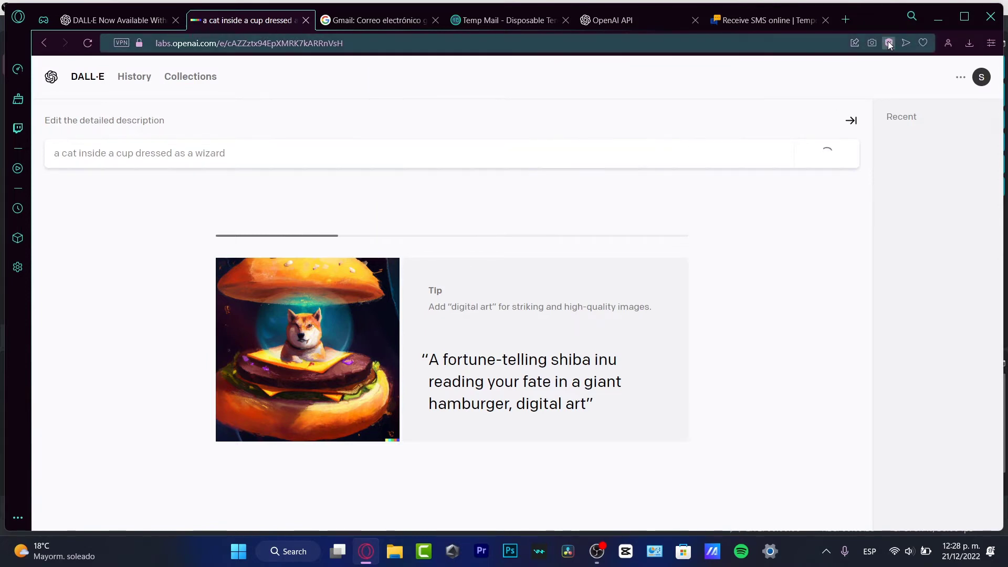
{"action": "left_click", "coordinate": [888, 41]}
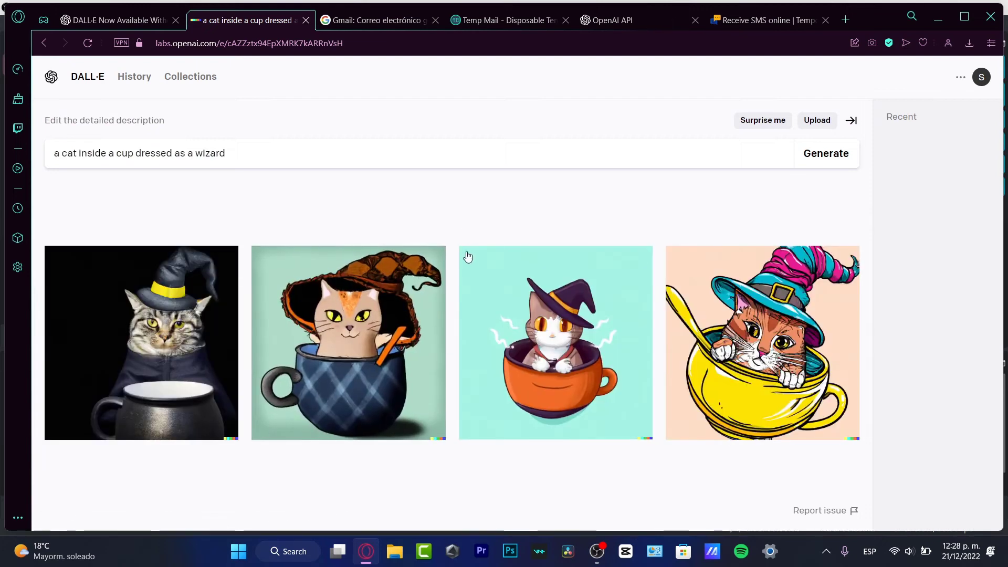
{"action": "mouse_move", "coordinate": [224, 245]}
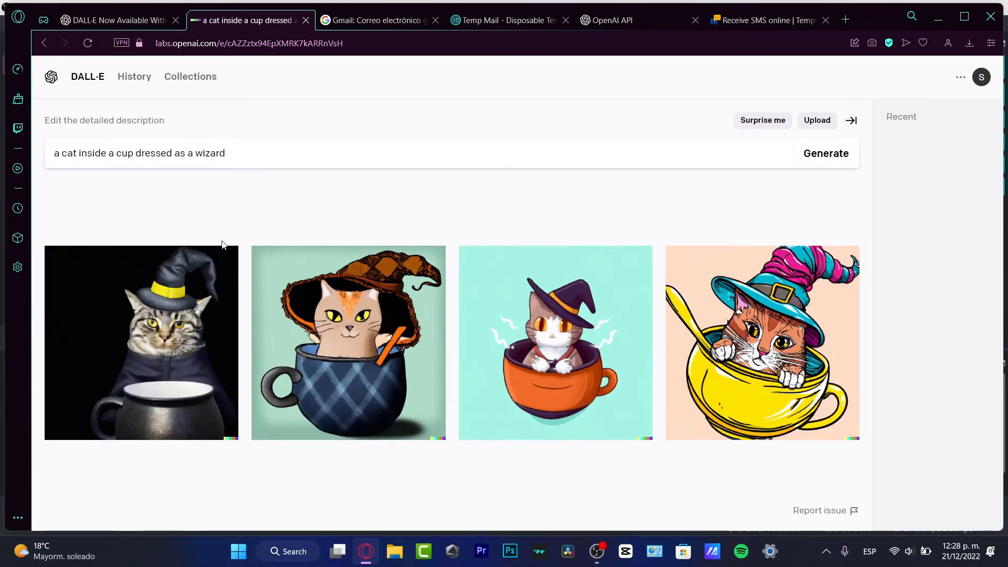
{"action": "mouse_move", "coordinate": [714, 190]}
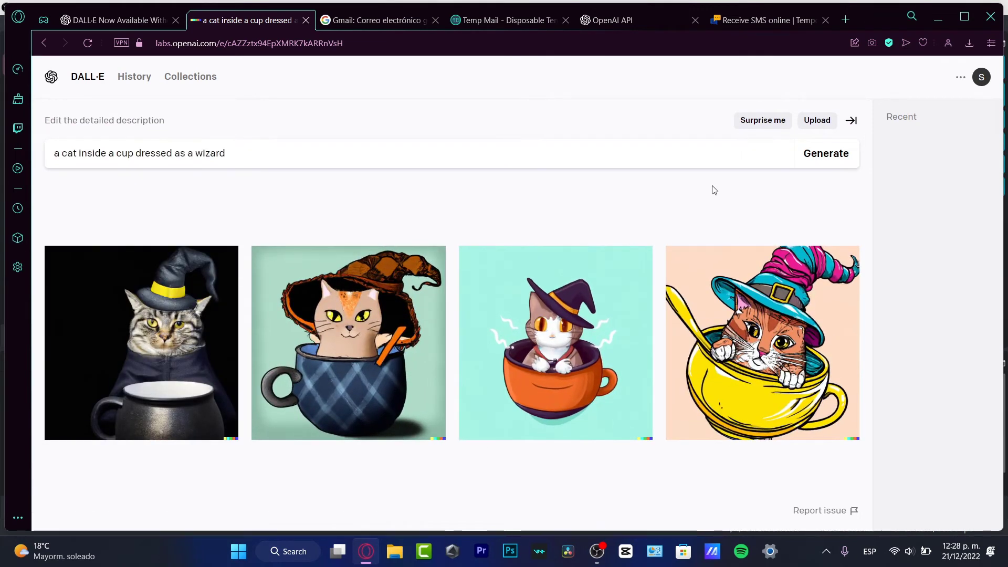
{"action": "mouse_move", "coordinate": [277, 331]}
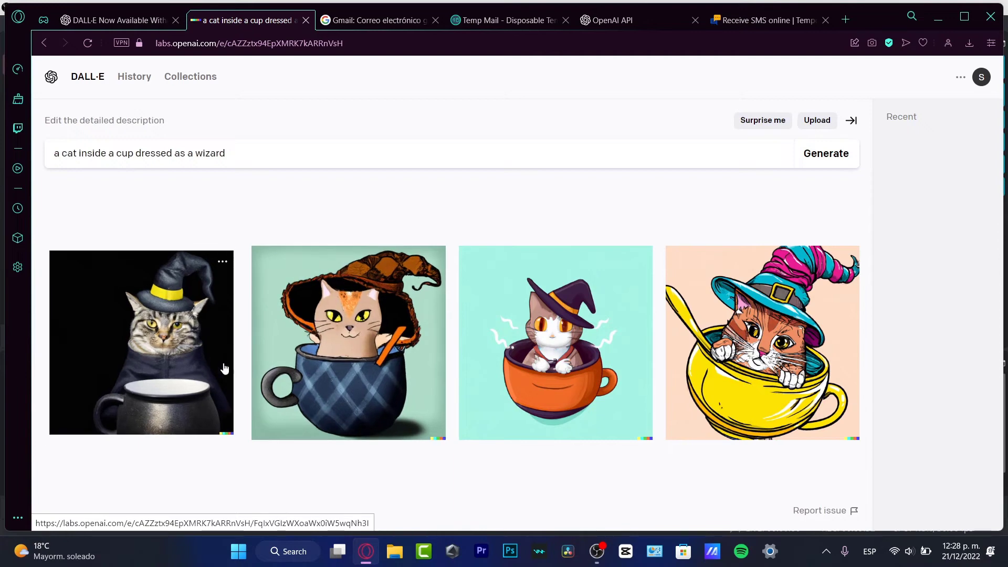
Step: View each wizard cat image full size, ending on the fourth, yellow-cup version
{"action": "left_click", "coordinate": [140, 343]}
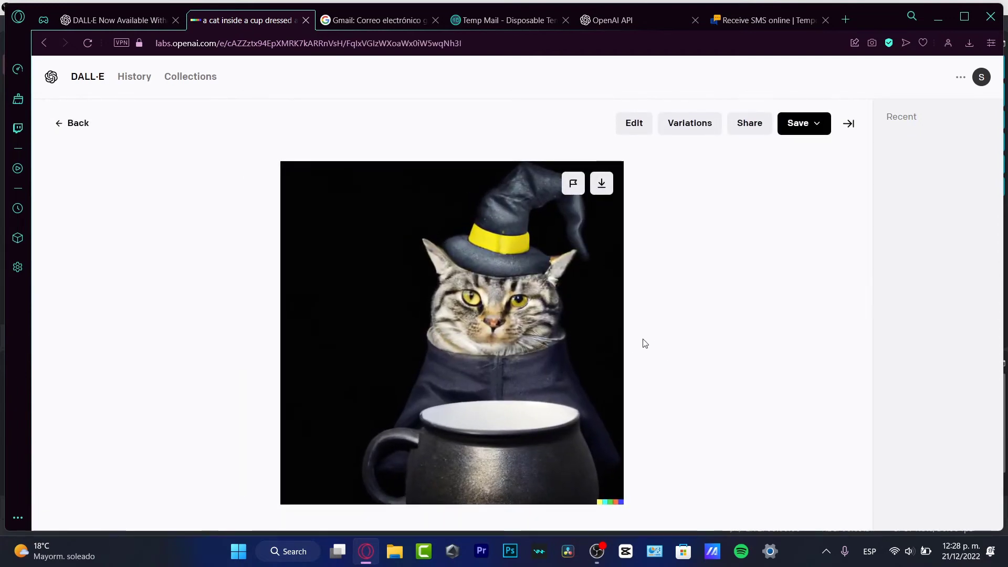
{"action": "mouse_move", "coordinate": [812, 313]}
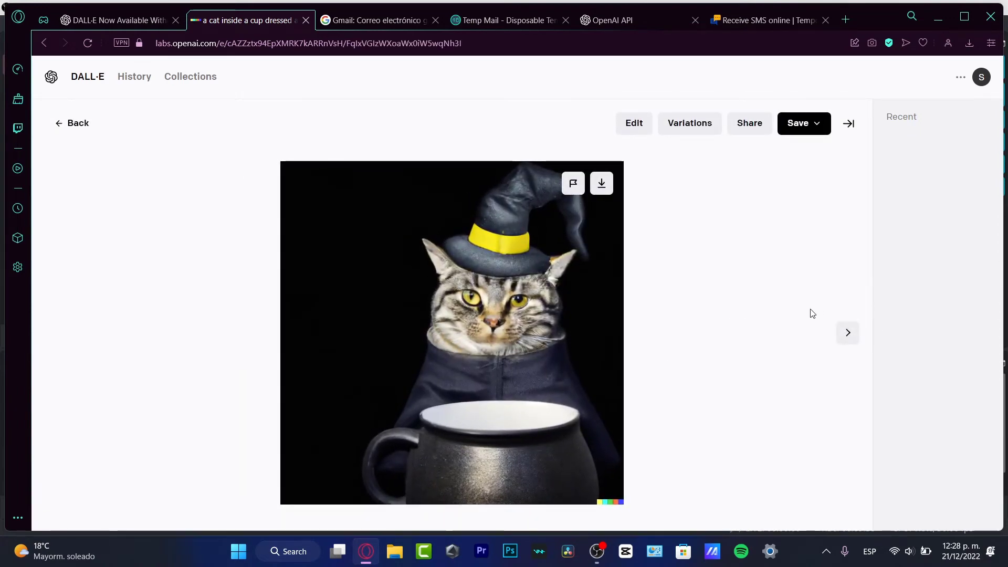
{"action": "left_click", "coordinate": [847, 331]}
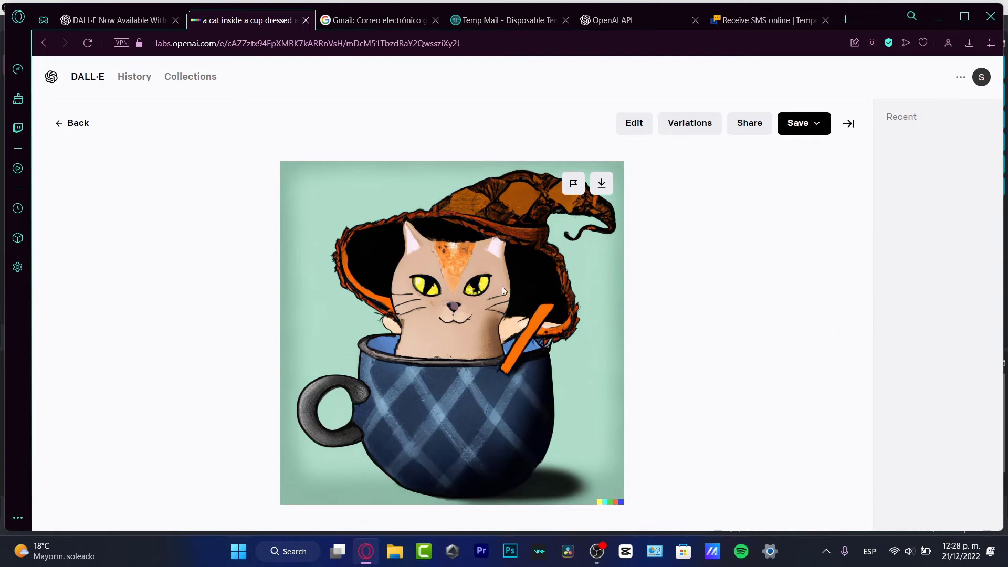
{"action": "left_click", "coordinate": [848, 332]}
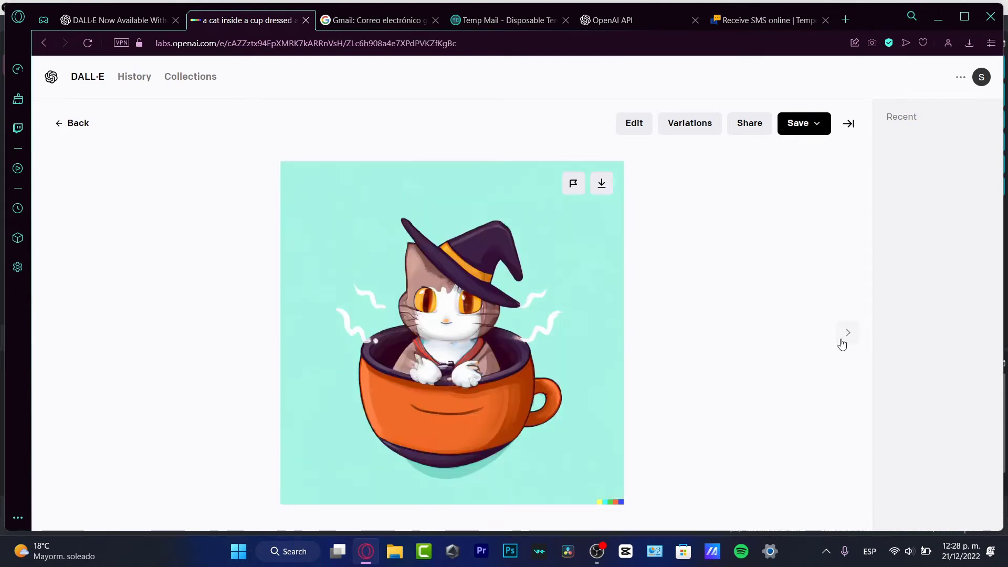
{"action": "mouse_move", "coordinate": [512, 328]}
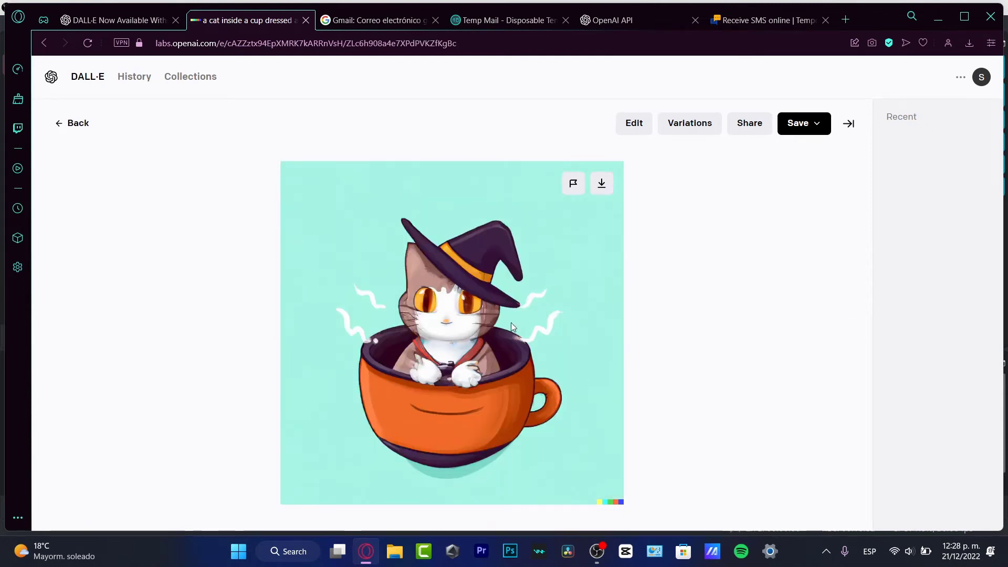
{"action": "mouse_move", "coordinate": [874, 339]}
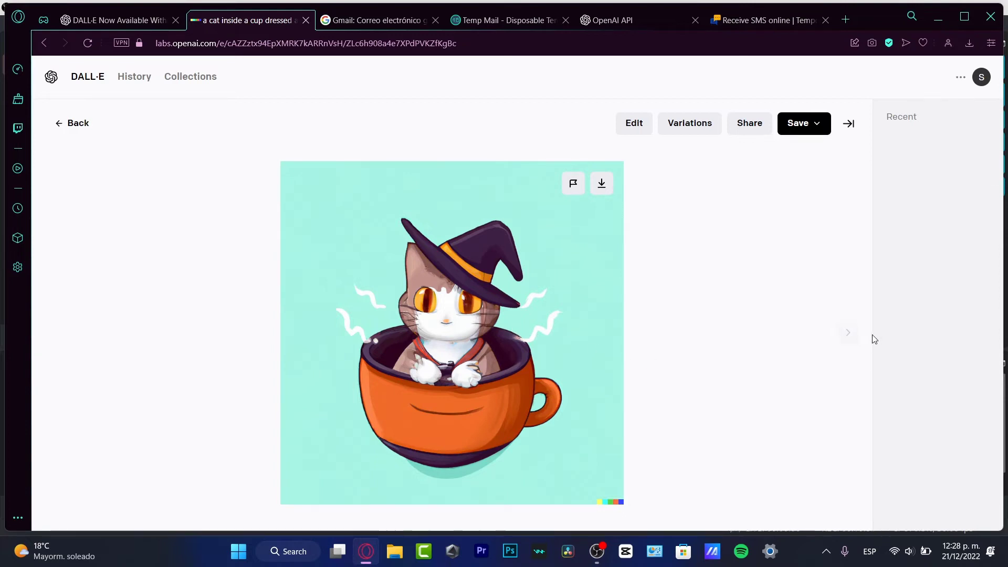
{"action": "left_click", "coordinate": [848, 331]}
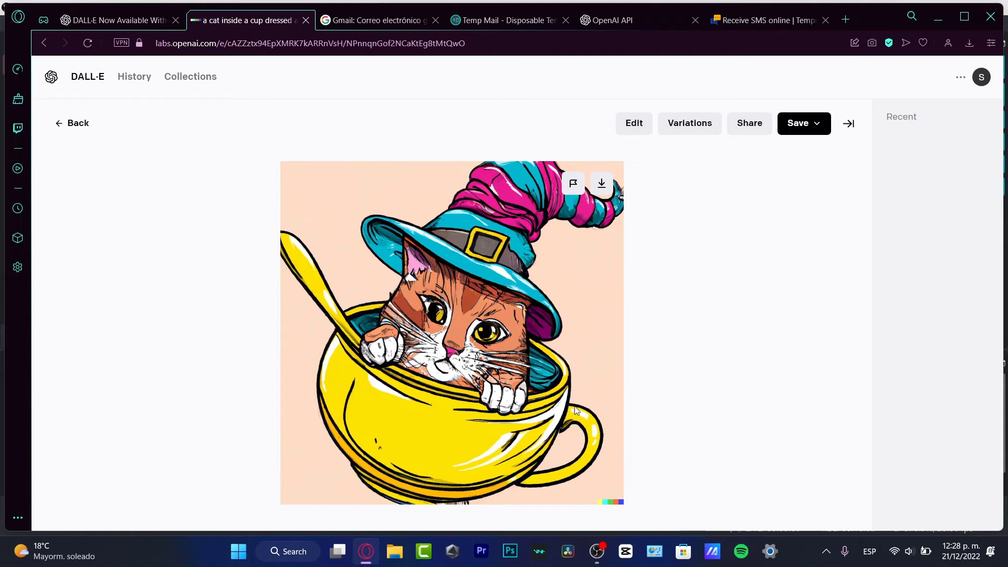
{"action": "mouse_move", "coordinate": [431, 191]}
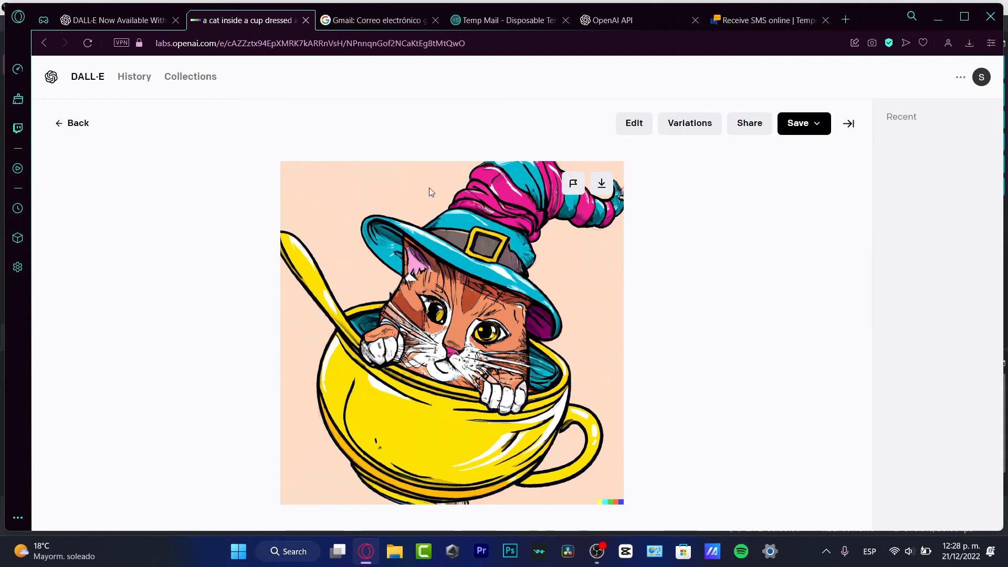
{"action": "mouse_move", "coordinate": [57, 332]}
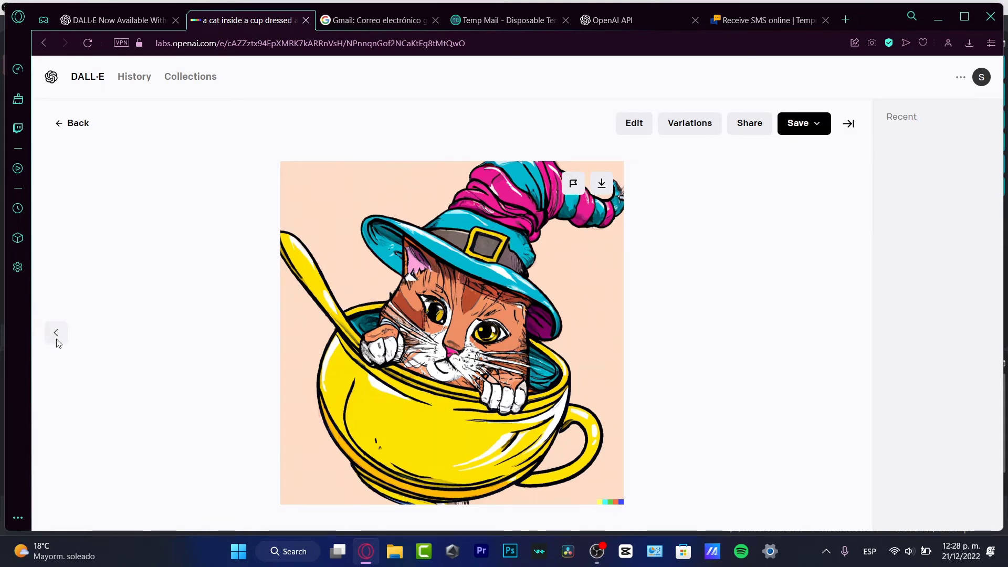
Step: Browse the first round of variations one by one, dismissing the sign-in popup
{"action": "left_click", "coordinate": [55, 332]}
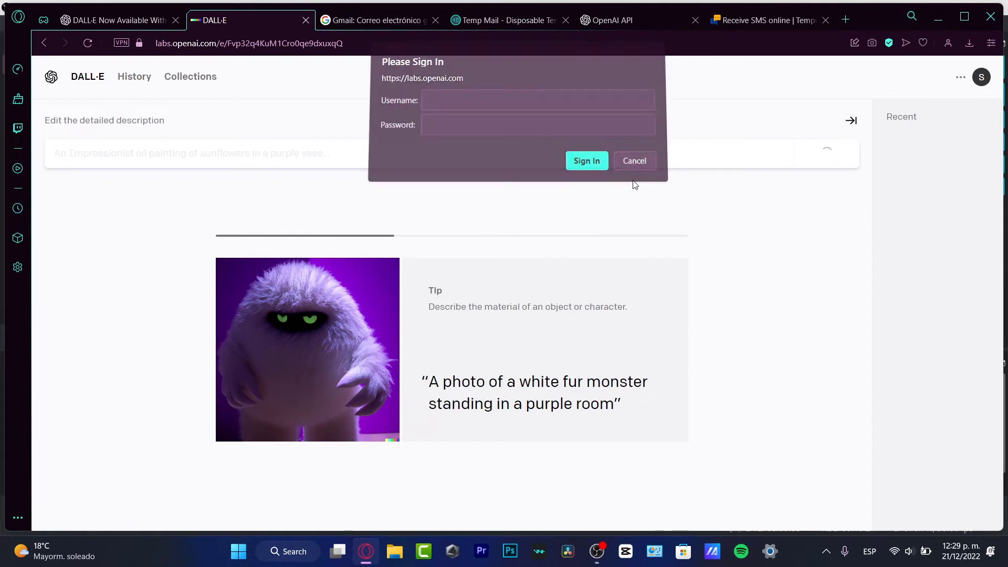
{"action": "left_click", "coordinate": [634, 160]}
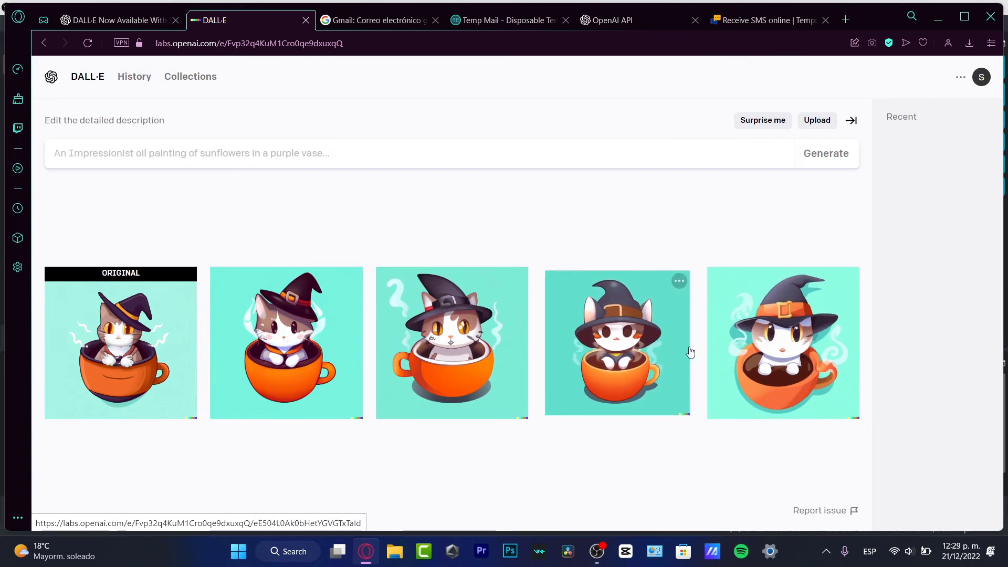
{"action": "left_click", "coordinate": [120, 342]}
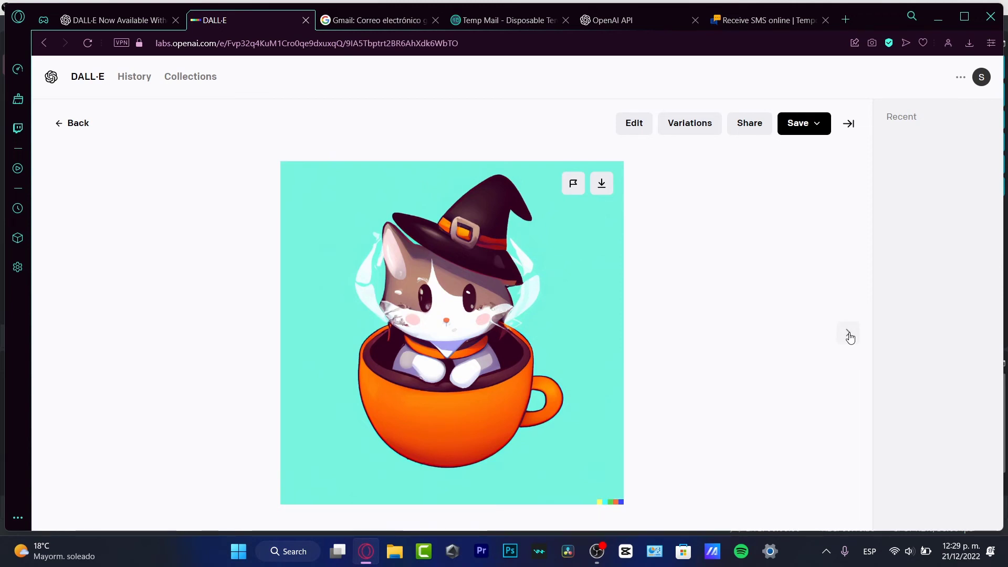
{"action": "left_click", "coordinate": [848, 336]}
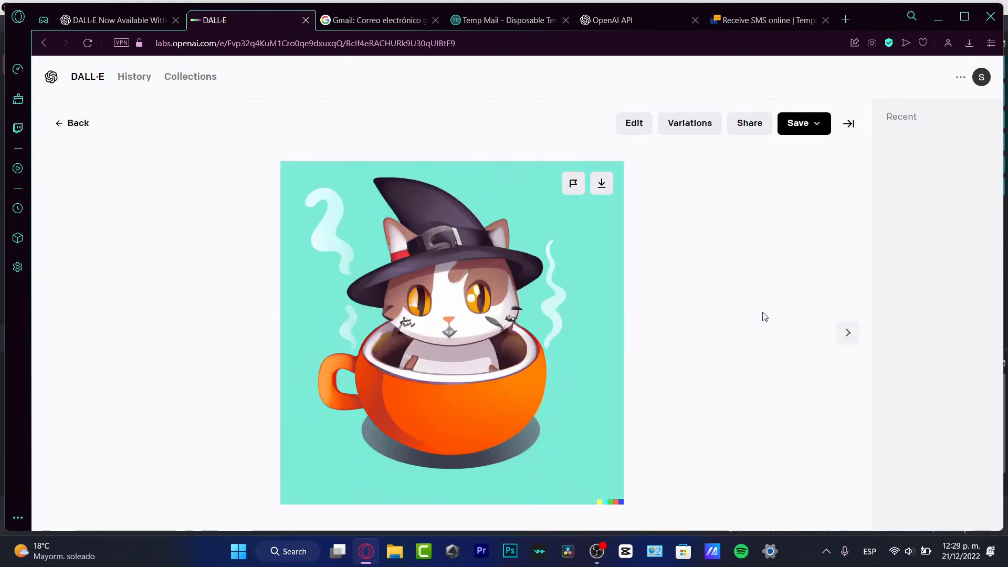
{"action": "left_click", "coordinate": [848, 332]}
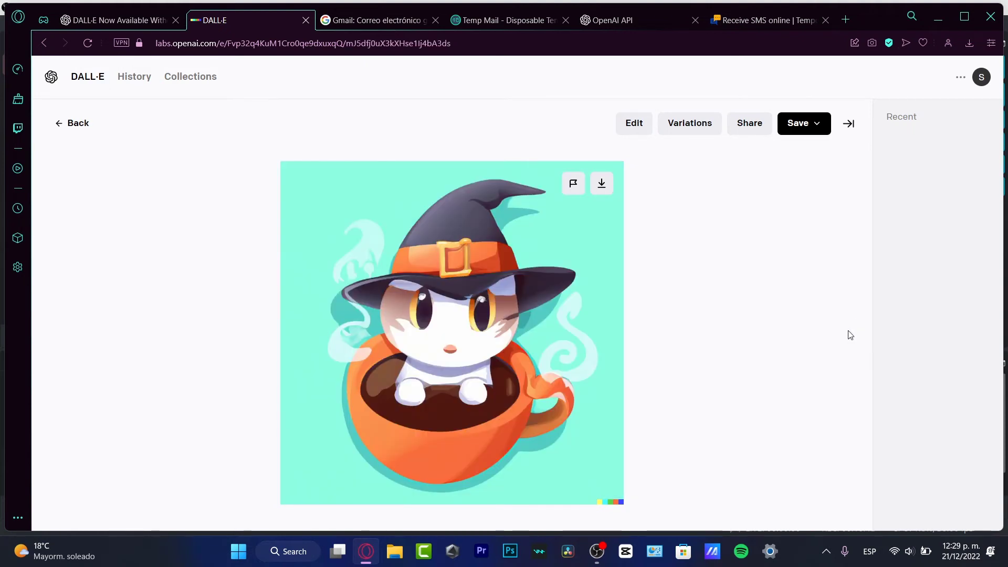
{"action": "mouse_move", "coordinate": [892, 324]}
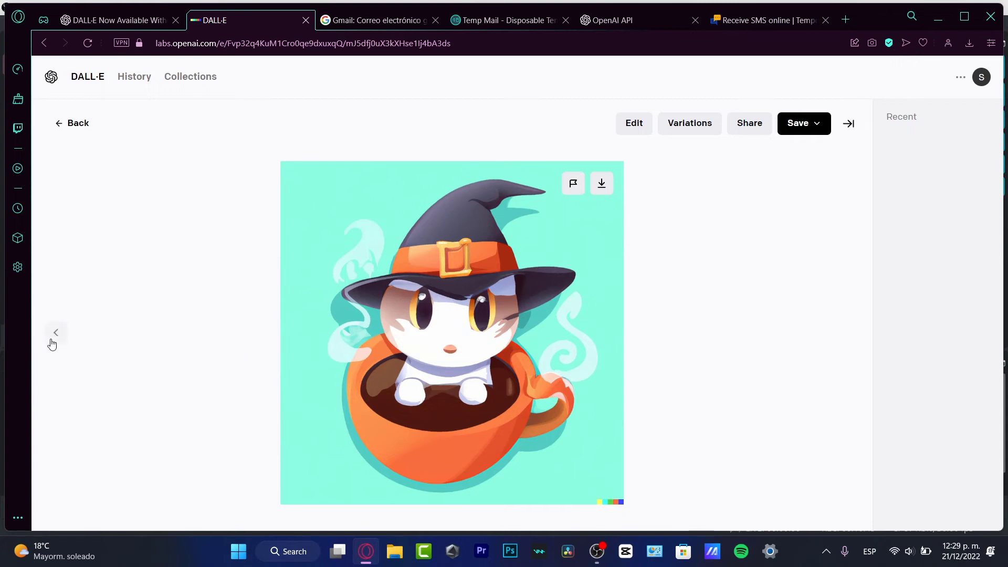
Step: Return to the grey cat in the orange cup and request a new set of variations from it
{"action": "left_click", "coordinate": [56, 332]}
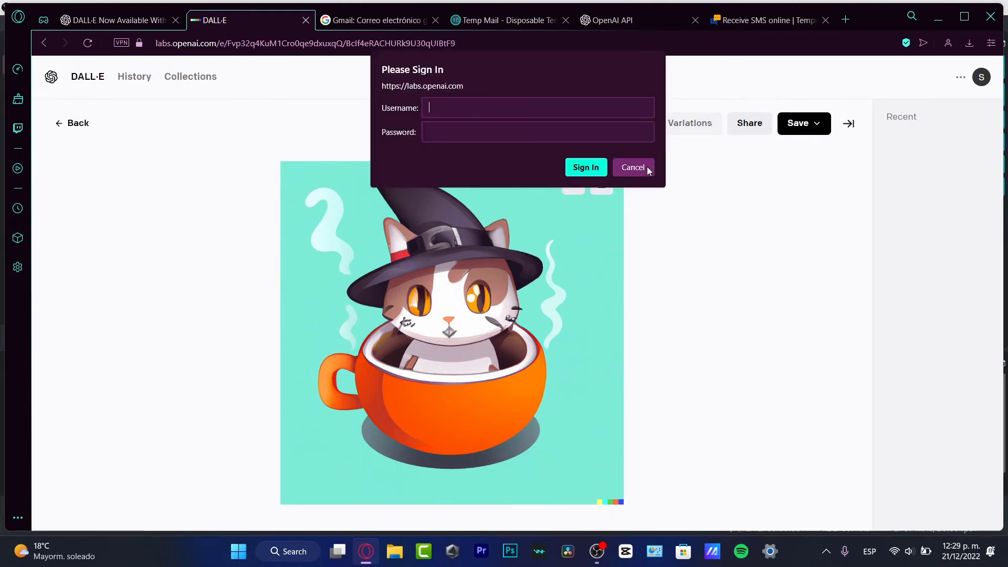
{"action": "left_click", "coordinate": [633, 167]}
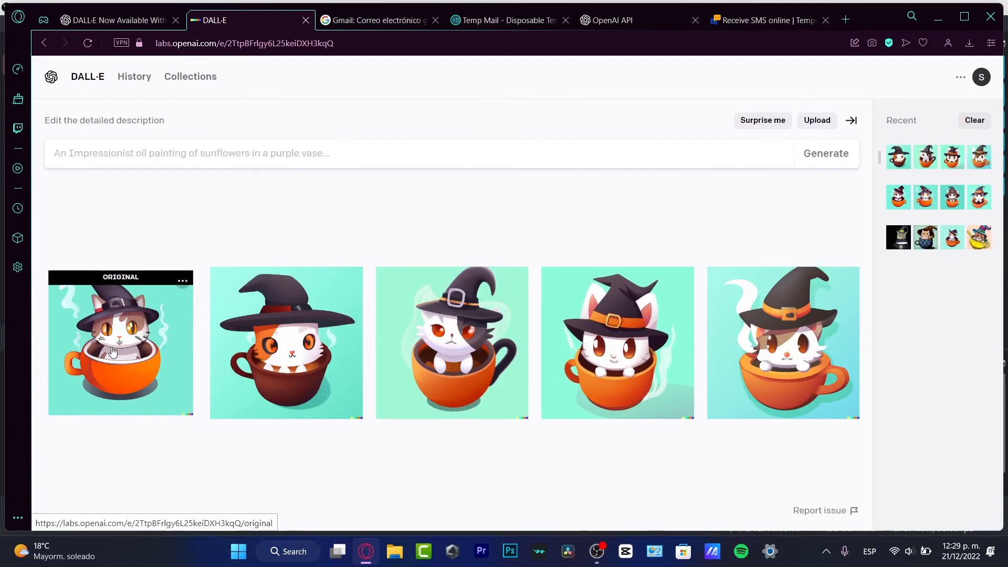
Step: Edit the original grey wizard cat and add a generation frame over its top edge
{"action": "left_click", "coordinate": [113, 351]}
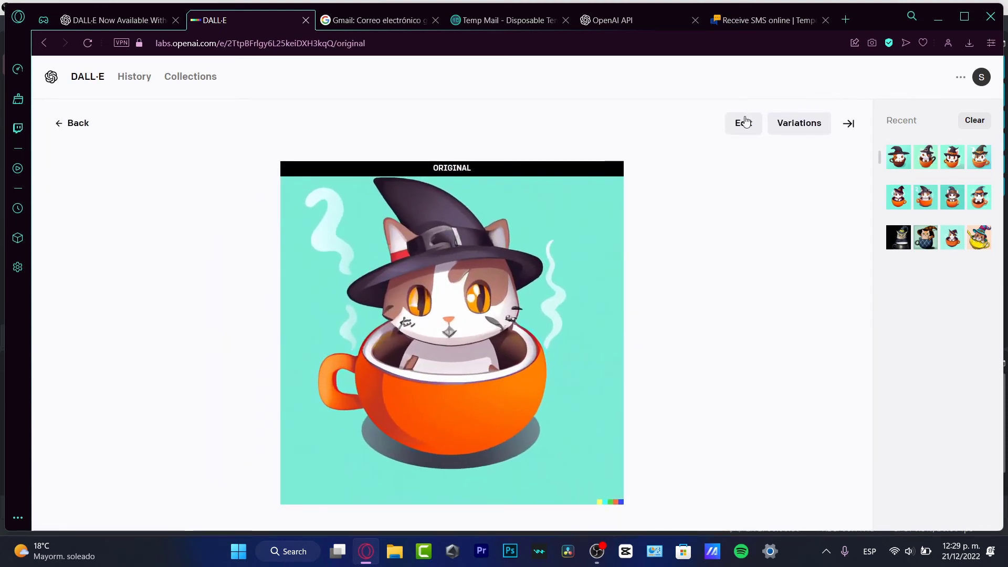
{"action": "left_click", "coordinate": [744, 123]}
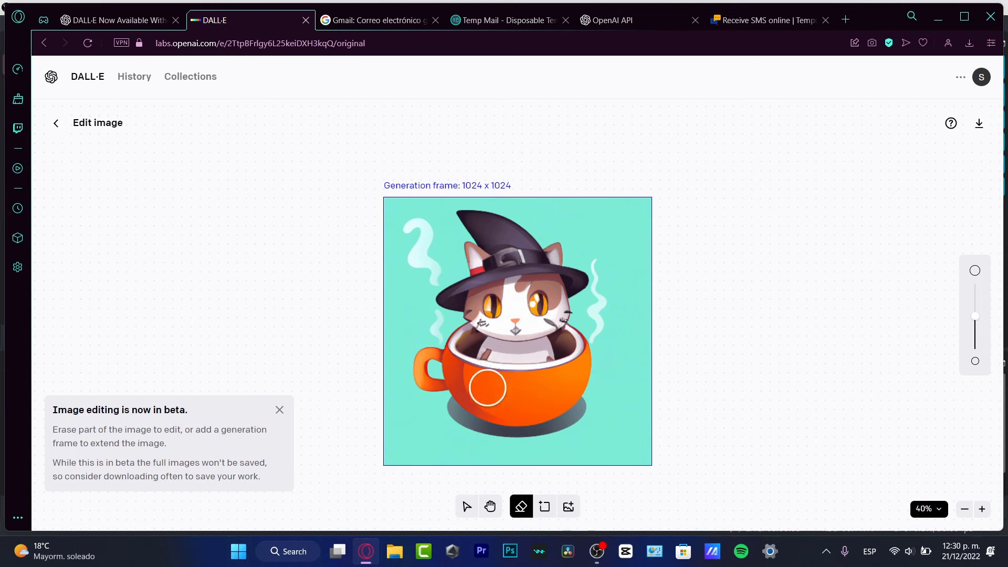
{"action": "mouse_move", "coordinate": [543, 506]}
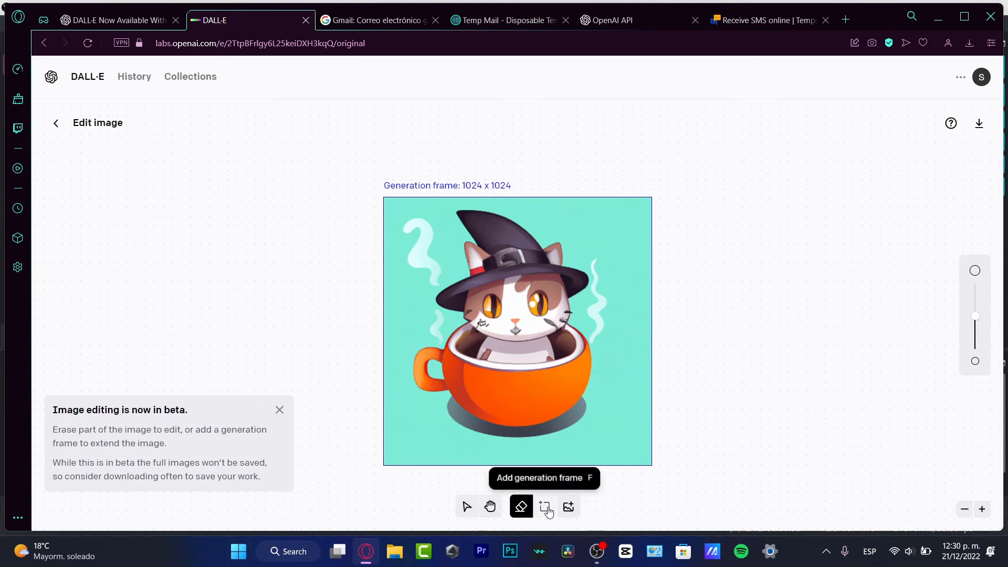
{"action": "left_click", "coordinate": [543, 506]}
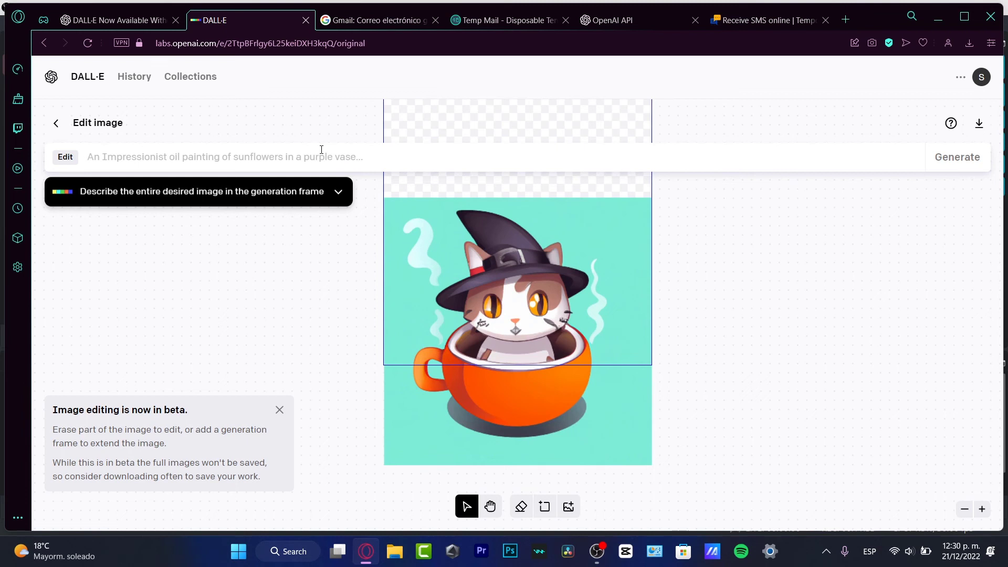
Step: Outpaint the frame above the cat with the prompt 'a cat inside a cup dressed as a wizard'
{"action": "type", "text": "a cat inside"}
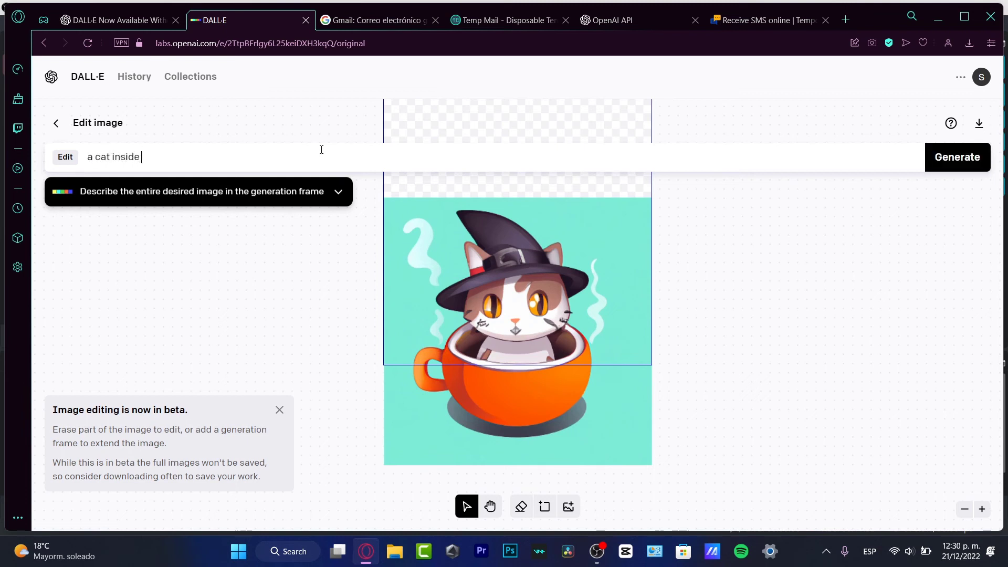
{"action": "type", "text": "a cup dres"}
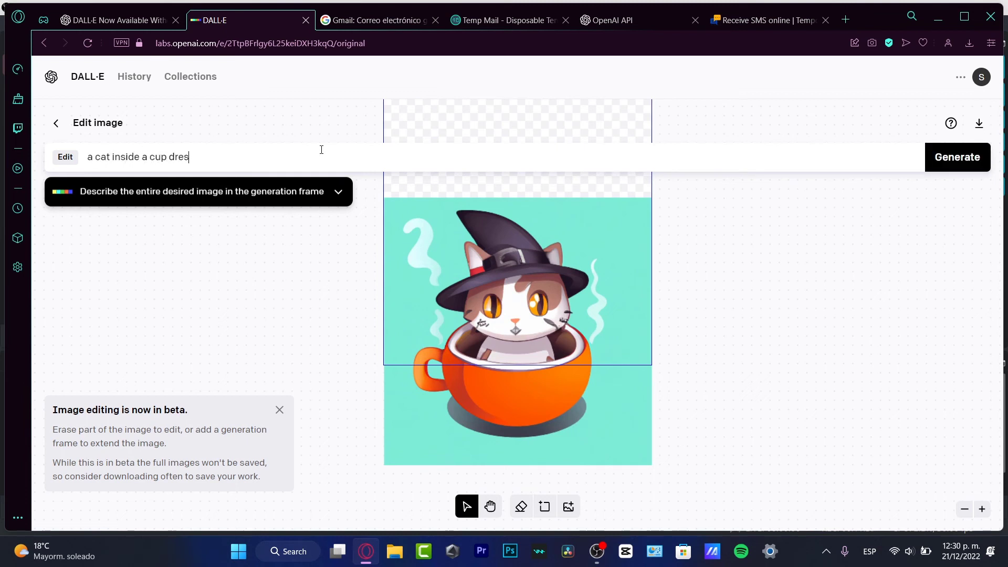
{"action": "type", "text": "sed as a wizard"}
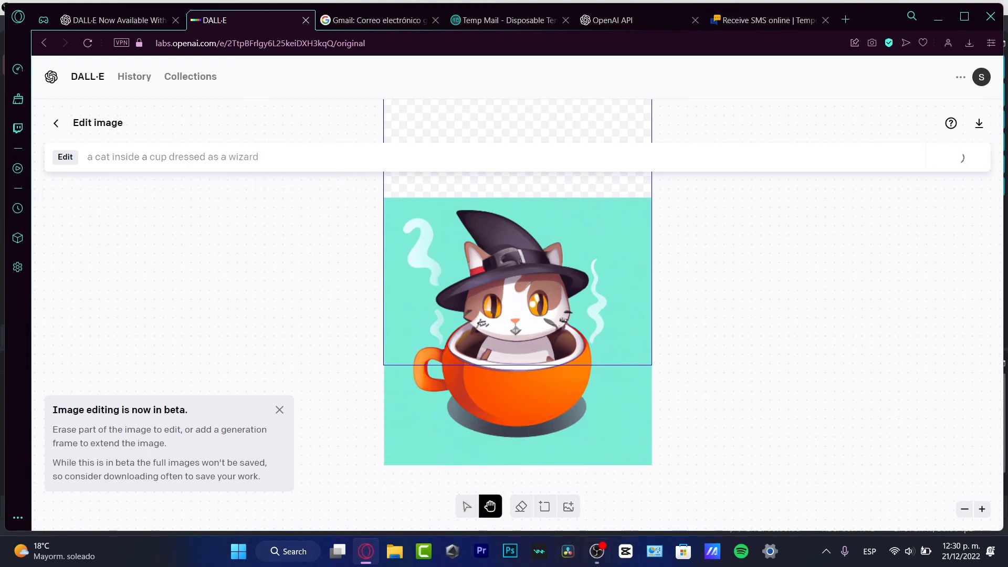
{"action": "left_click", "coordinate": [957, 158]}
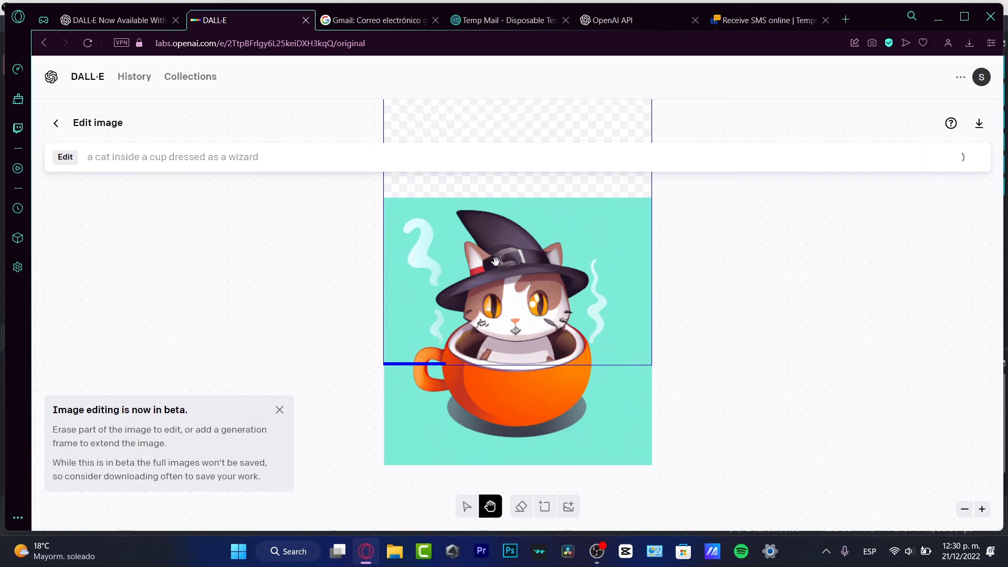
{"action": "left_click", "coordinate": [958, 158]}
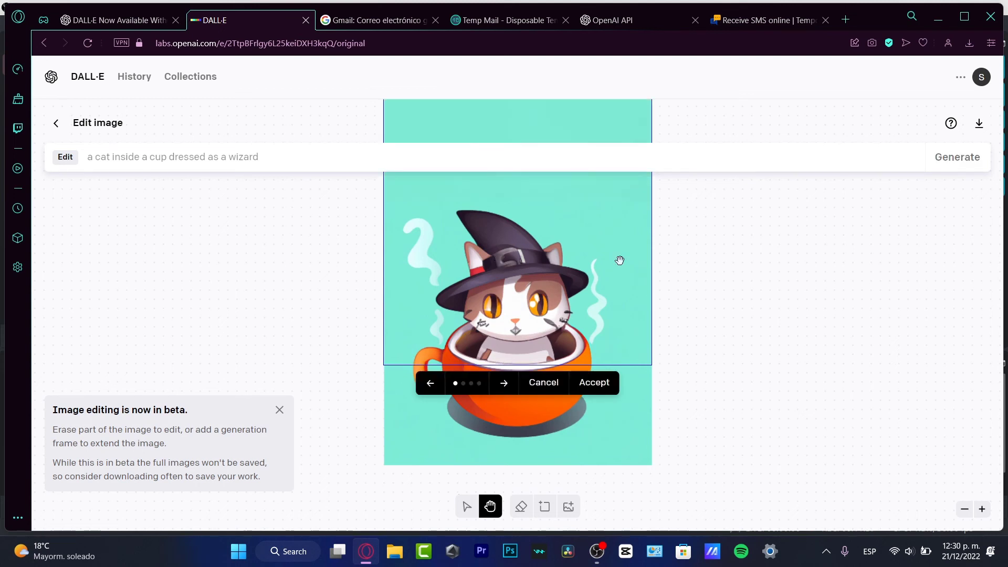
Step: Compare the outpainting results zoomed out and accept the first, plain teal extension
{"action": "left_click", "coordinate": [964, 508]}
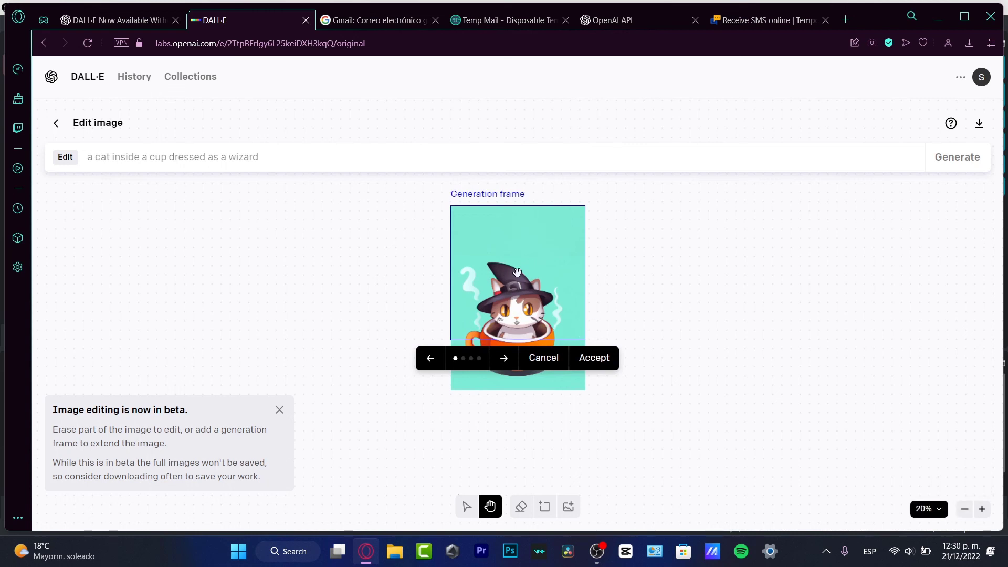
{"action": "left_click", "coordinate": [504, 357]}
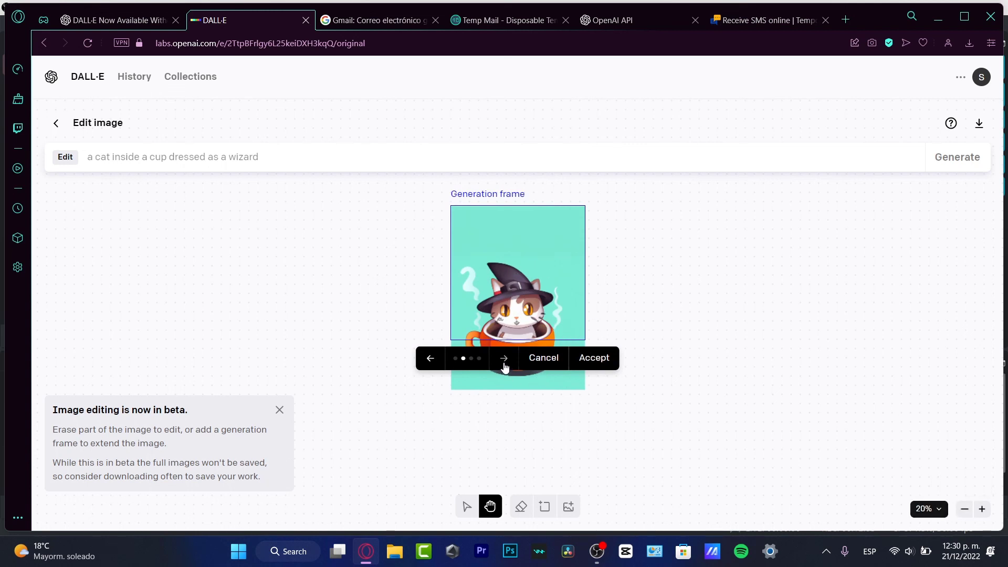
{"action": "left_click", "coordinate": [504, 357]}
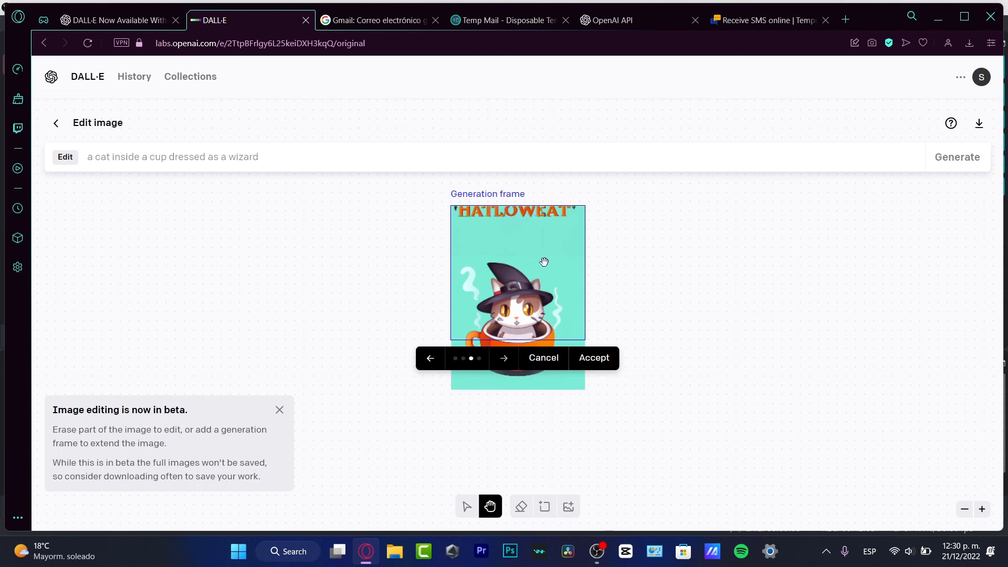
{"action": "mouse_move", "coordinate": [546, 235]}
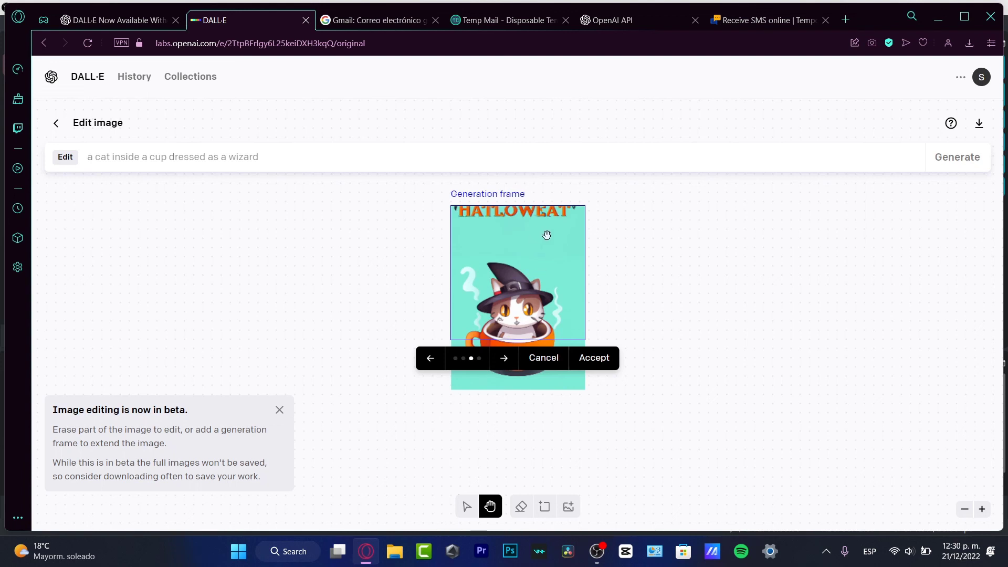
{"action": "left_click", "coordinate": [431, 357]}
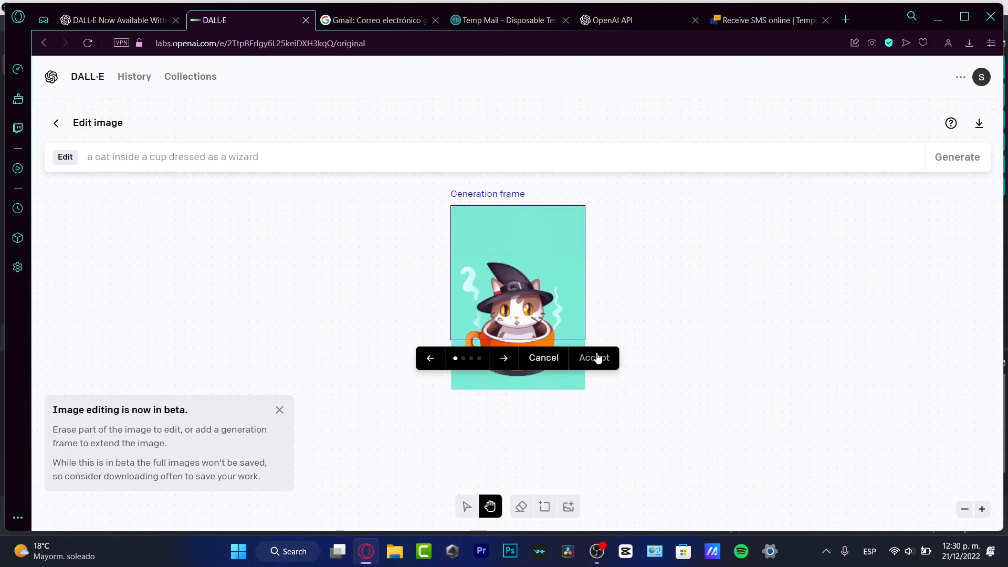
{"action": "left_click", "coordinate": [593, 357]}
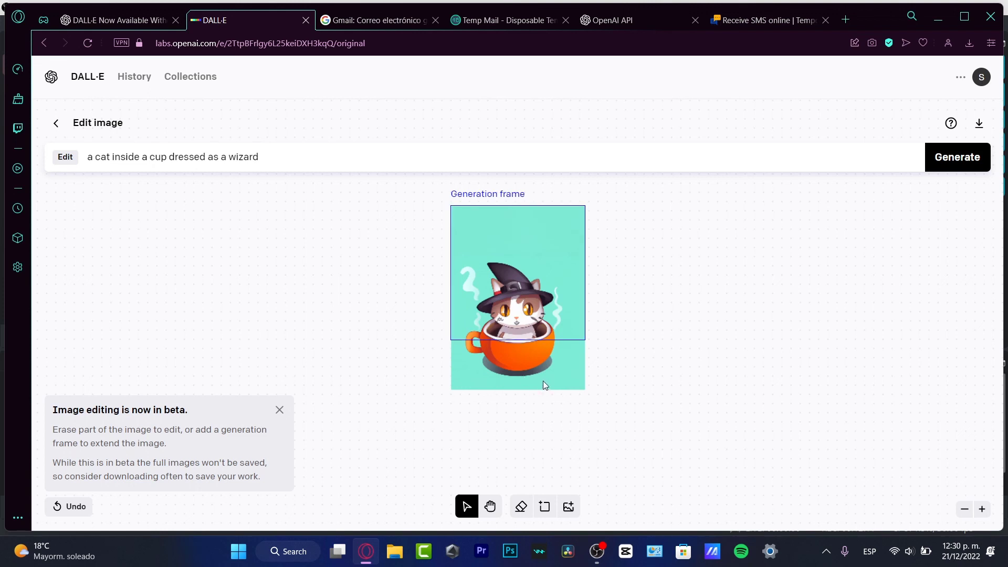
{"action": "mouse_move", "coordinate": [559, 372]}
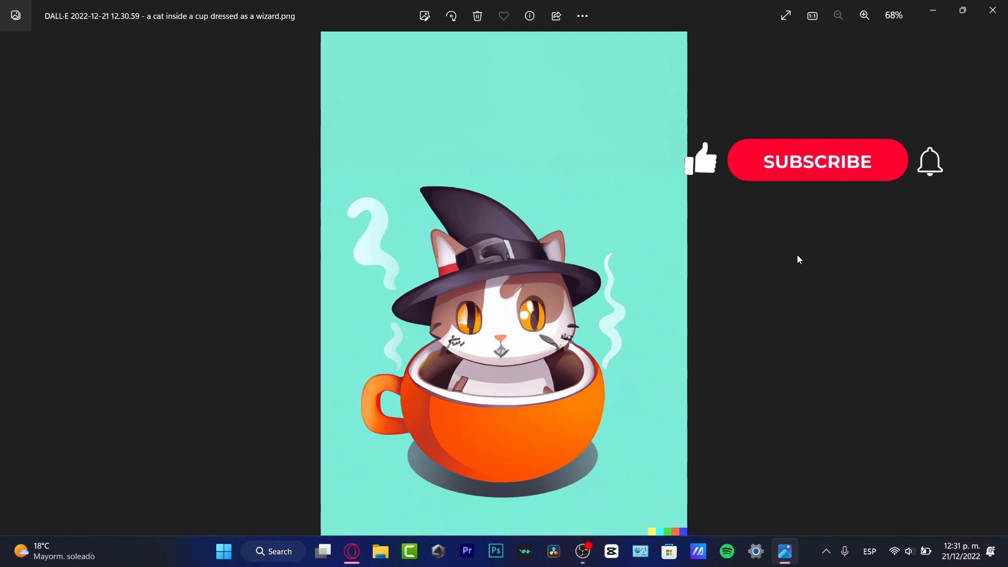
Step: Open the downloaded extended wizard cat PNG in Windows Photos
{"action": "left_click", "coordinate": [816, 162]}
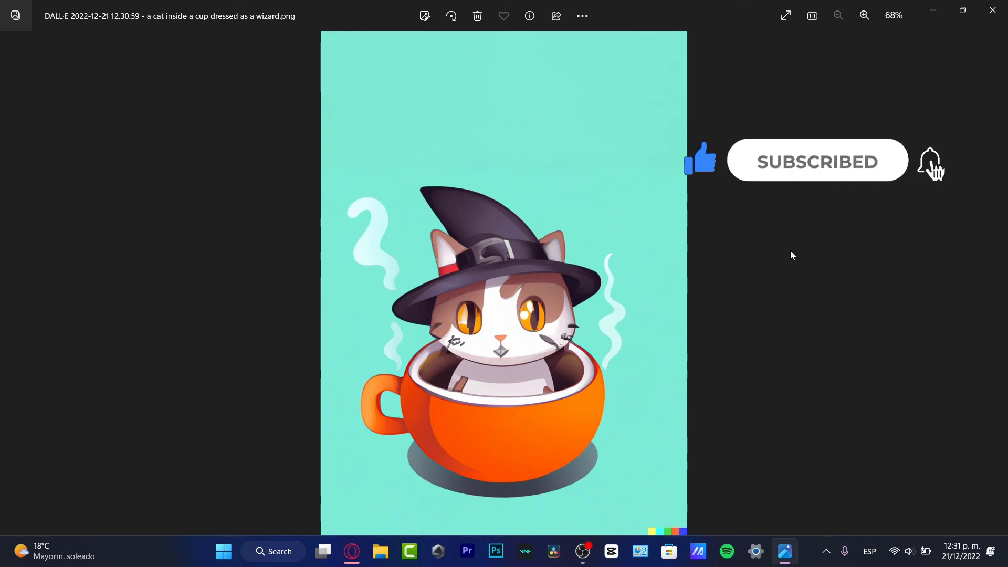